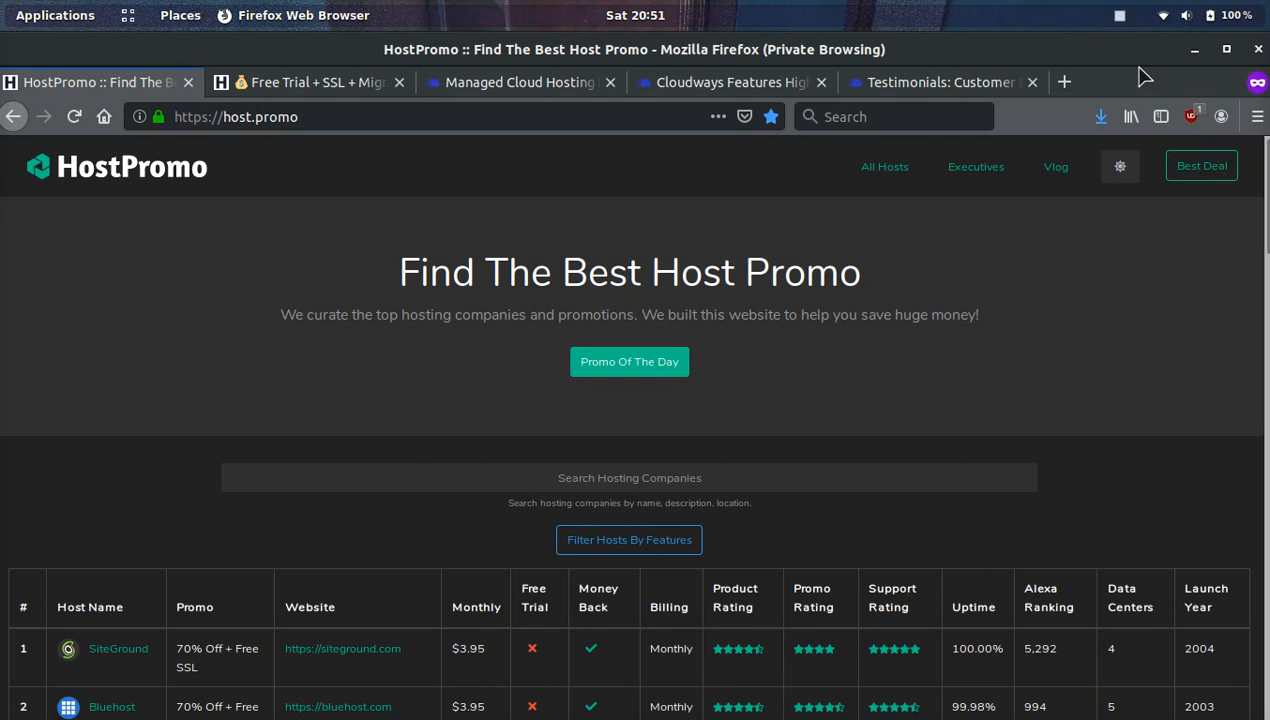
Scroll the HostPromo hosting table from SiteGround down to WebHostingPad at rank 30.
scroll(down, 3)
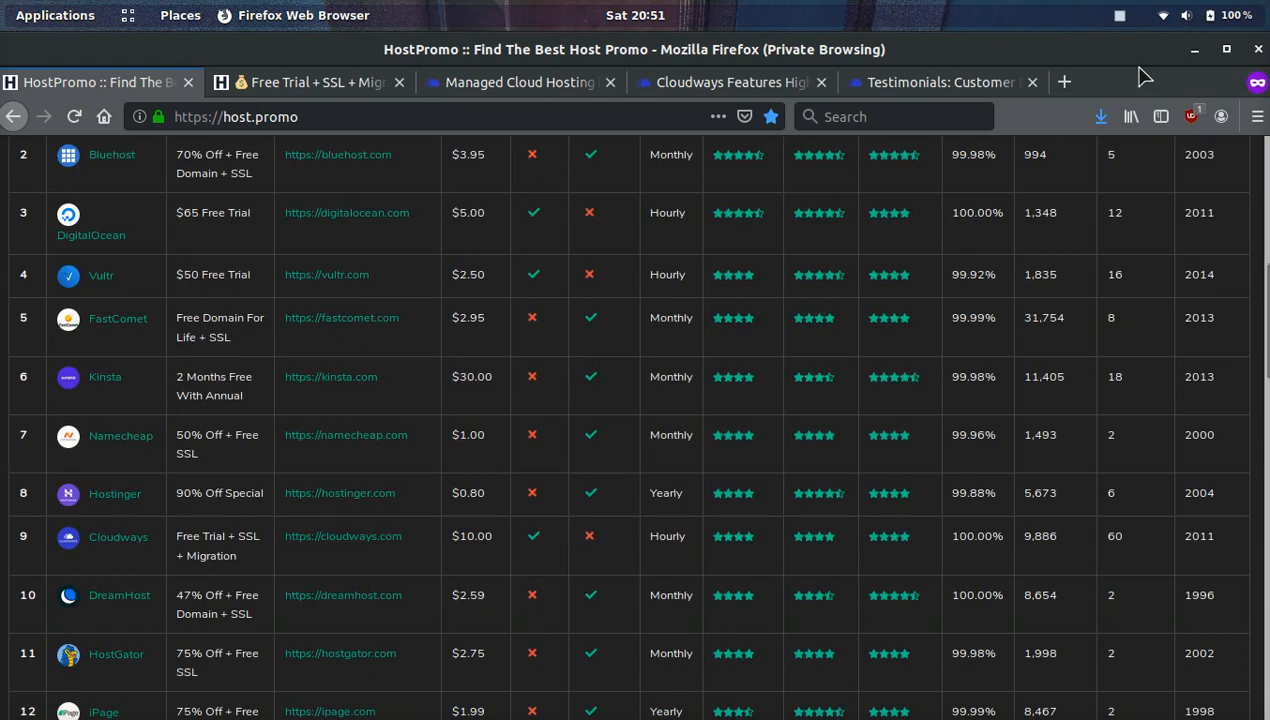
scroll(down, 3)
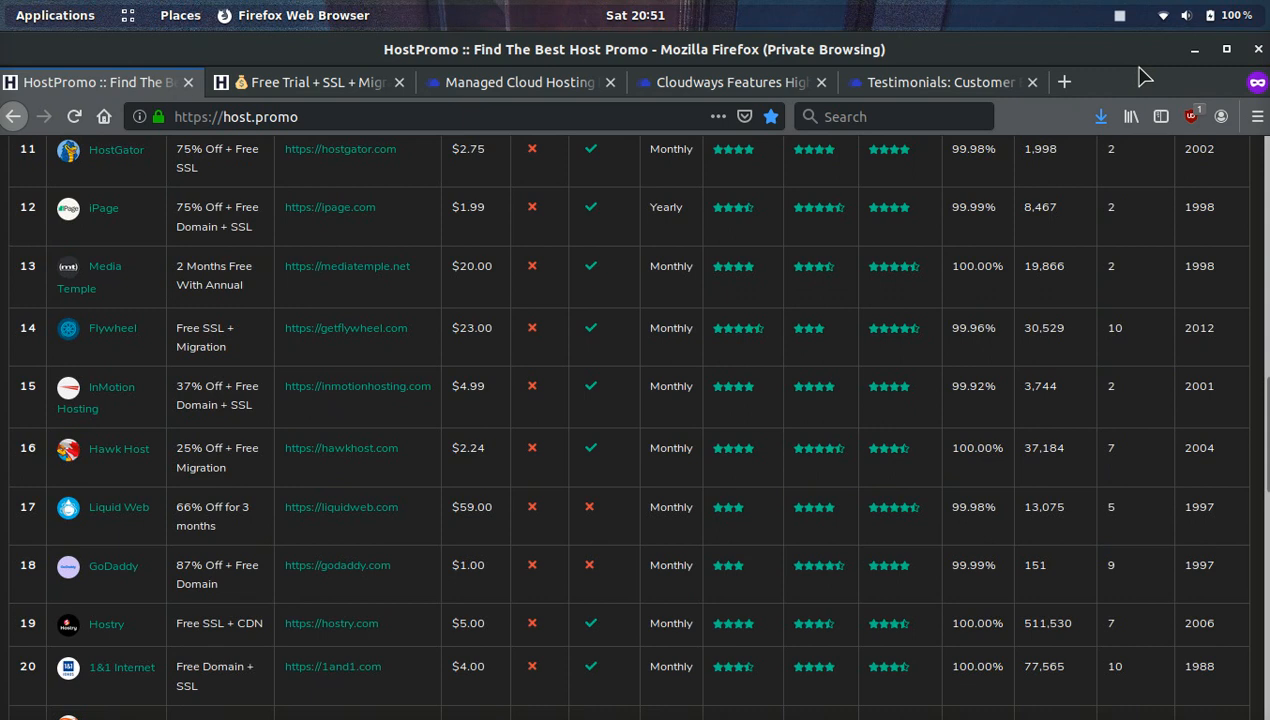
scroll(down, 3)
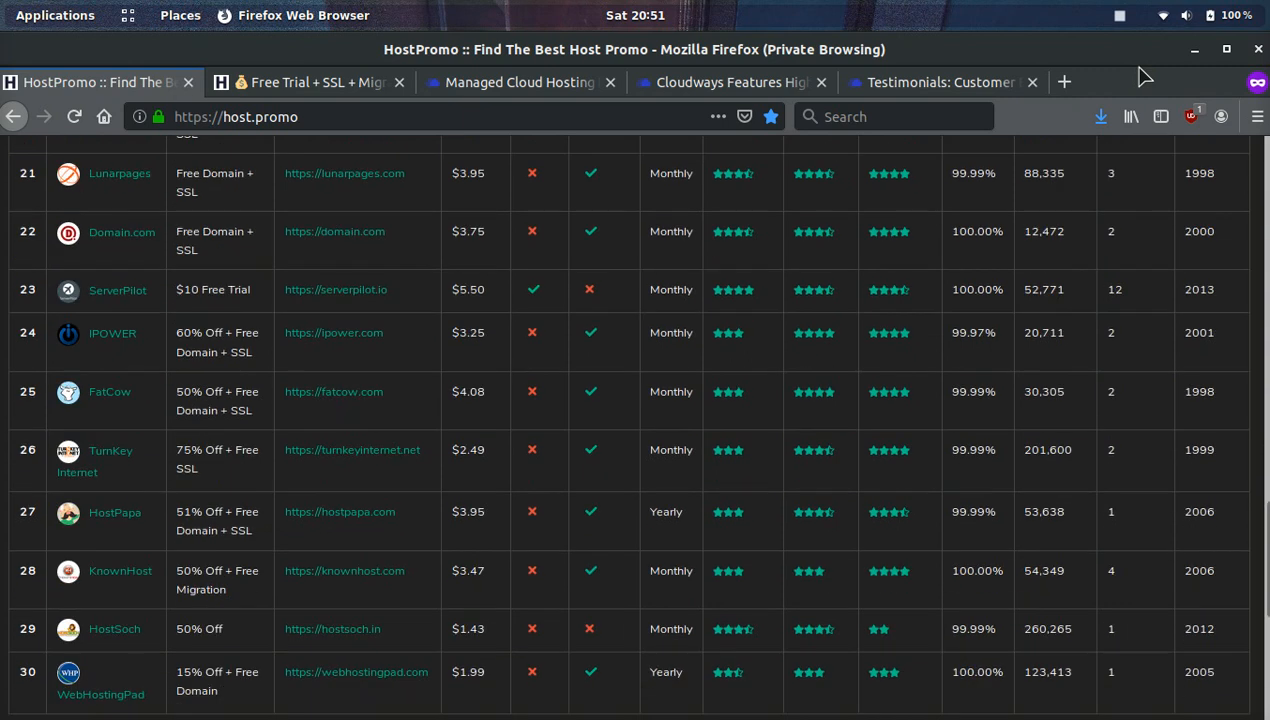
scroll(down, 3)
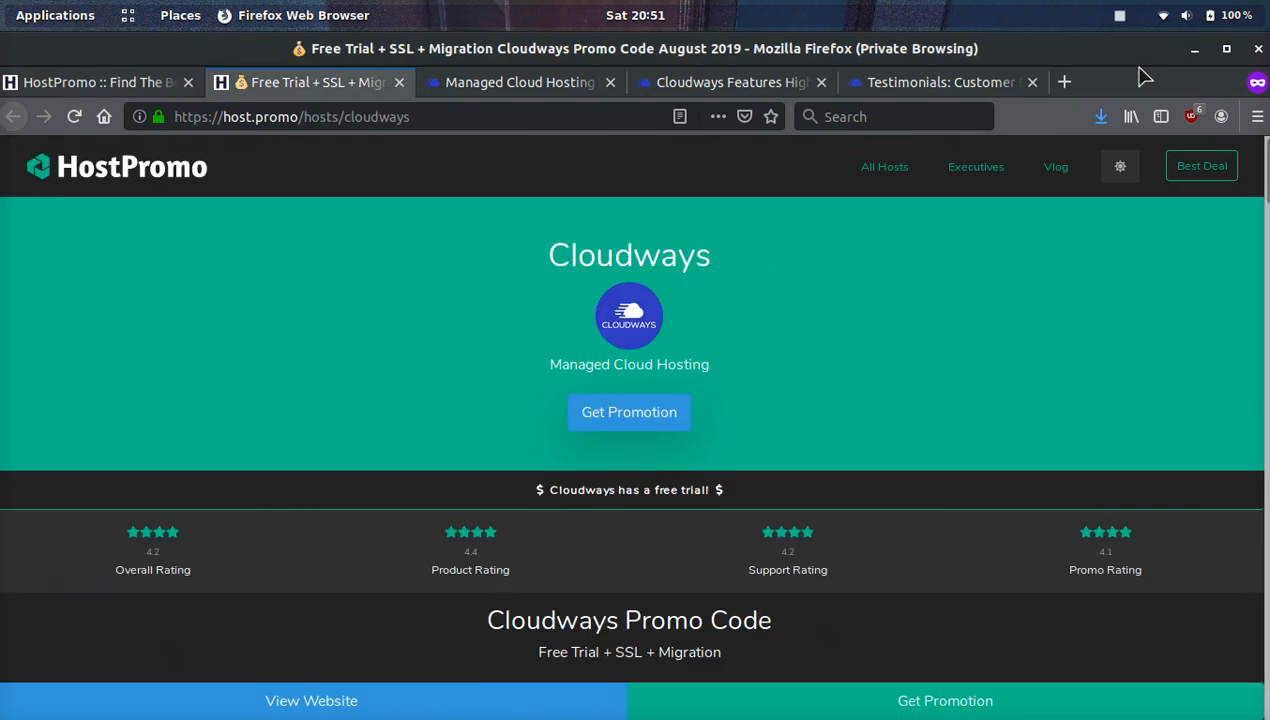
Read Cloudways' free trial, migration, services and features, down to Mosta, Malta company details.
scroll(down, 3)
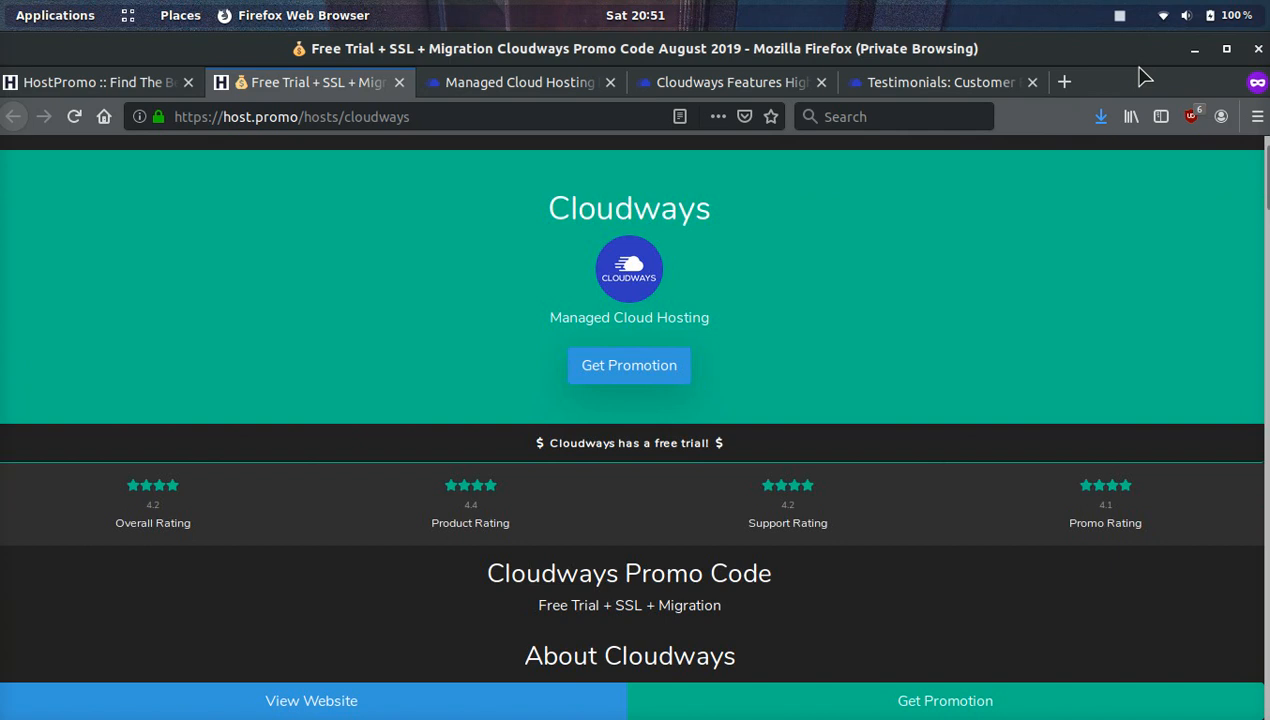
scroll(down, 3)
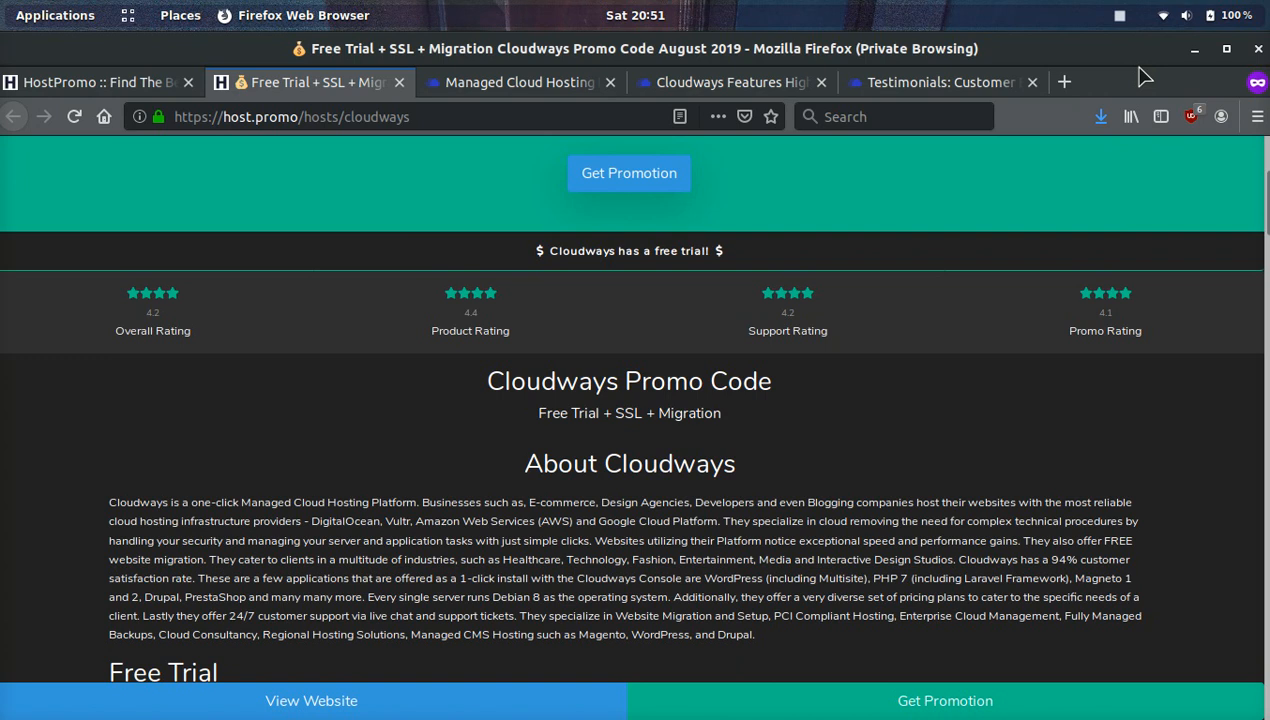
scroll(down, 3)
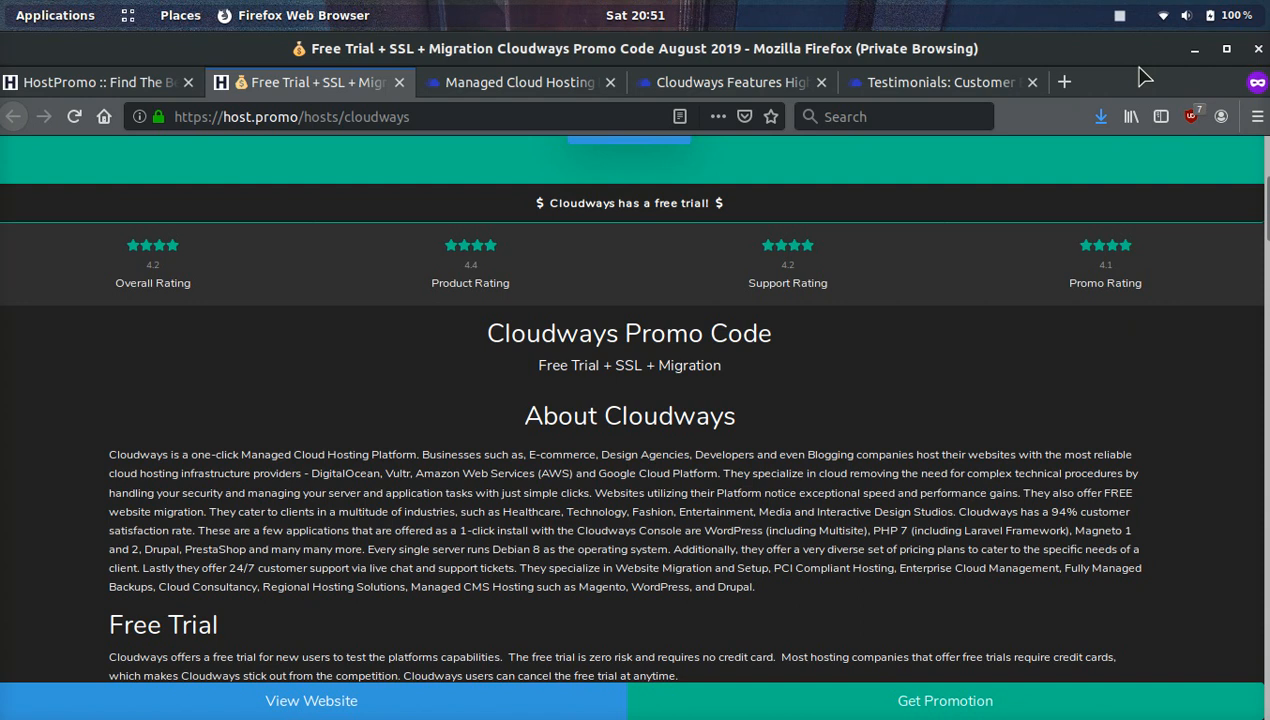
scroll(down, 3)
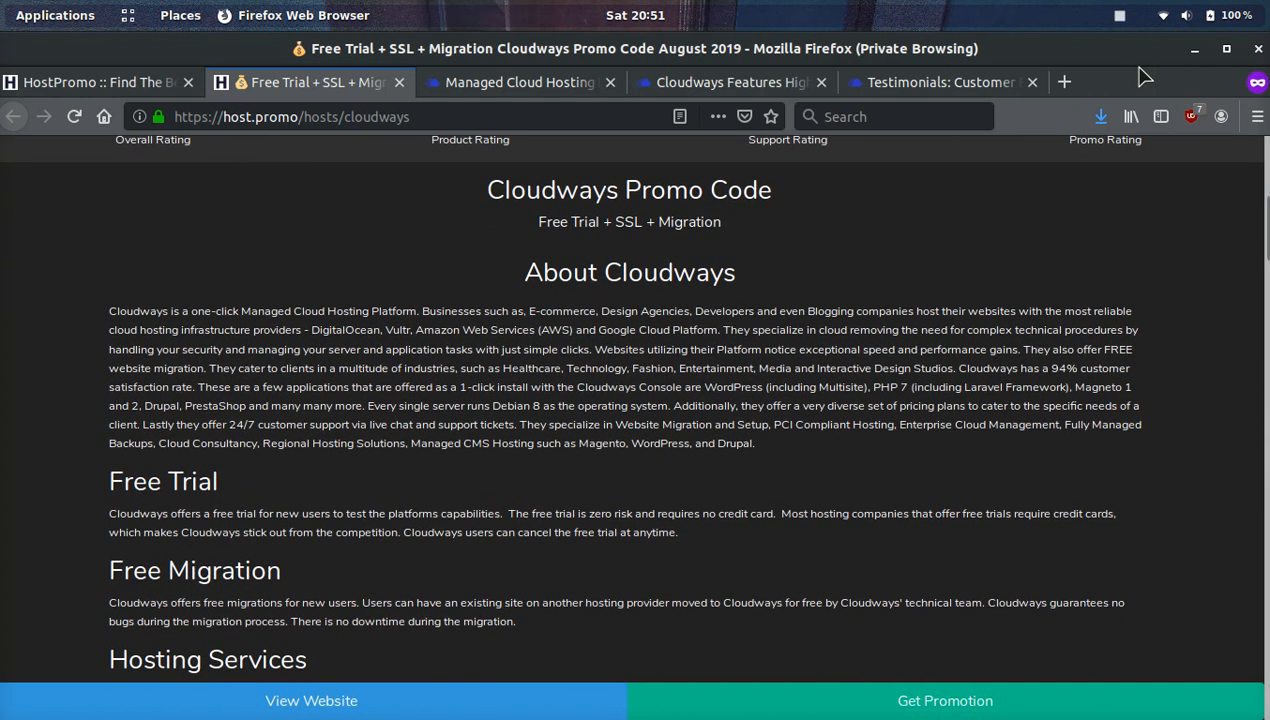
scroll(down, 3)
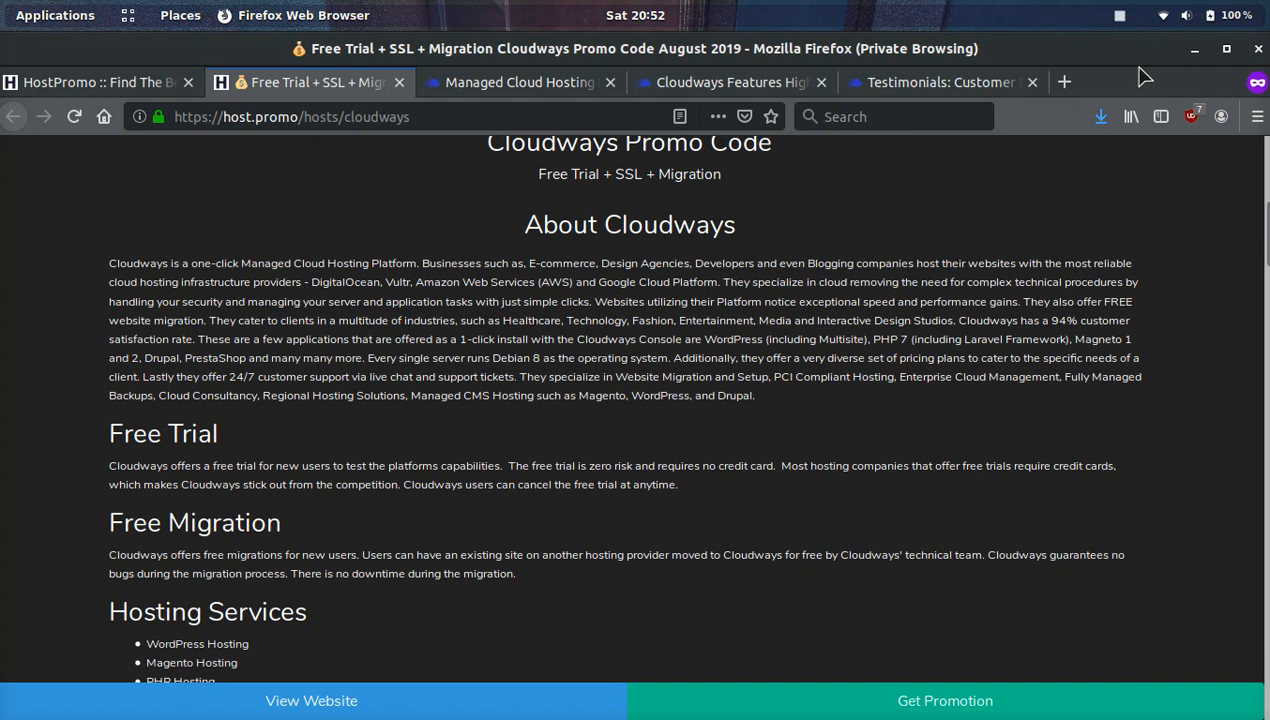
scroll(down, 3)
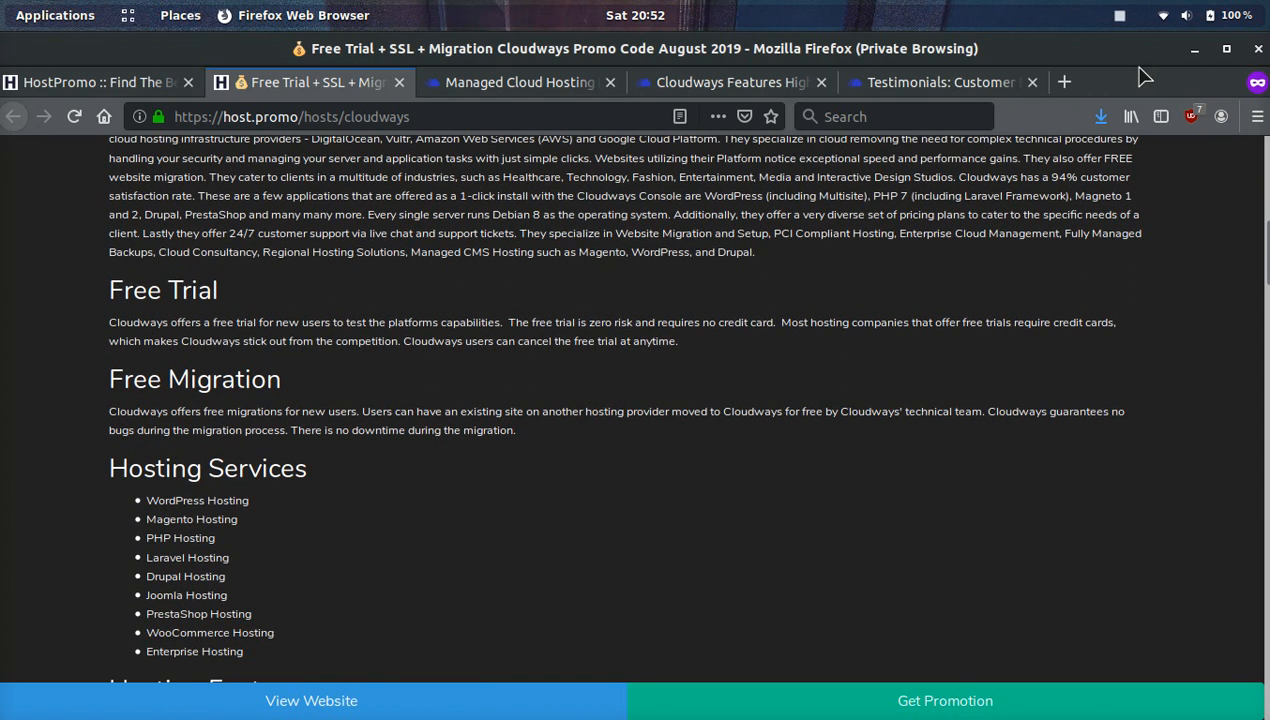
scroll(down, 3)
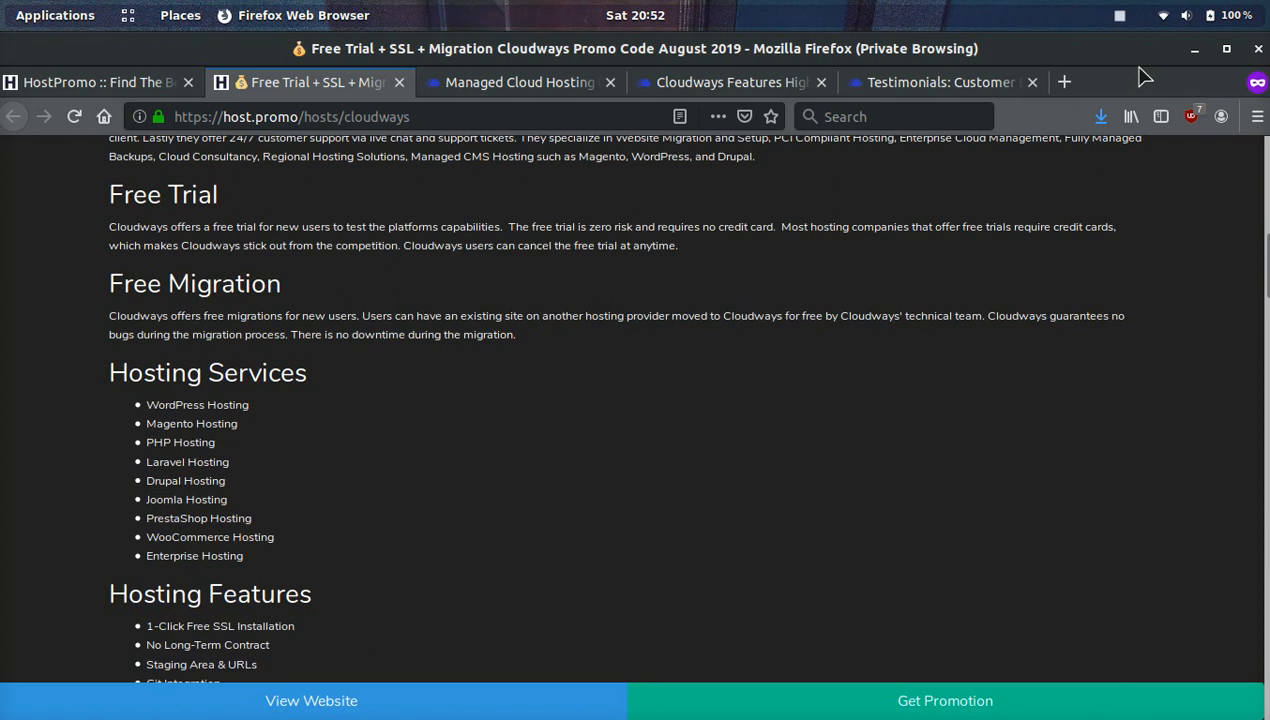
scroll(down, 3)
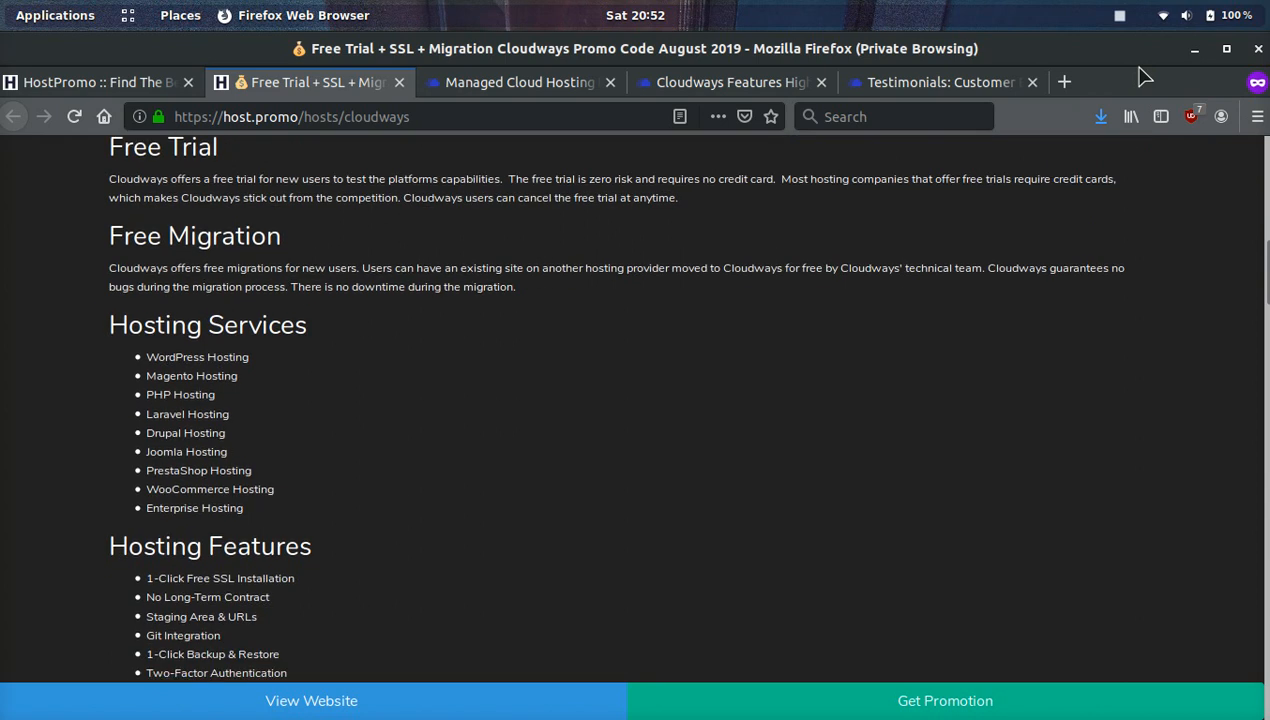
scroll(down, 3)
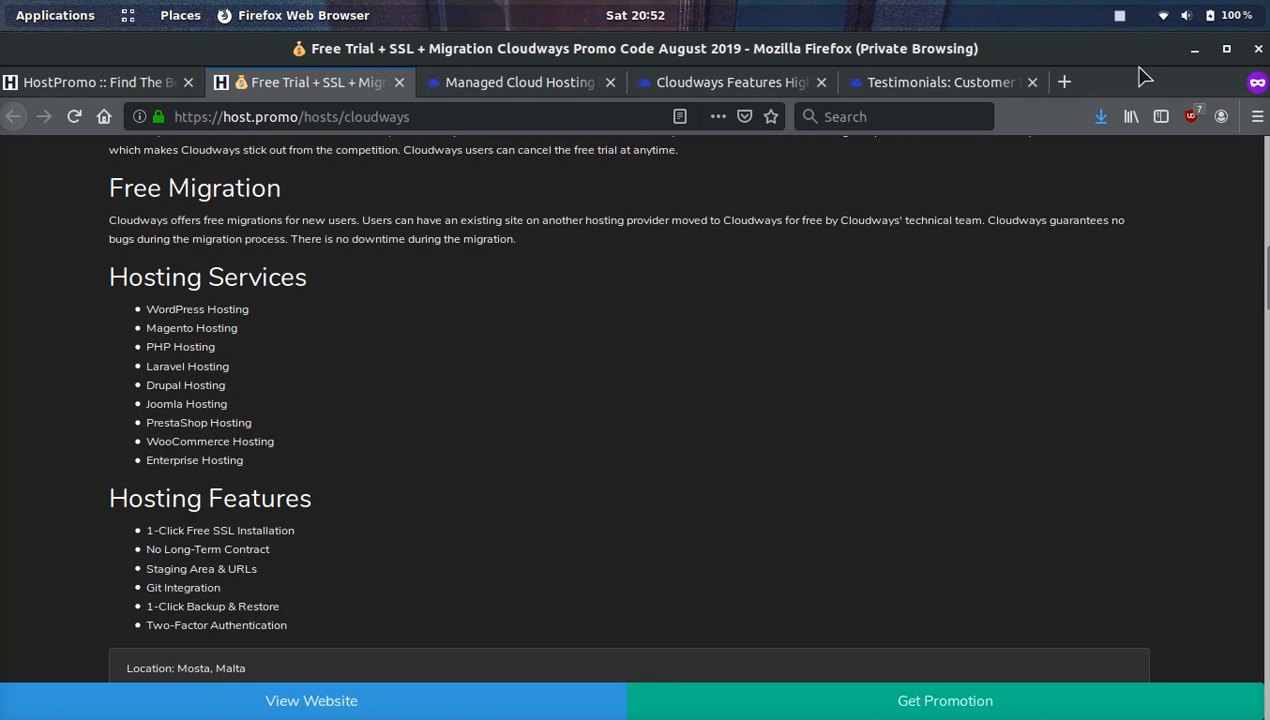
scroll(down, 3)
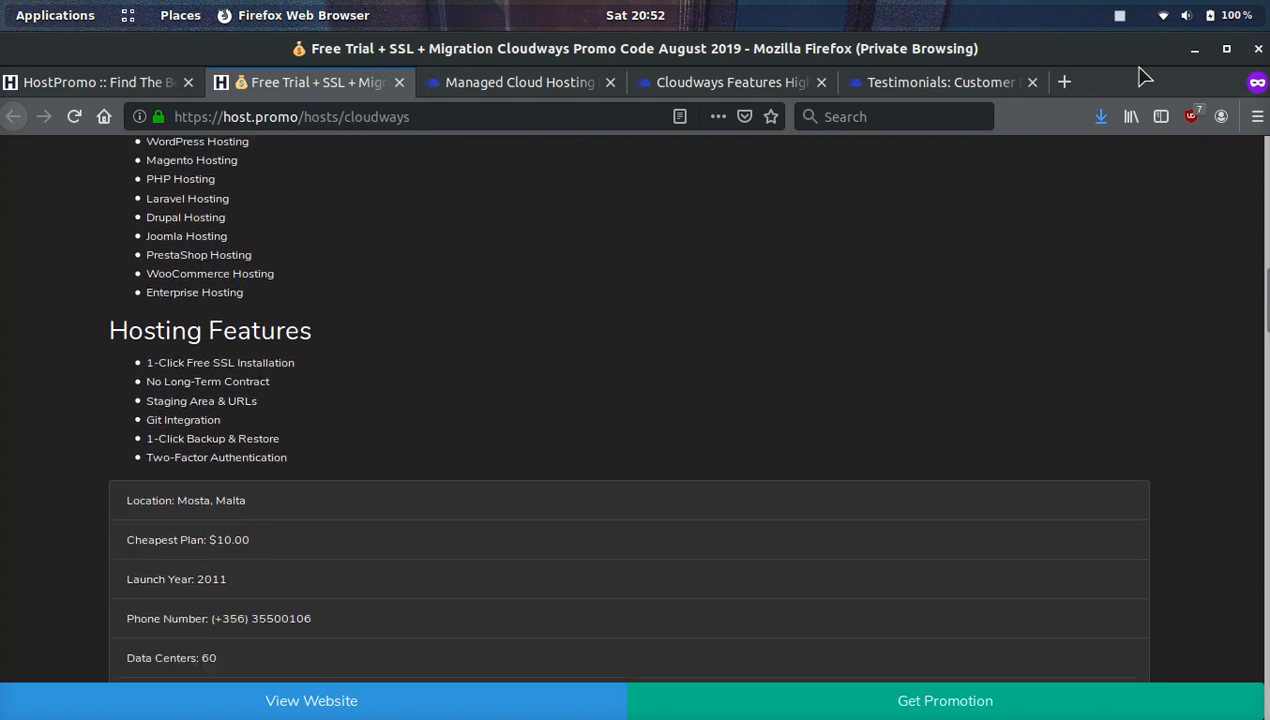
Scroll past the feature checklist, CEO Aaqib Gadit and stats charts to videos and tweets.
scroll(down, 3)
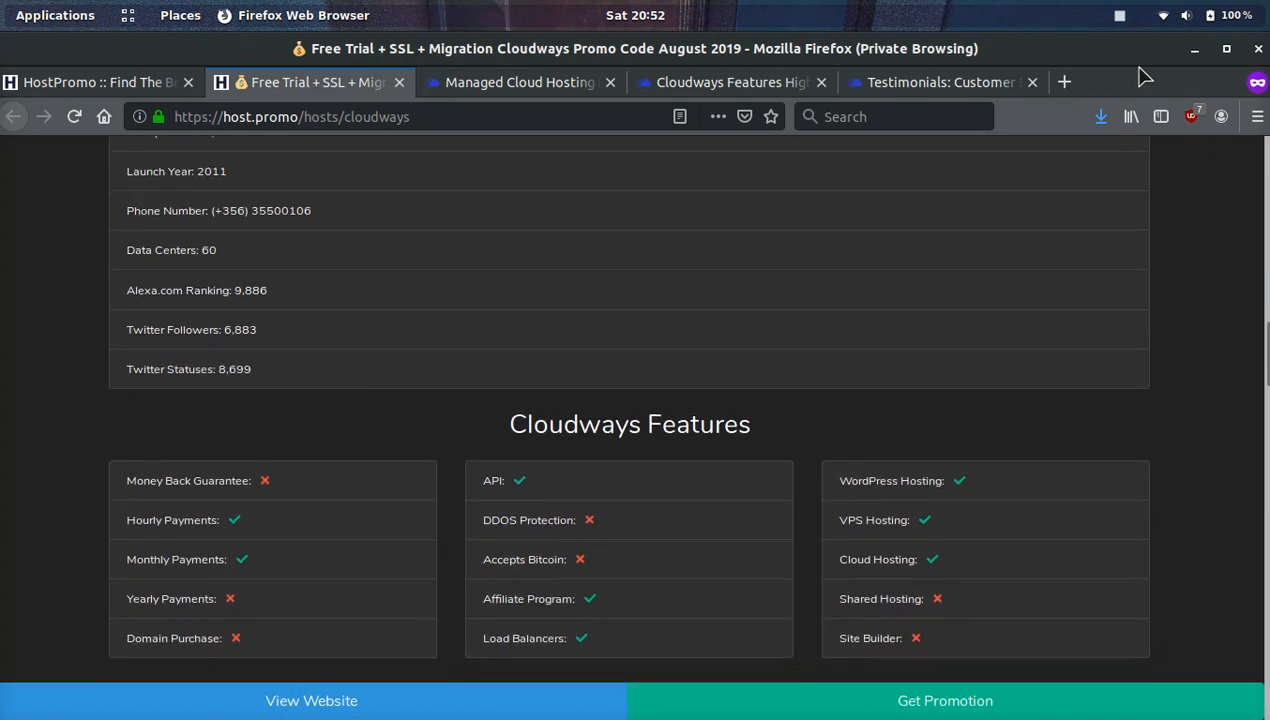
scroll(down, 3)
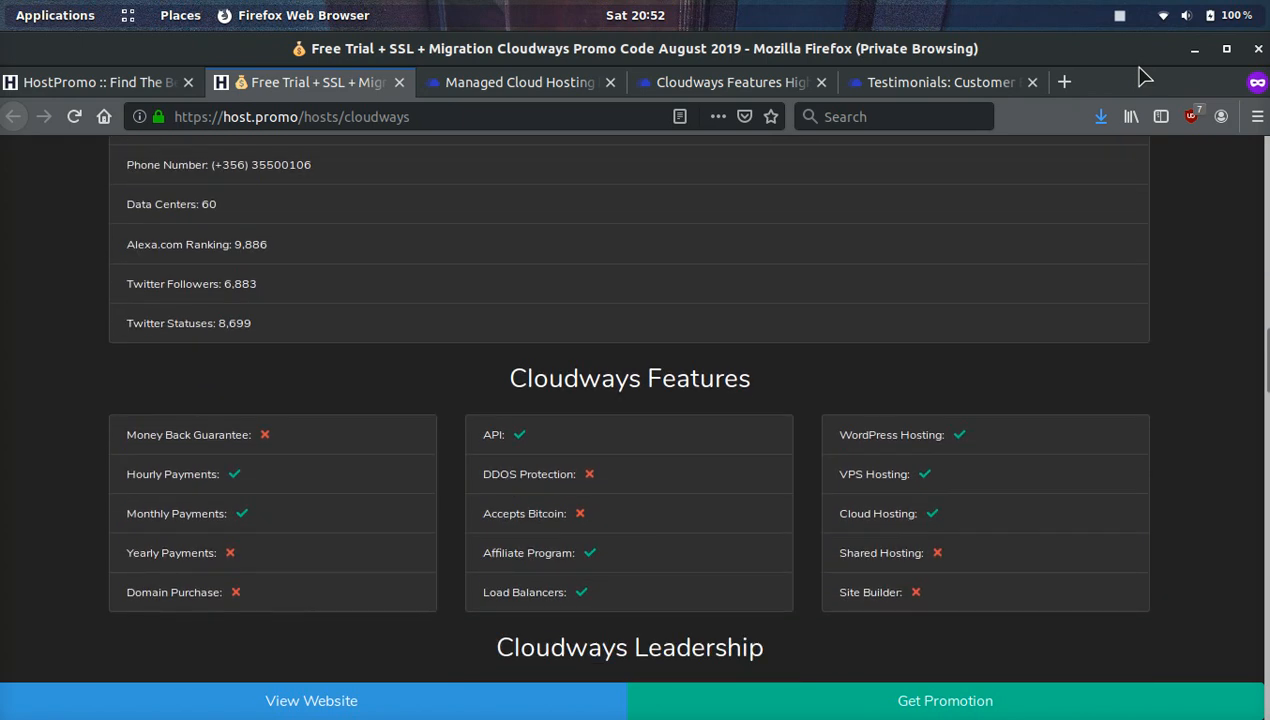
scroll(down, 3)
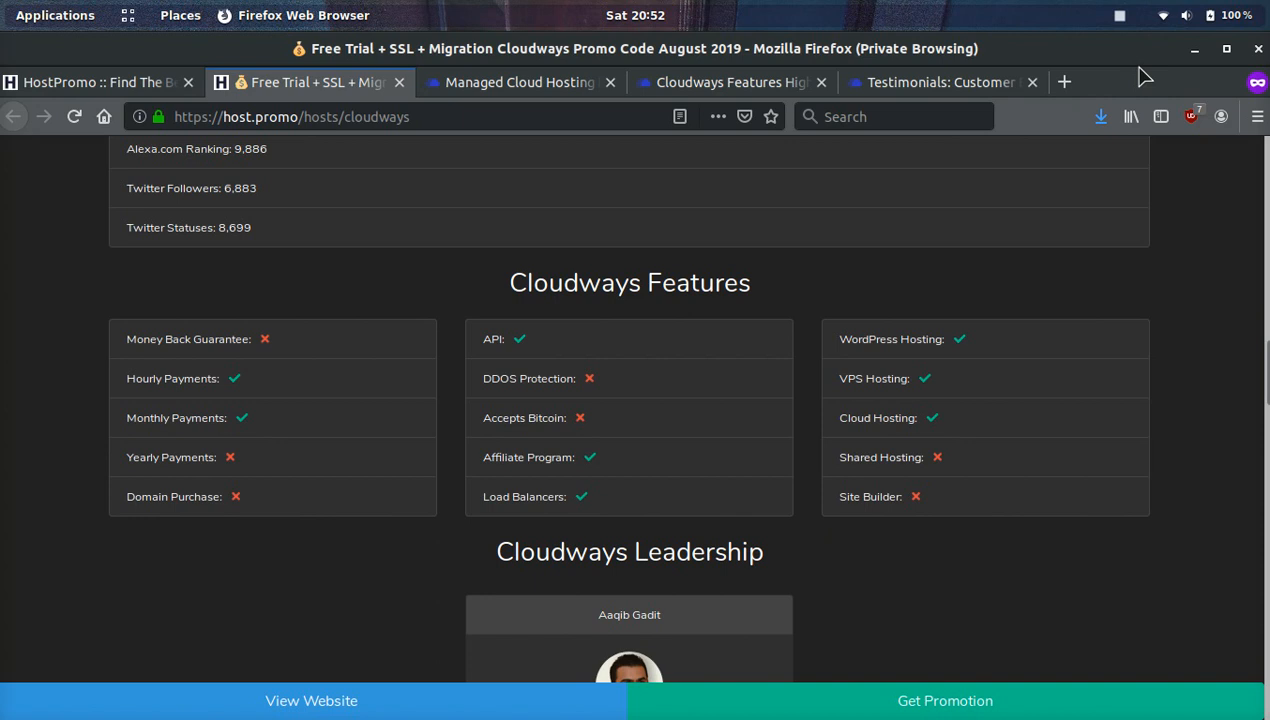
scroll(up, 3)
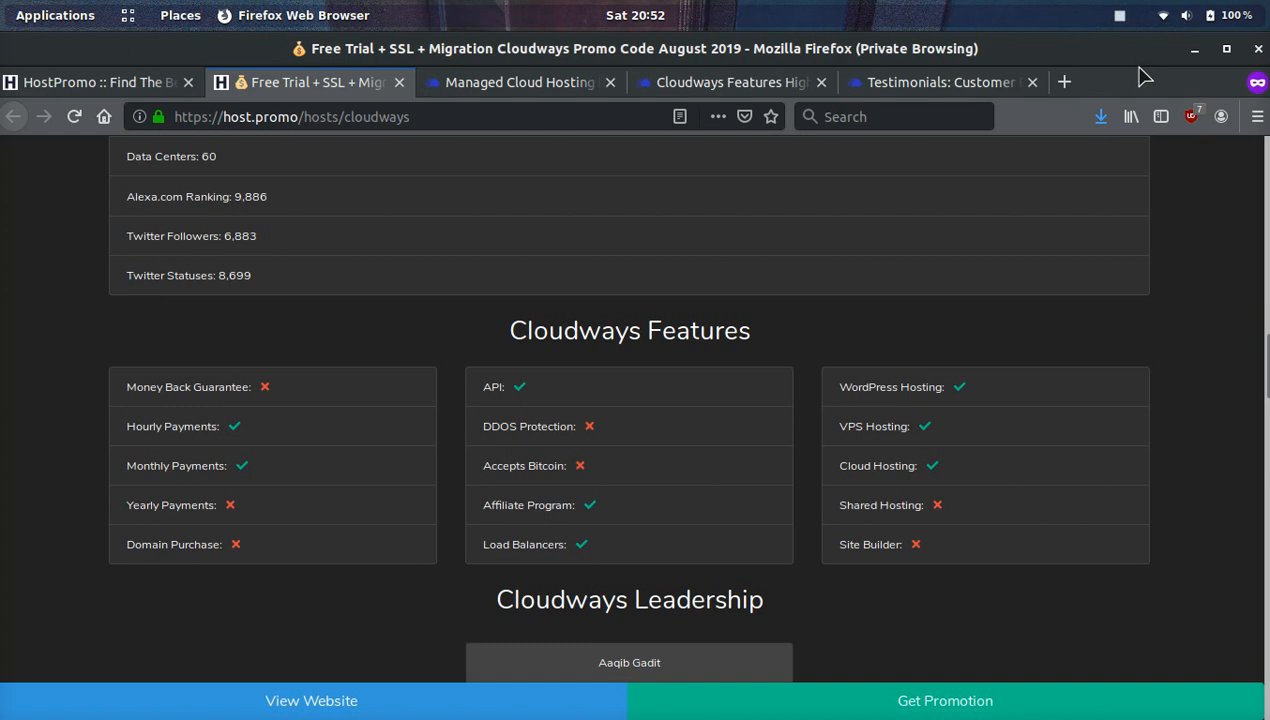
scroll(down, 3)
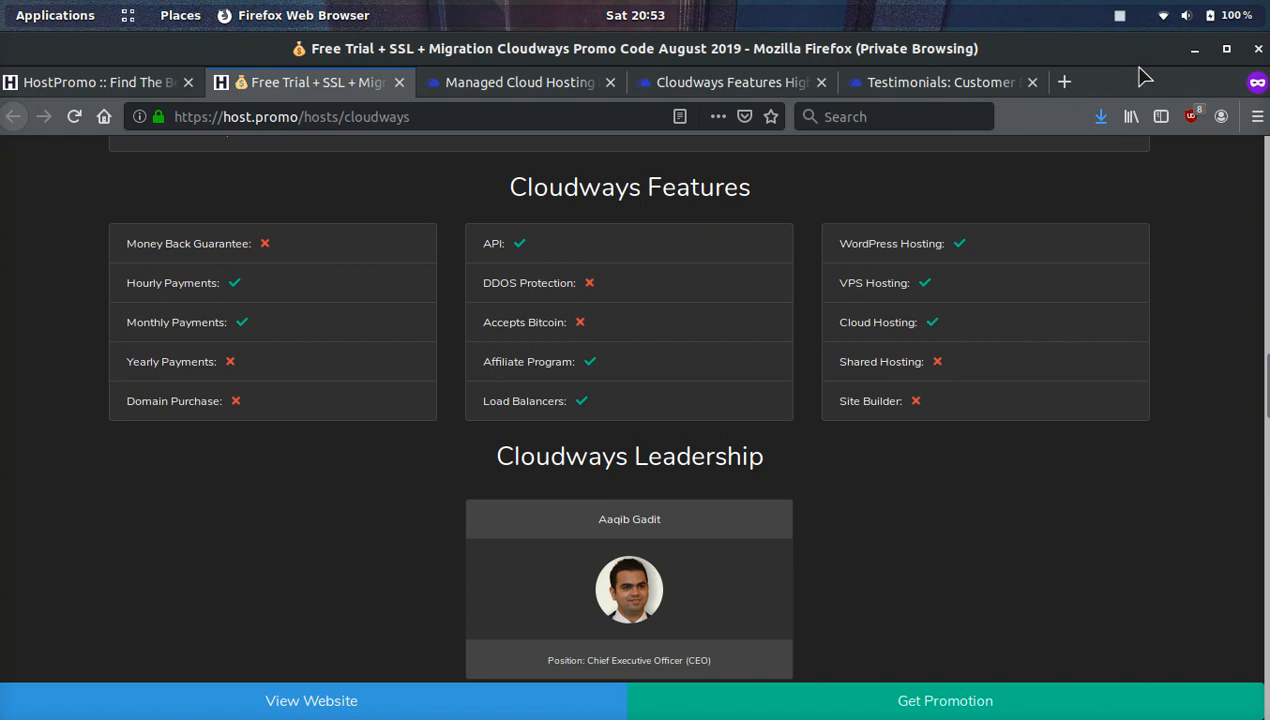
scroll(down, 3)
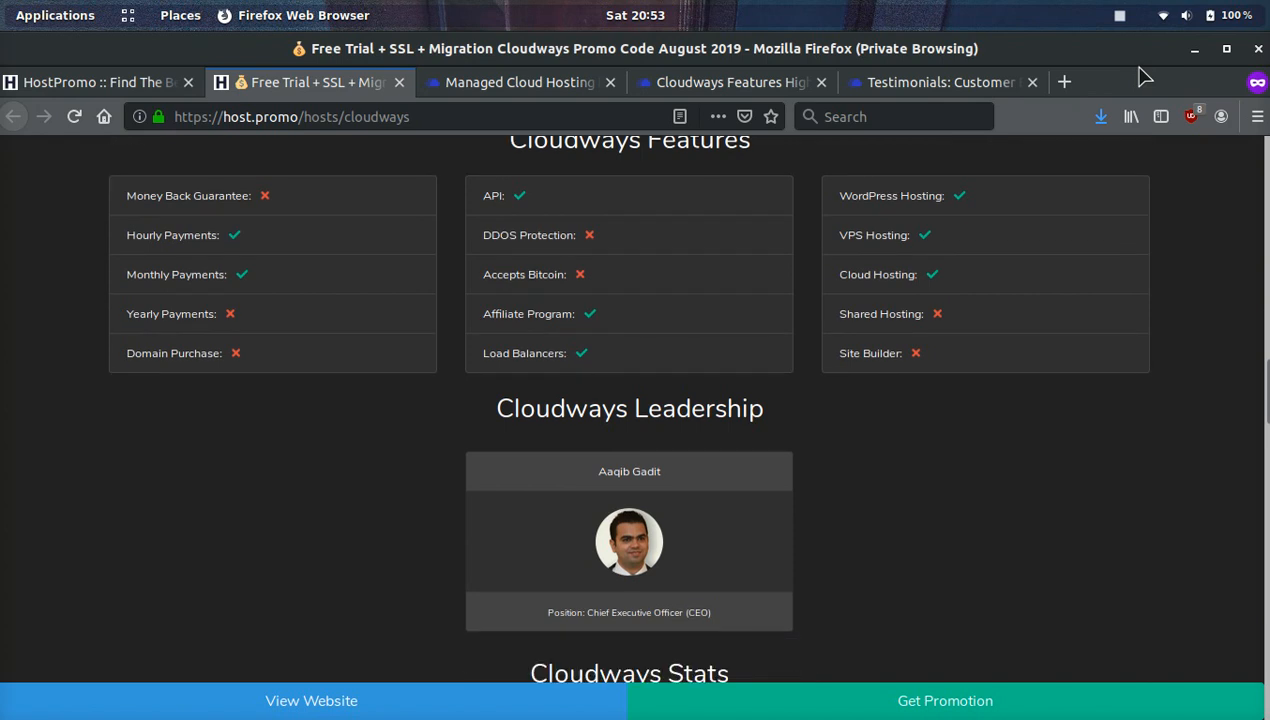
scroll(down, 3)
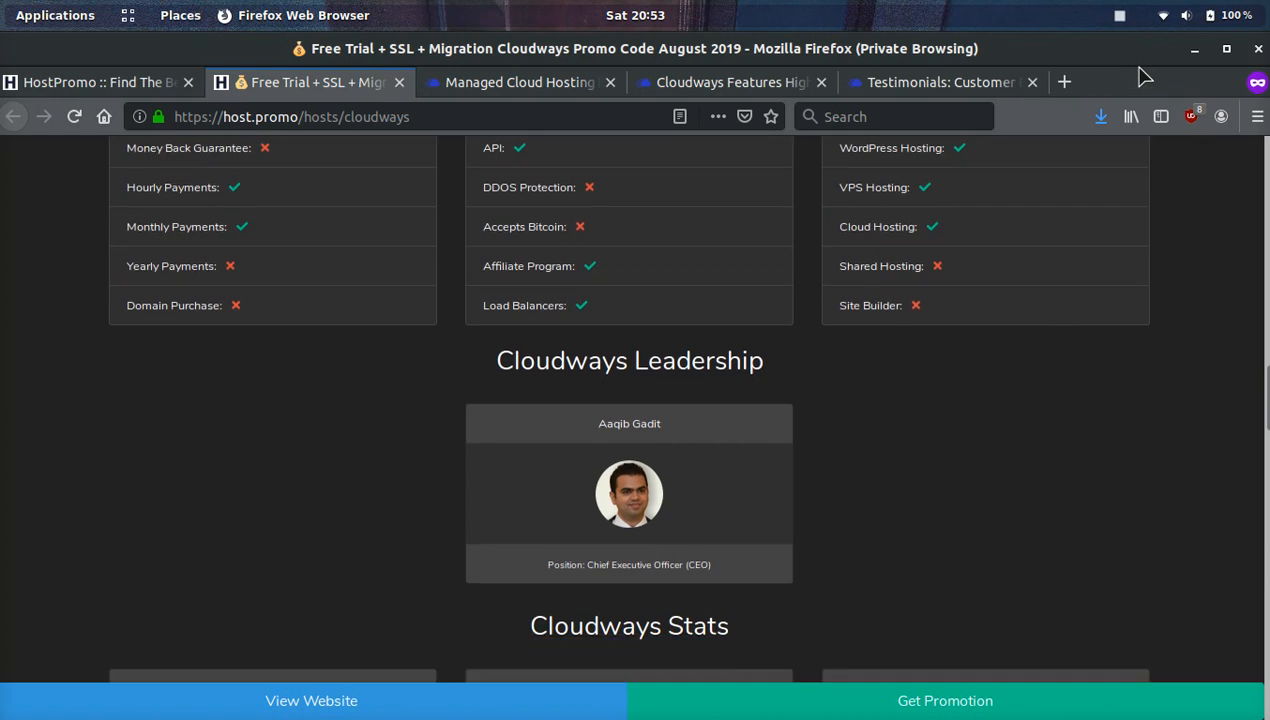
scroll(down, 3)
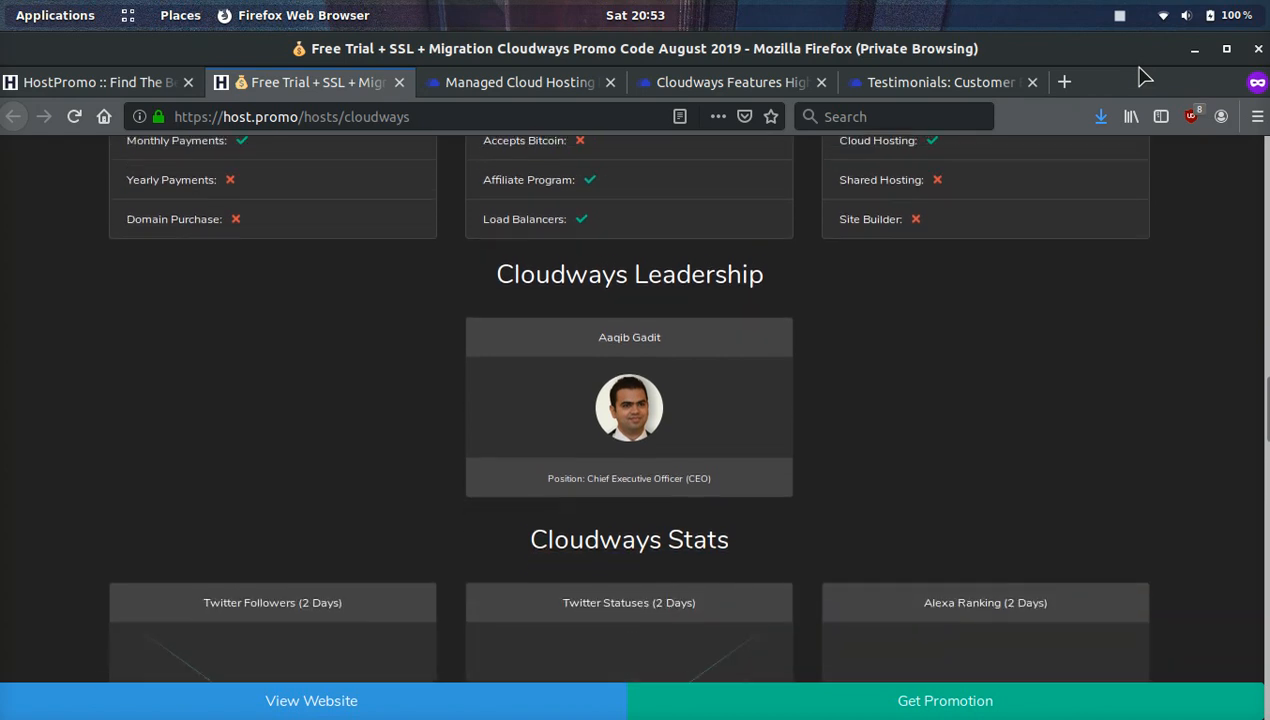
scroll(down, 3)
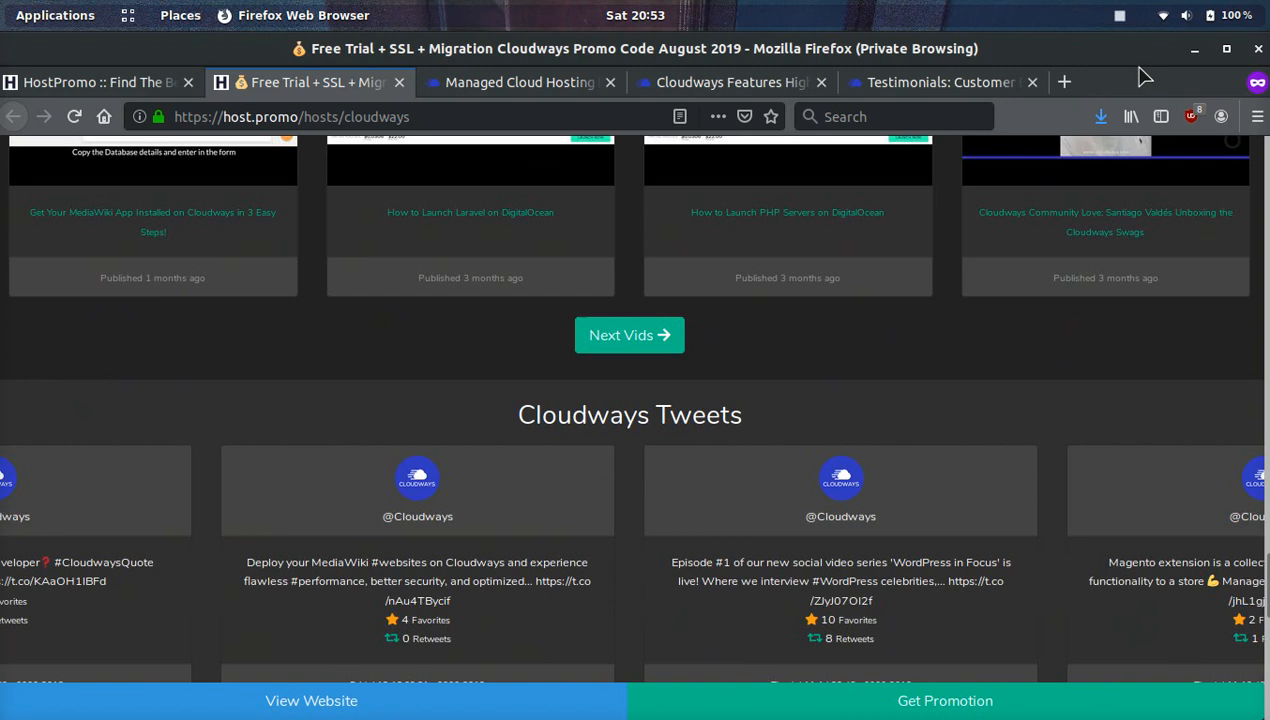
Read the Cloudways FAQ on payment methods and 24/7 support, then switch to the pricing tab.
scroll(down, 3)
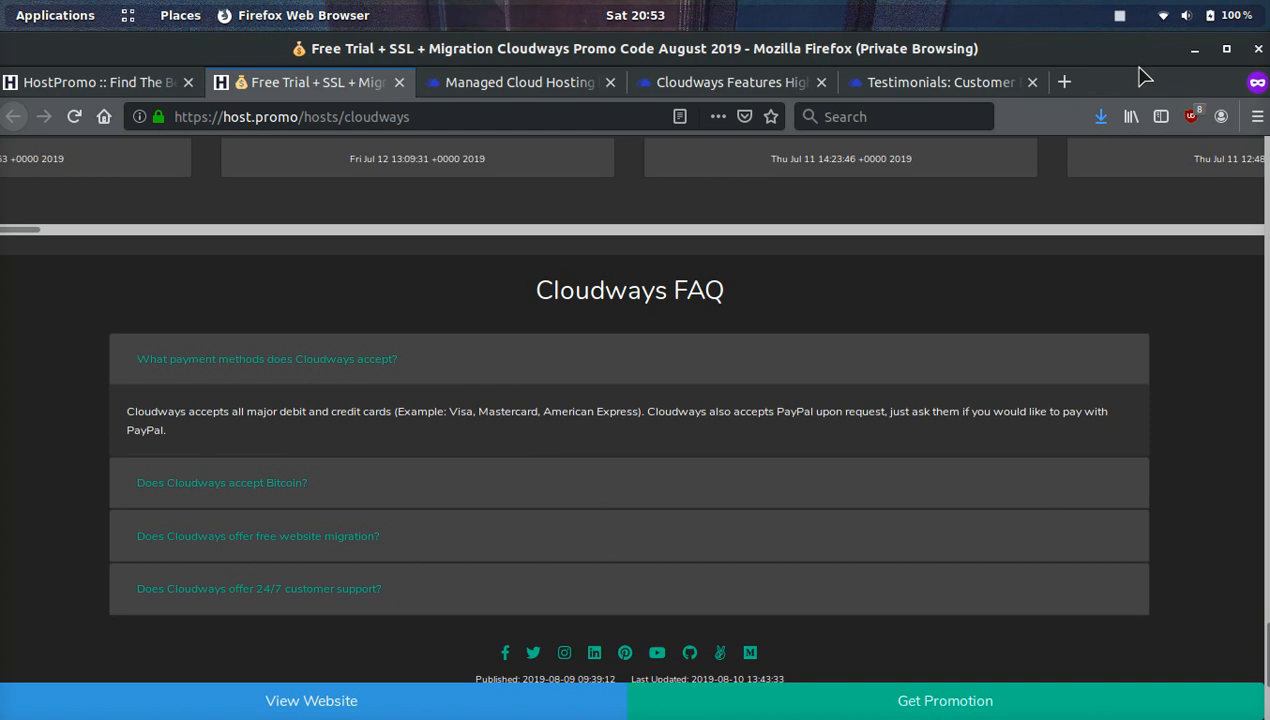
mouse_move(521, 301)
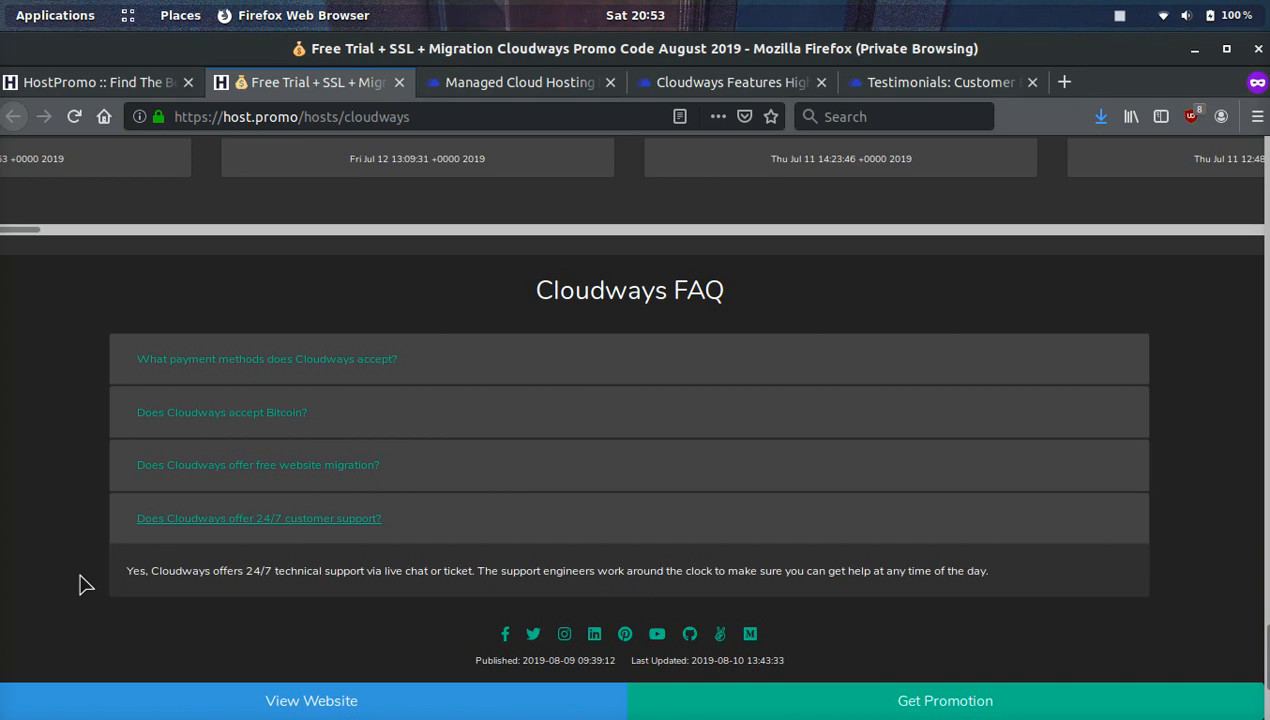
mouse_move(349, 527)
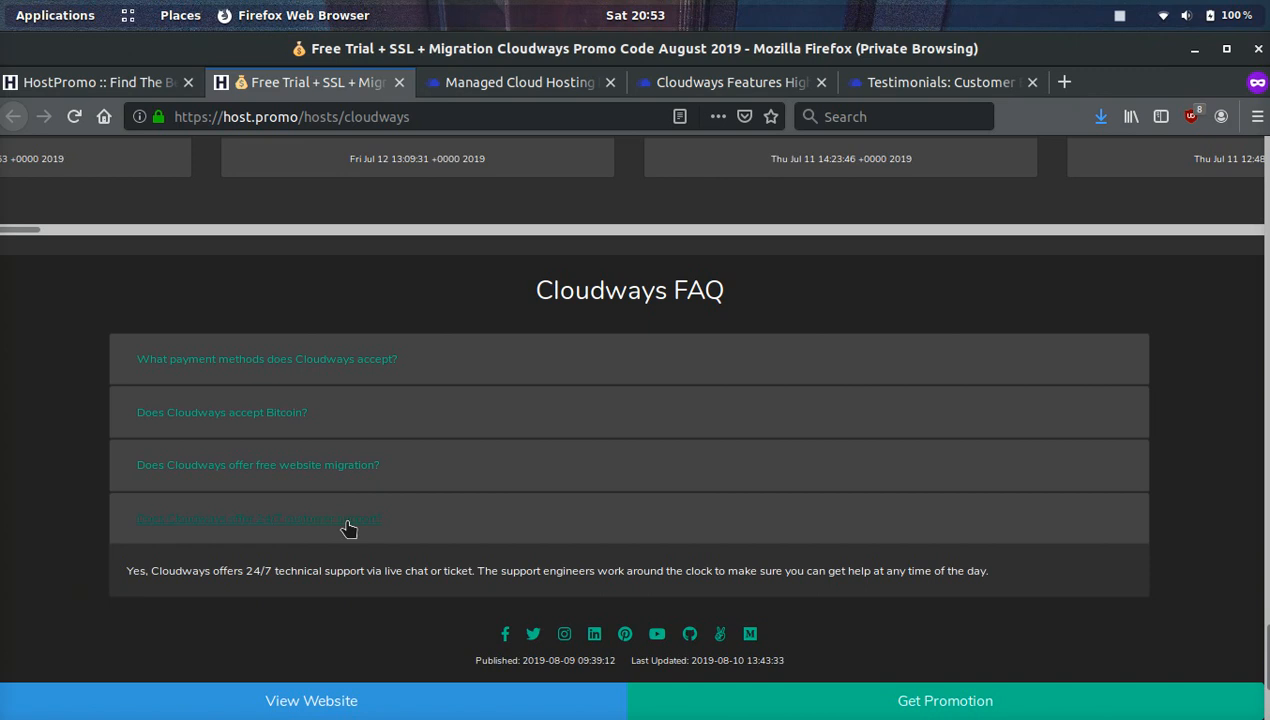
click(513, 82)
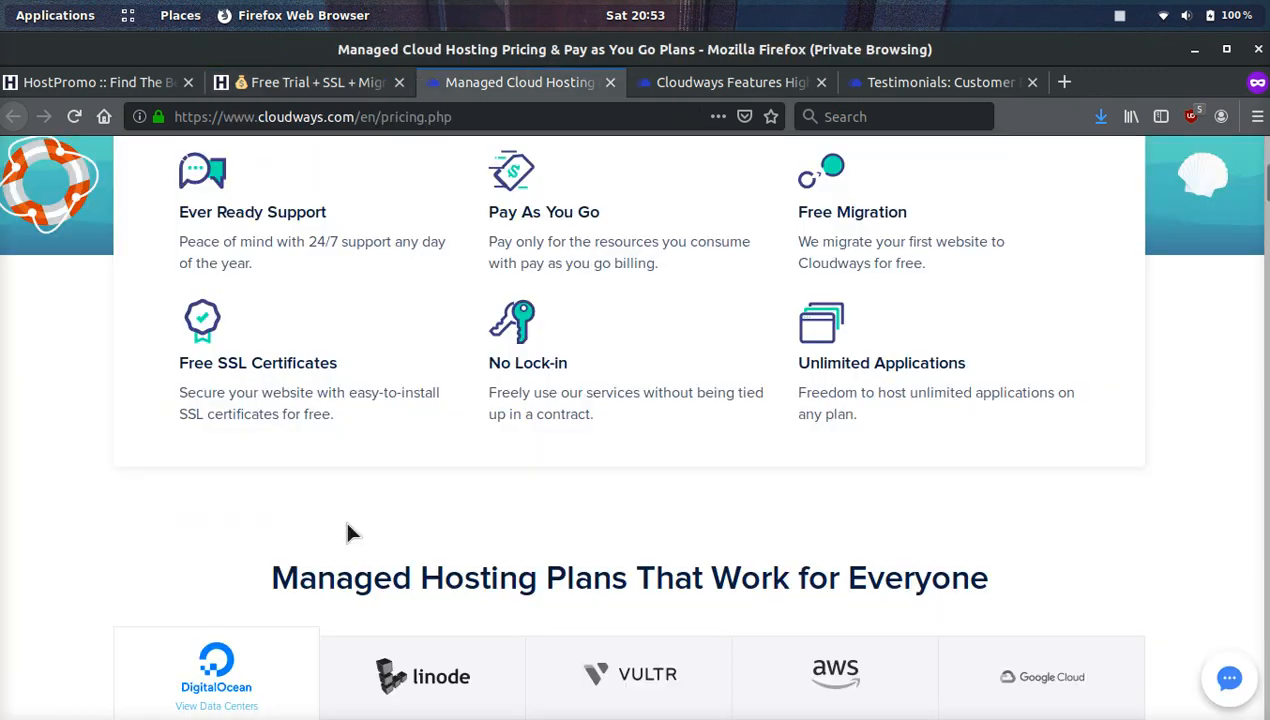
mouse_move(886, 245)
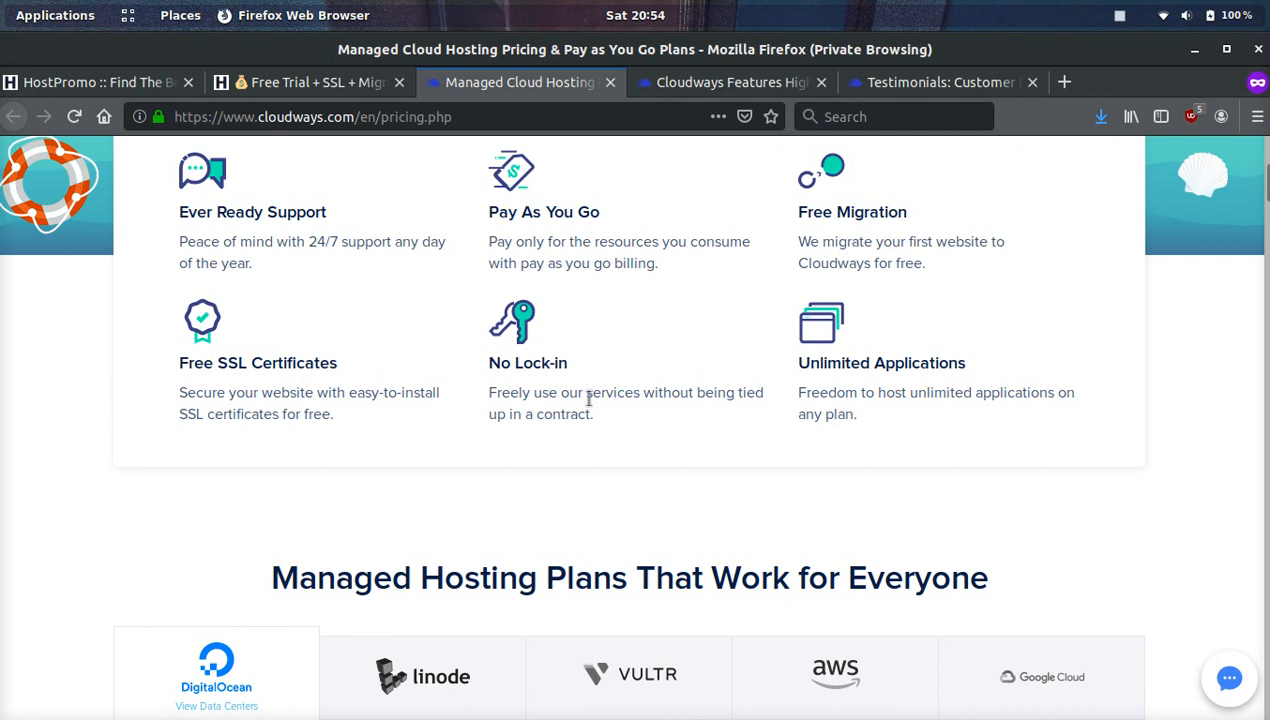
mouse_move(700, 420)
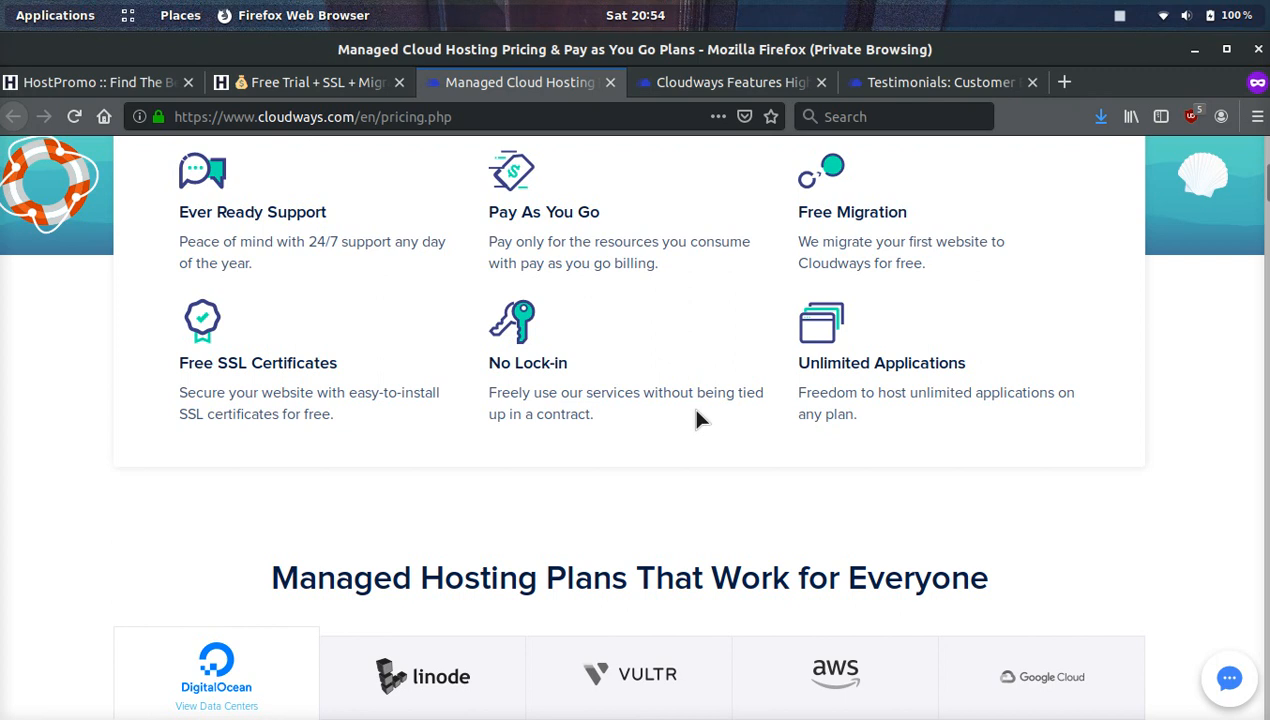
Review pricing perks and plans per provider, then switch to the Cloudways features page.
scroll(down, 3)
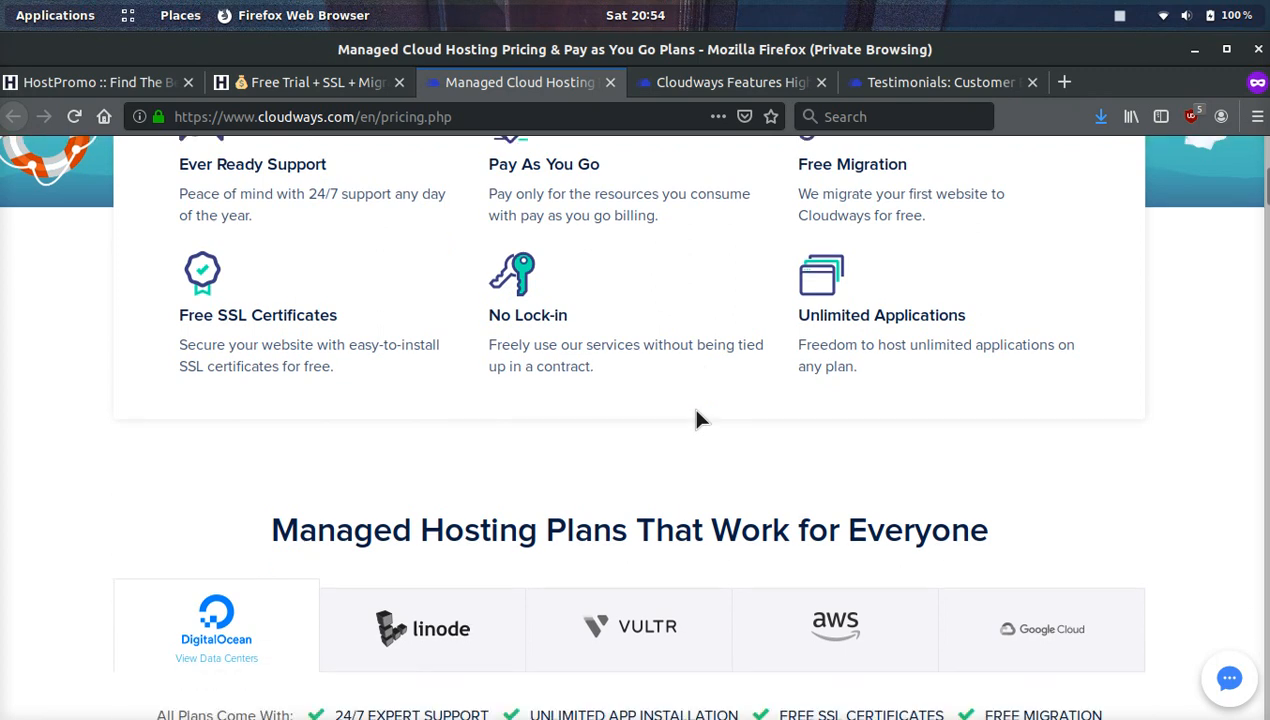
mouse_move(250, 636)
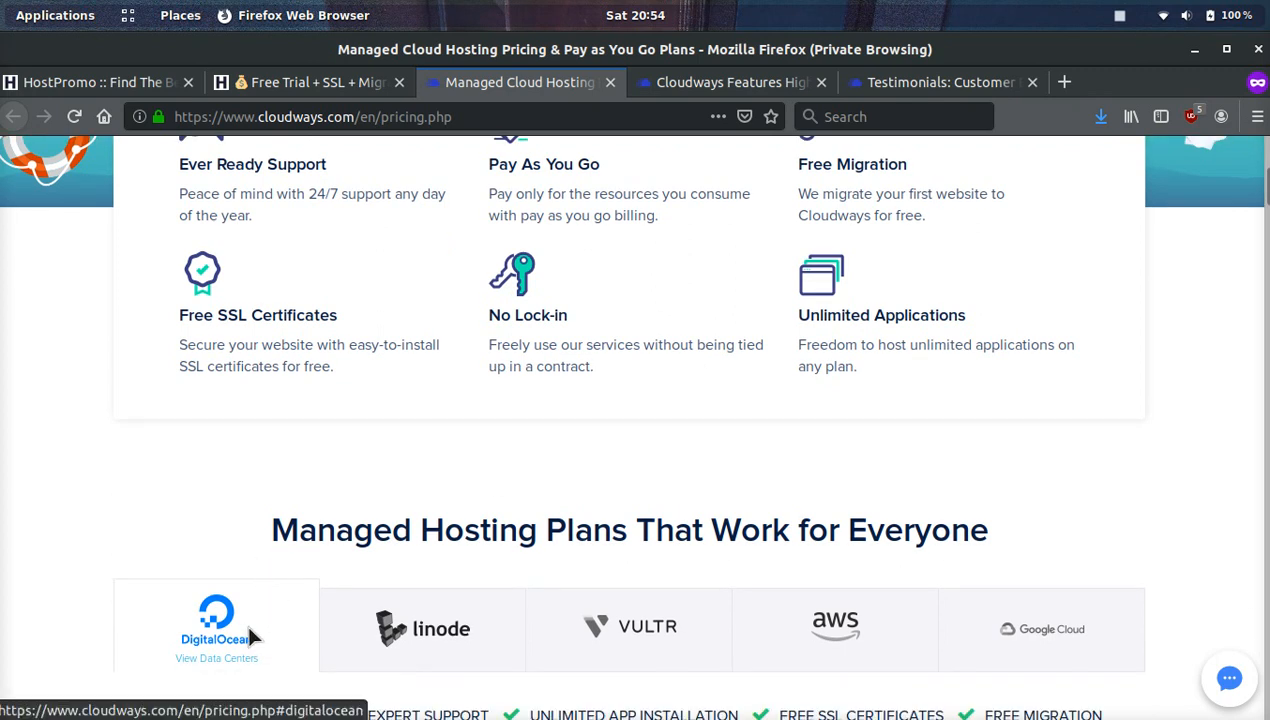
mouse_move(677, 648)
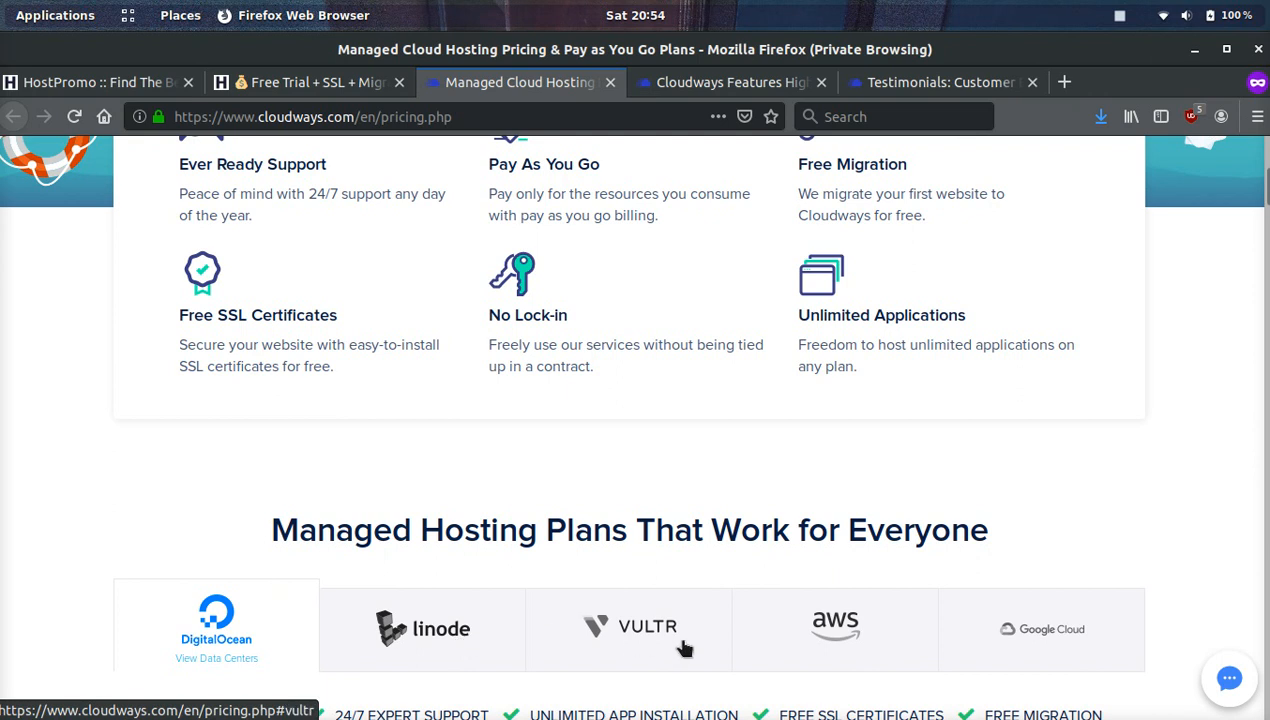
mouse_move(1022, 648)
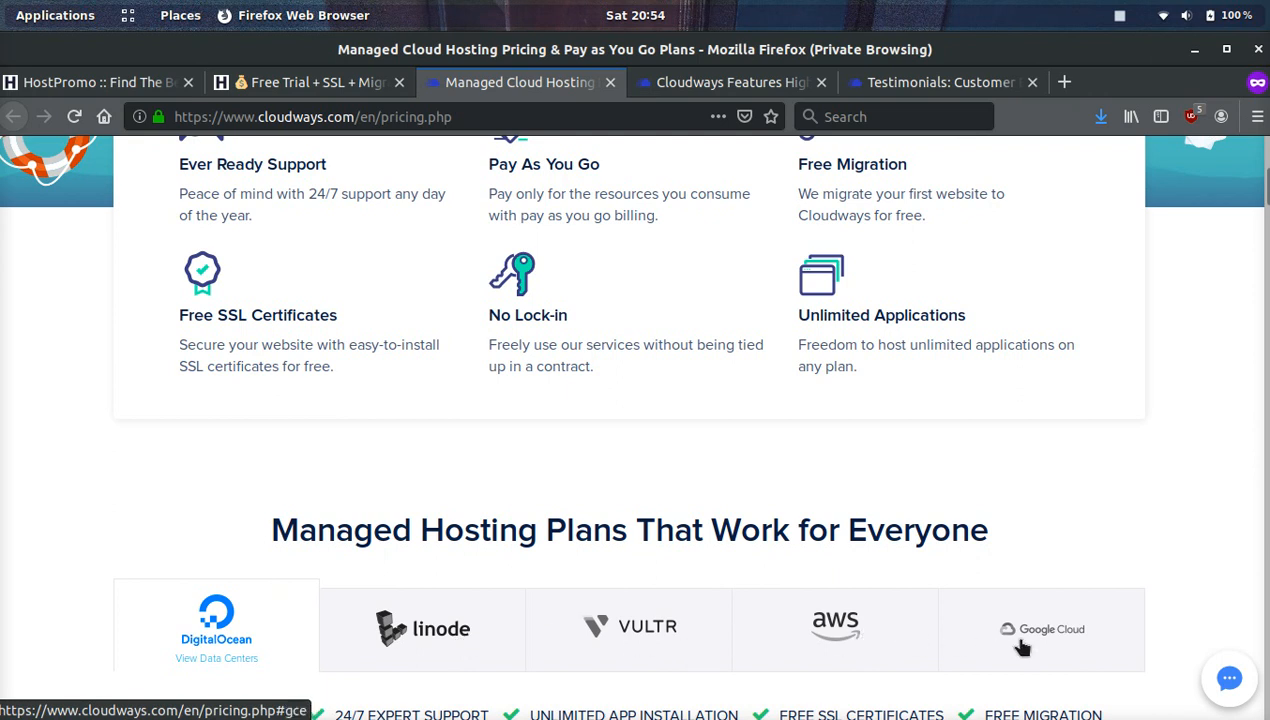
mouse_move(837, 508)
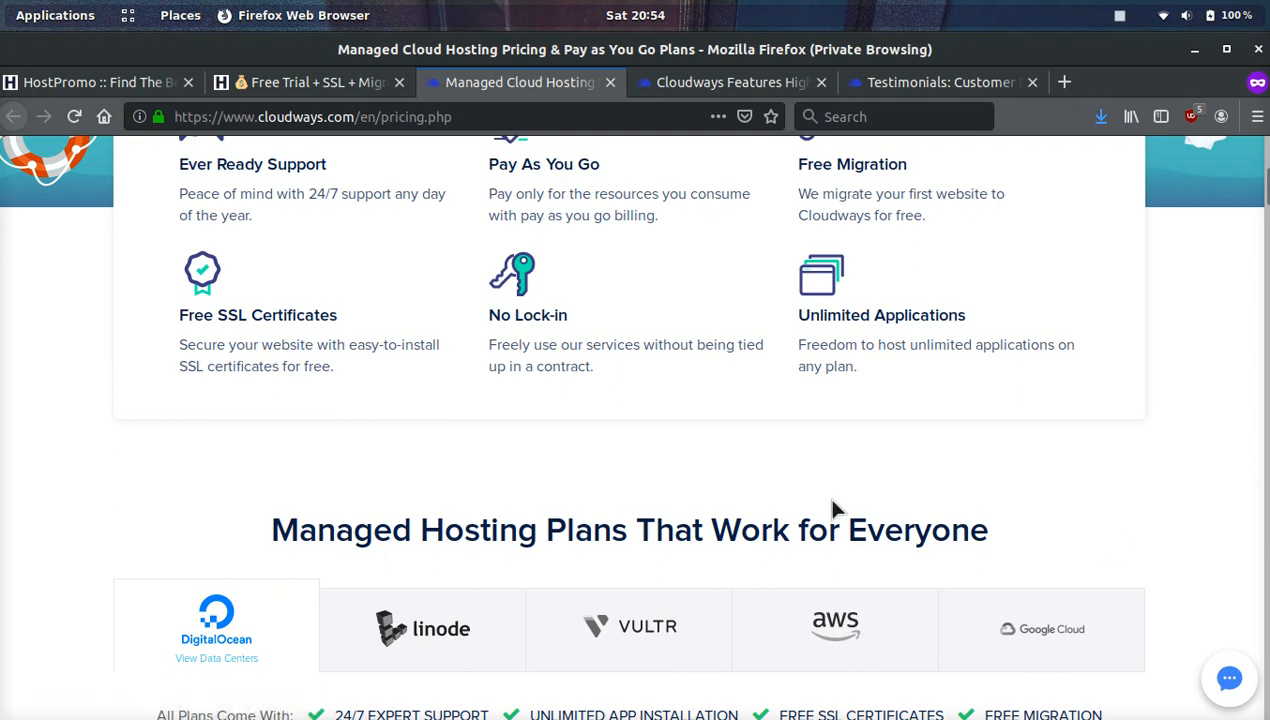
click(730, 82)
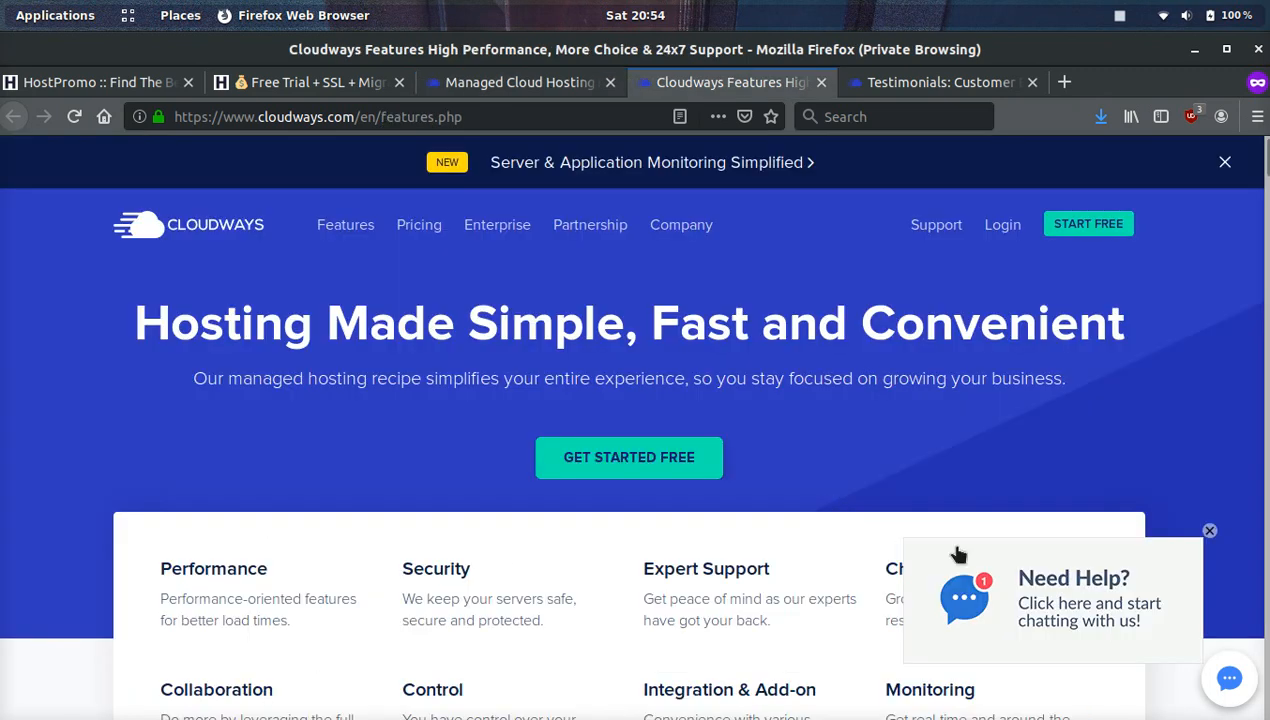
Dismiss the Need Help chat prompt and scroll into the performance features like caches and PHP 7.
click(1209, 530)
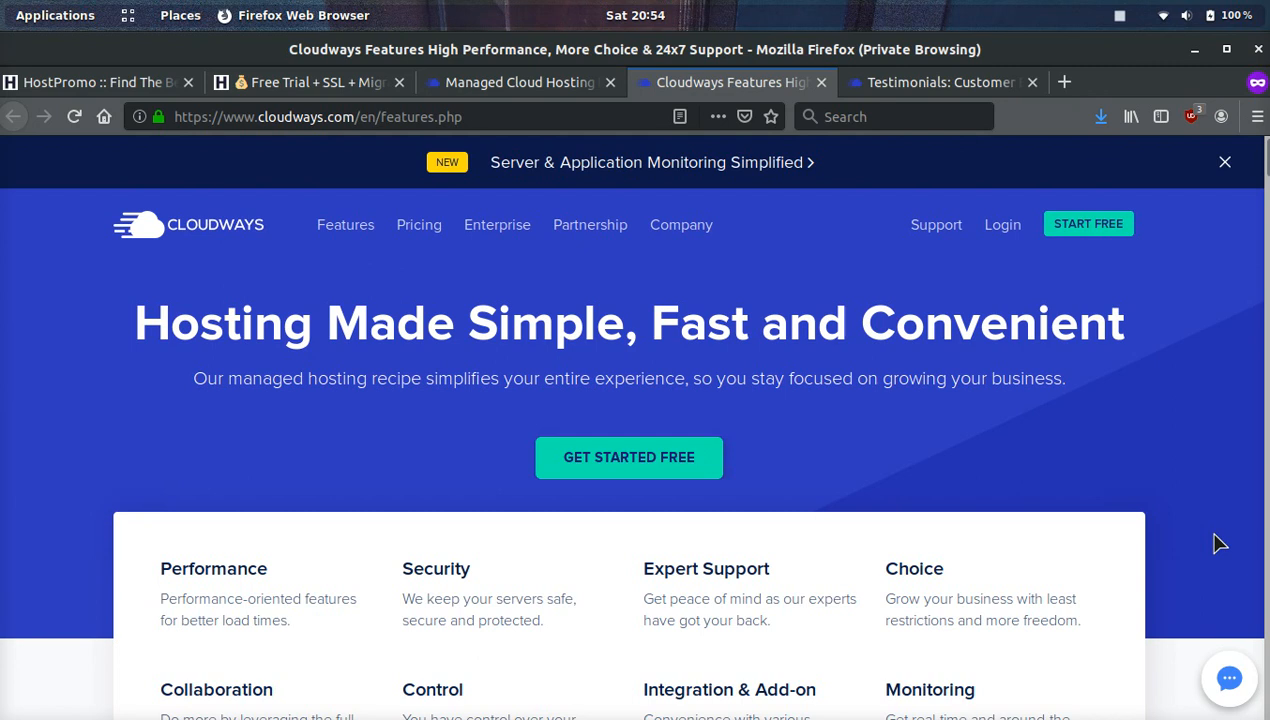
scroll(down, 3)
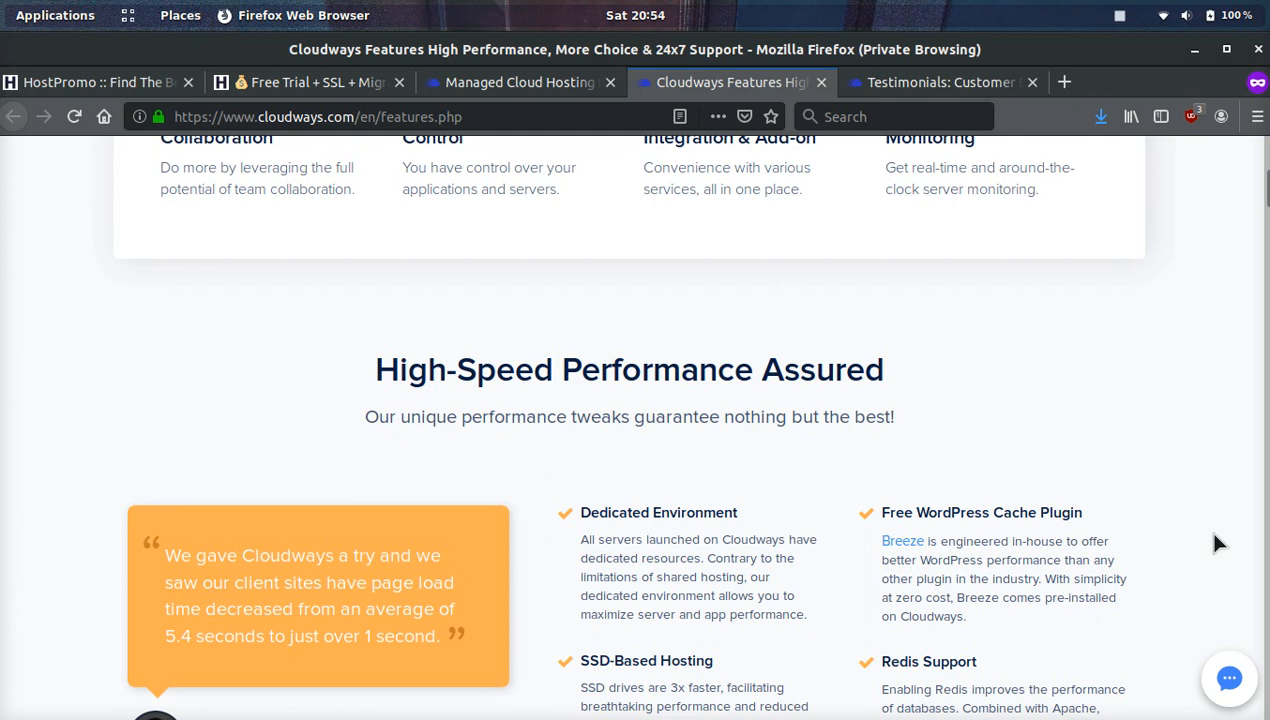
scroll(down, 3)
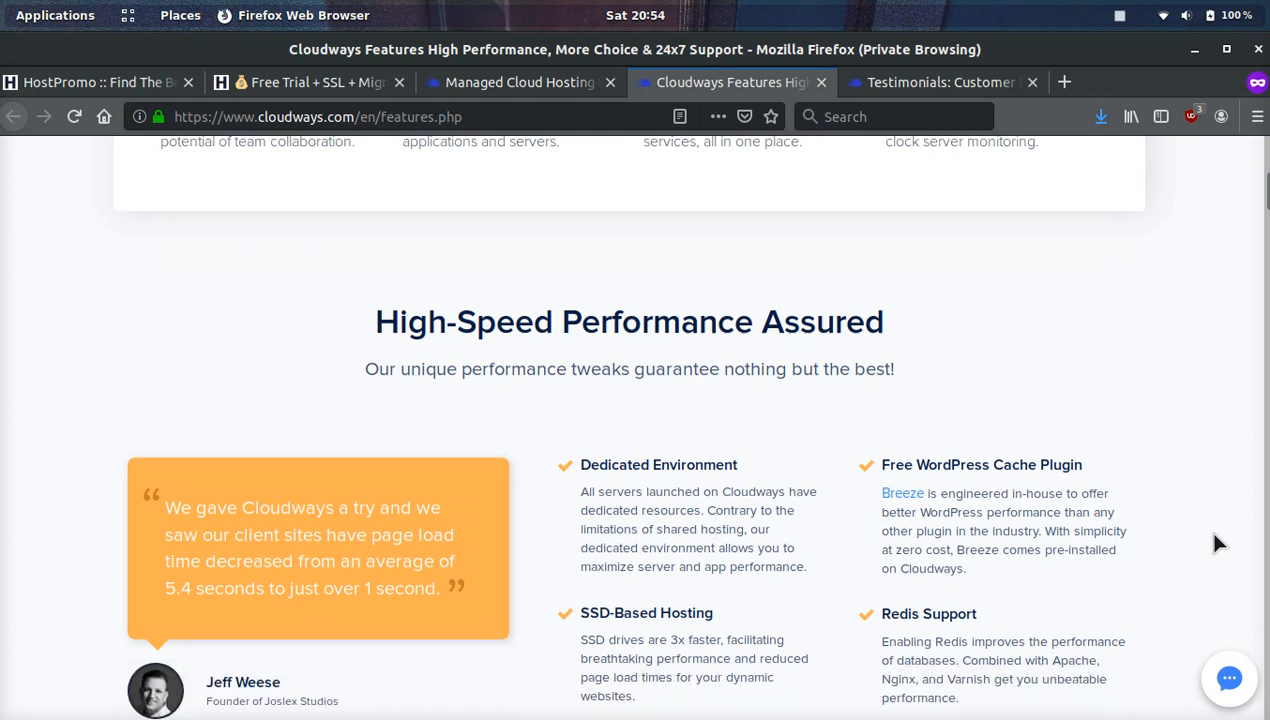
scroll(down, 3)
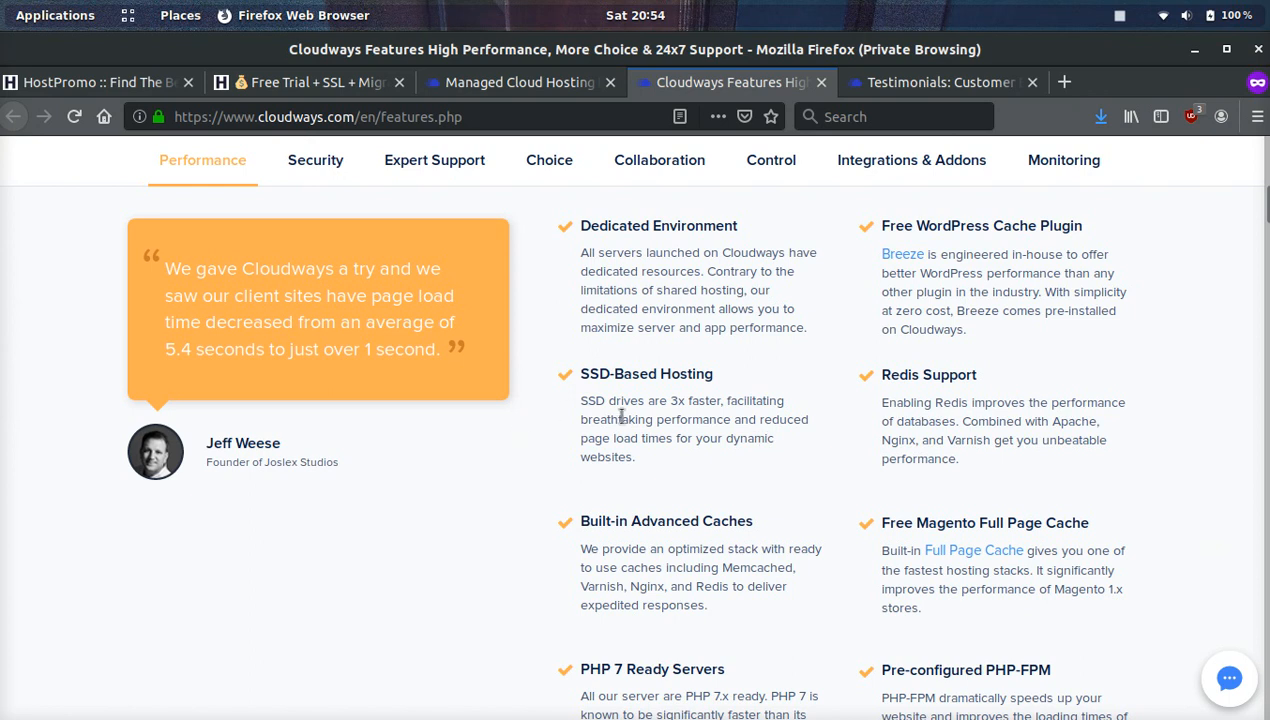
scroll(down, 3)
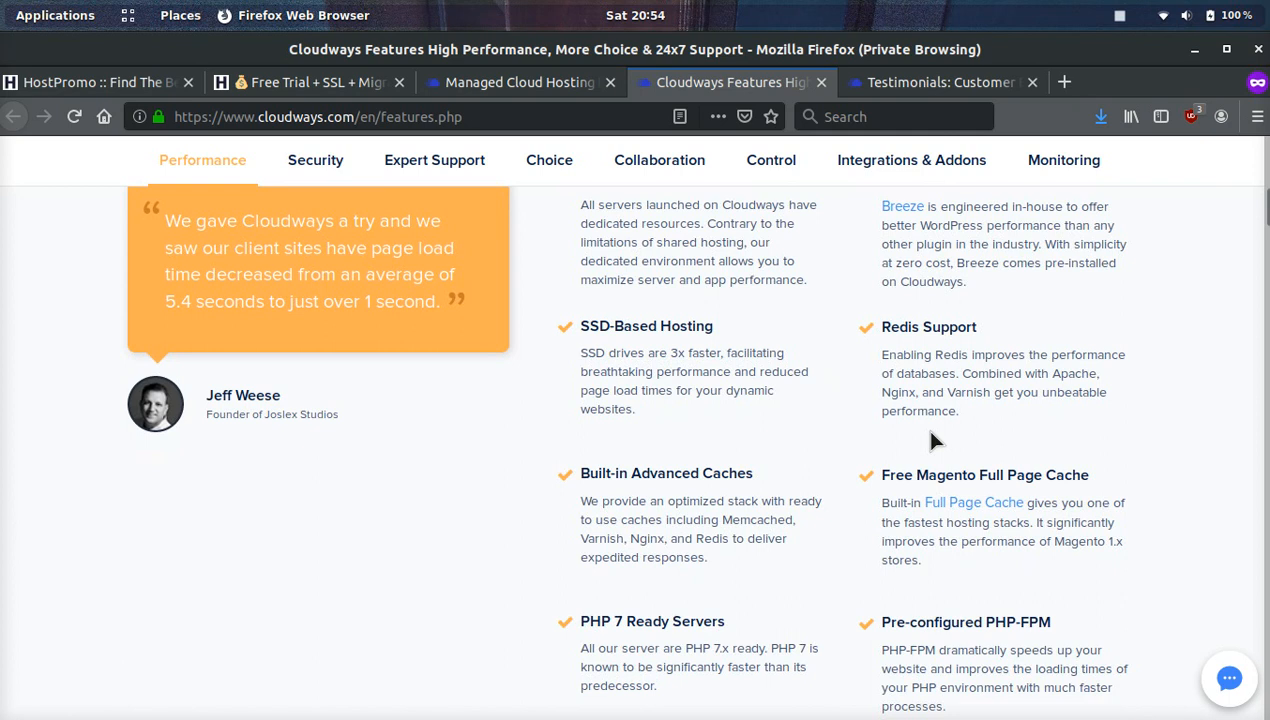
scroll(down, 3)
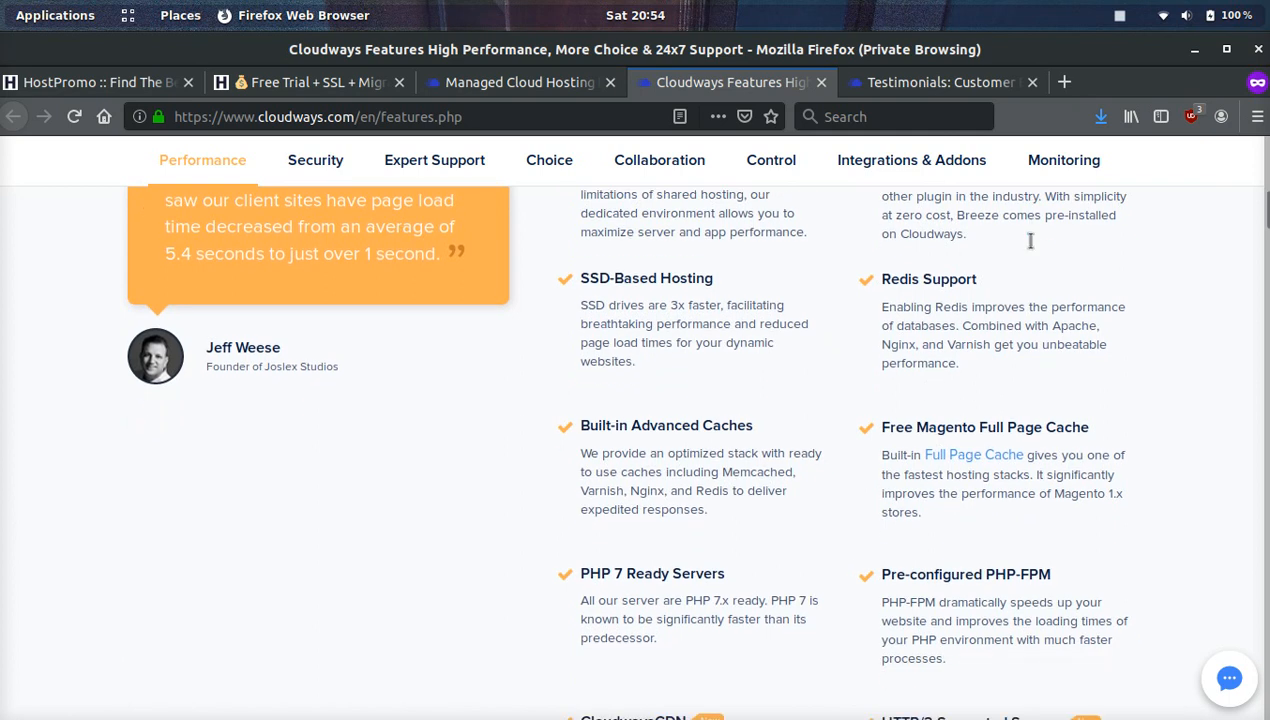
Continue through CloudwaysCDN, HTTP/2 and Auto-Healing servers, then jump to Security.
scroll(down, 3)
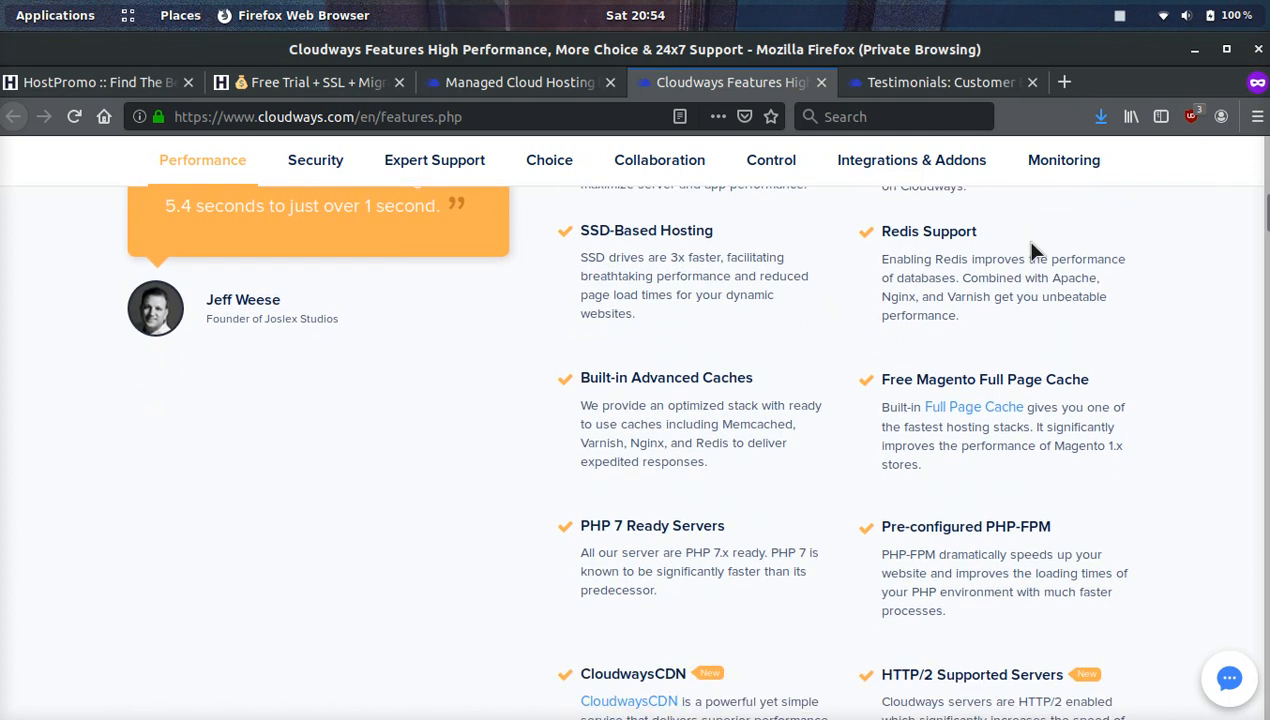
scroll(down, 3)
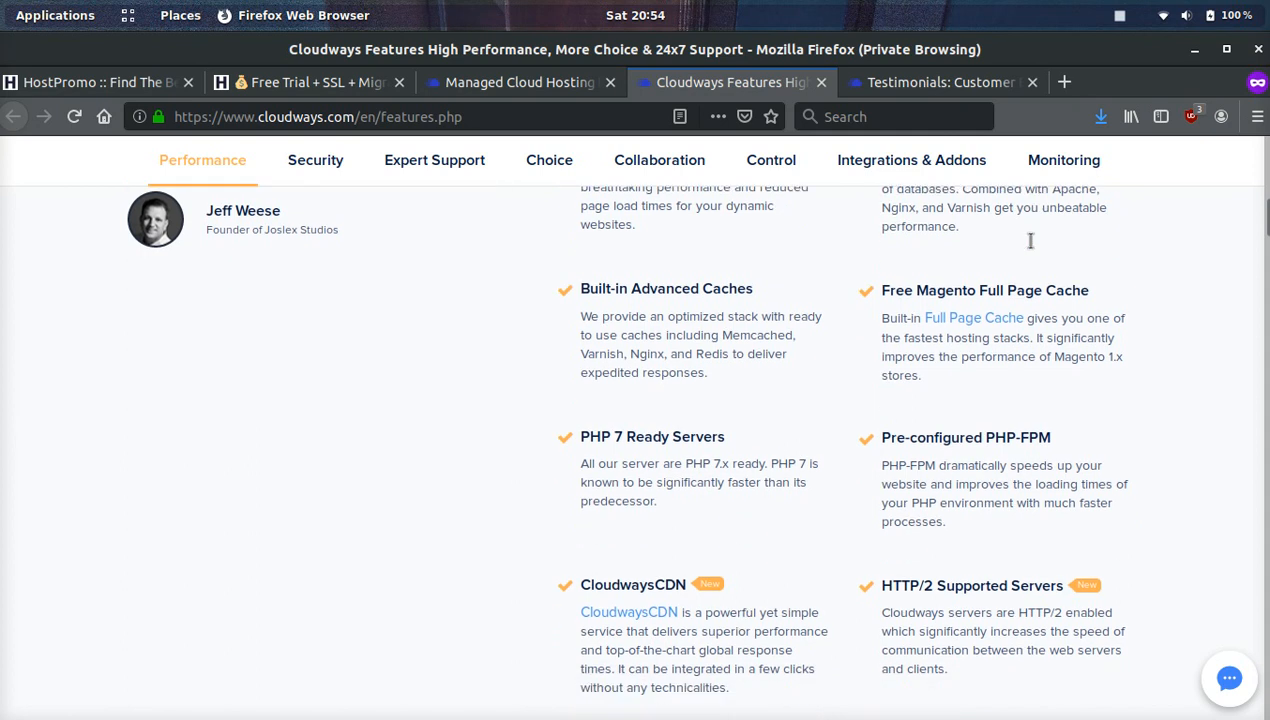
scroll(down, 3)
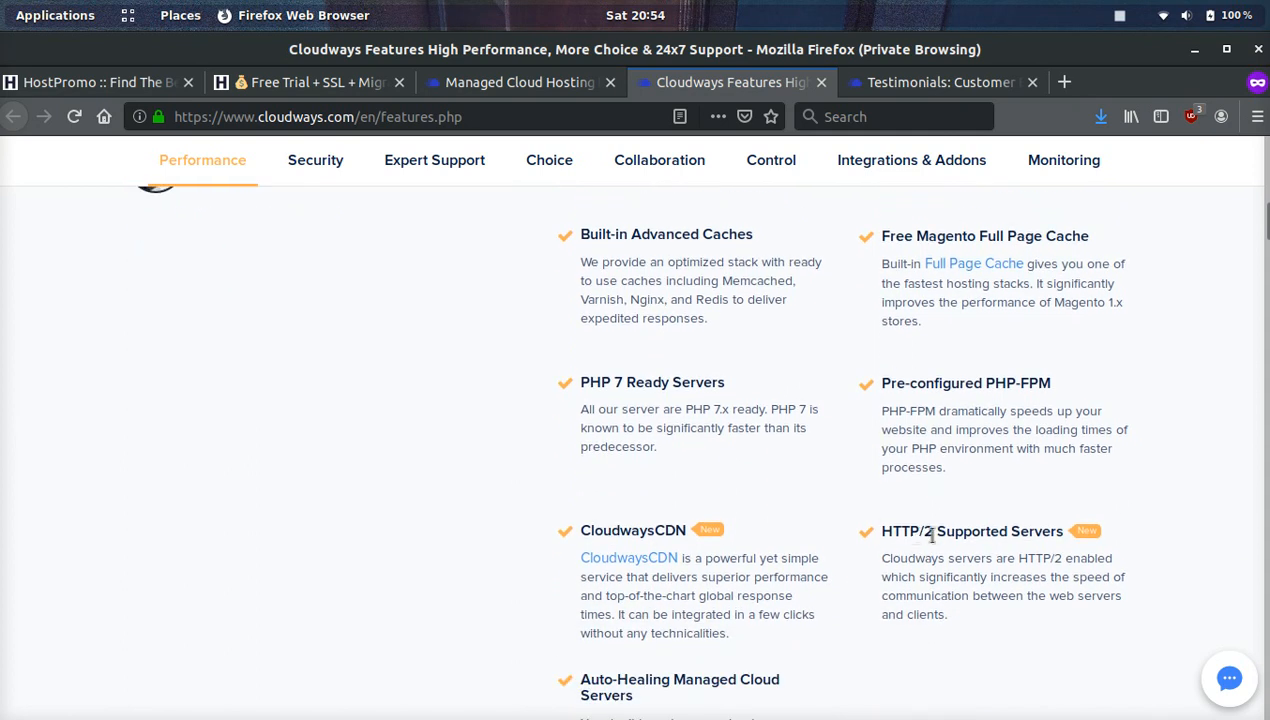
mouse_move(1023, 396)
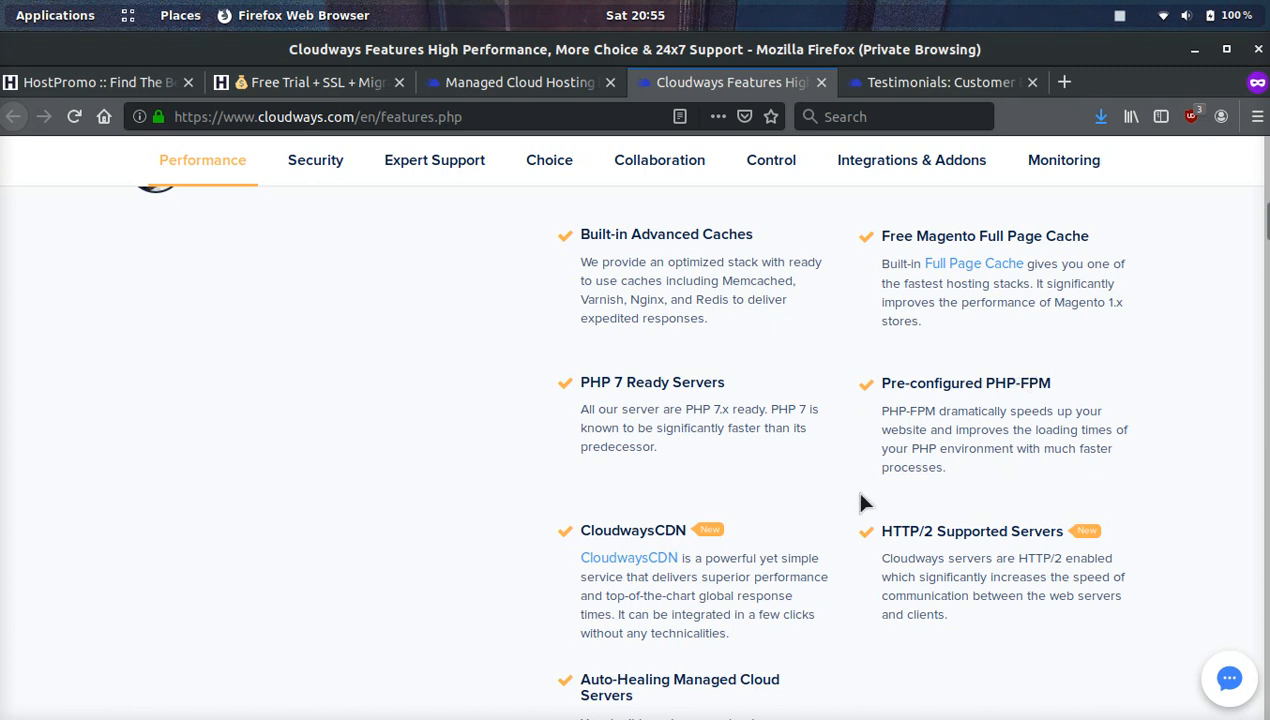
mouse_move(342, 391)
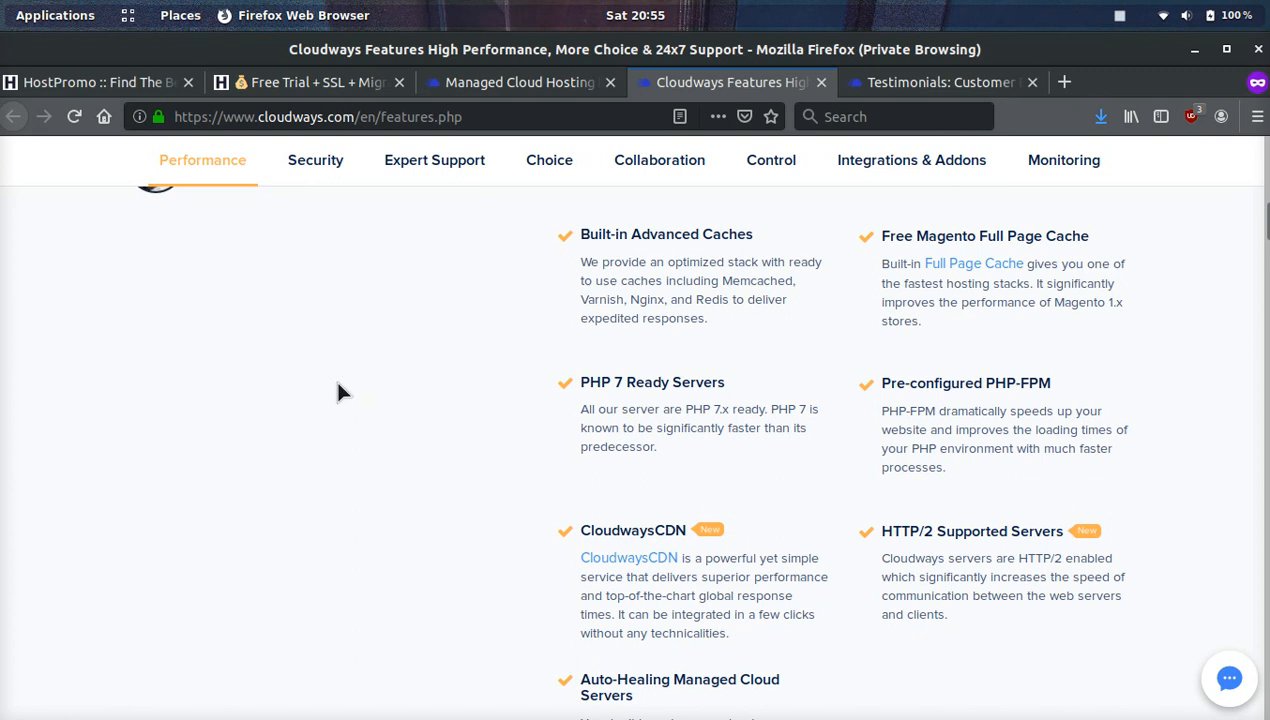
scroll(down, 3)
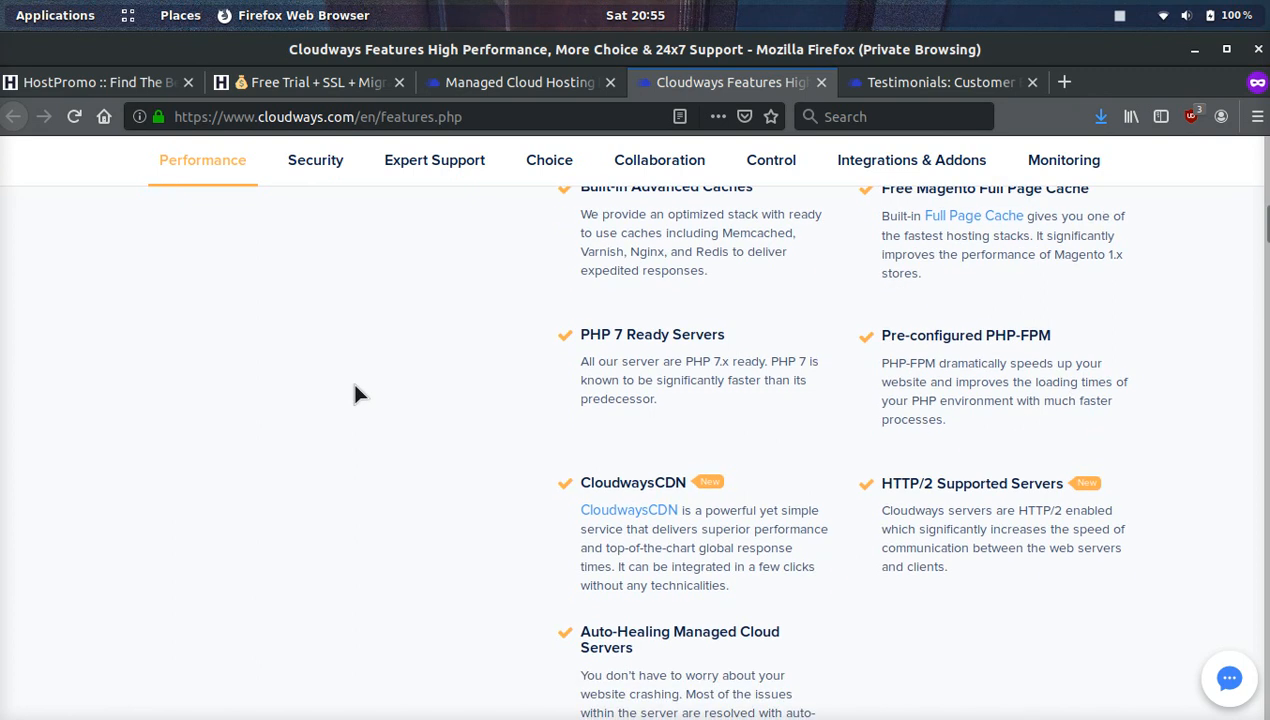
scroll(down, 3)
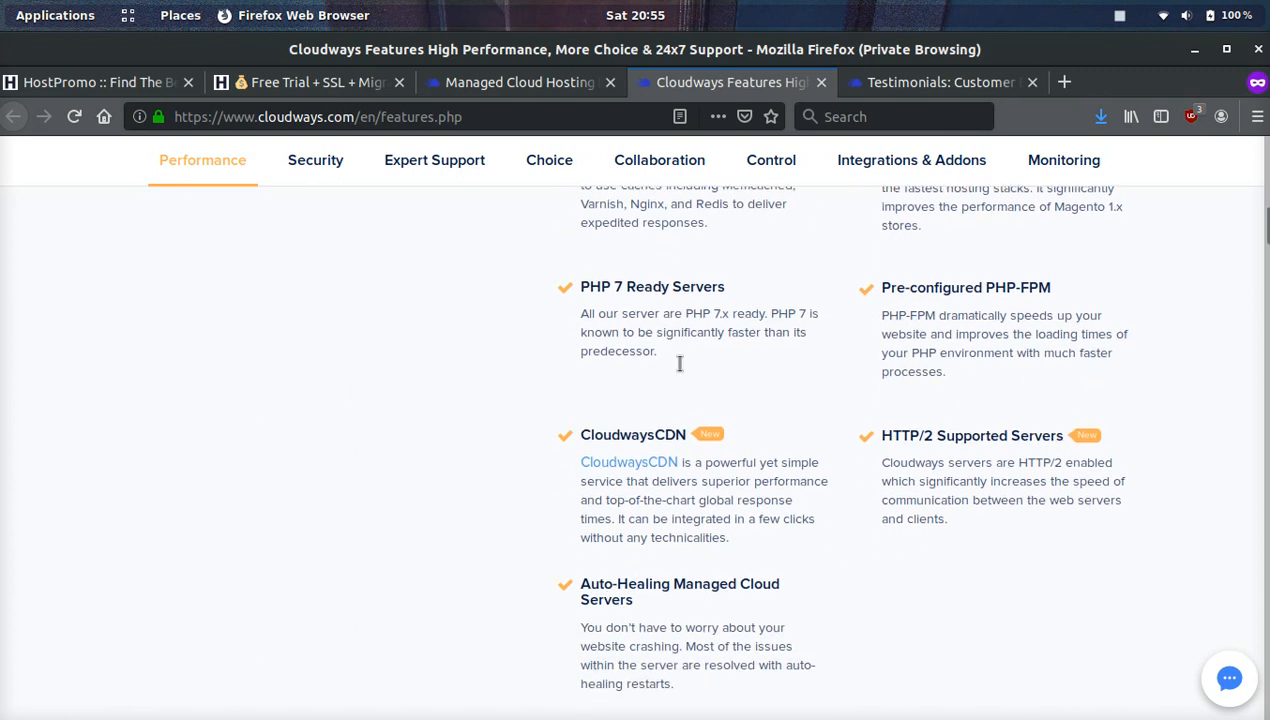
scroll(down, 3)
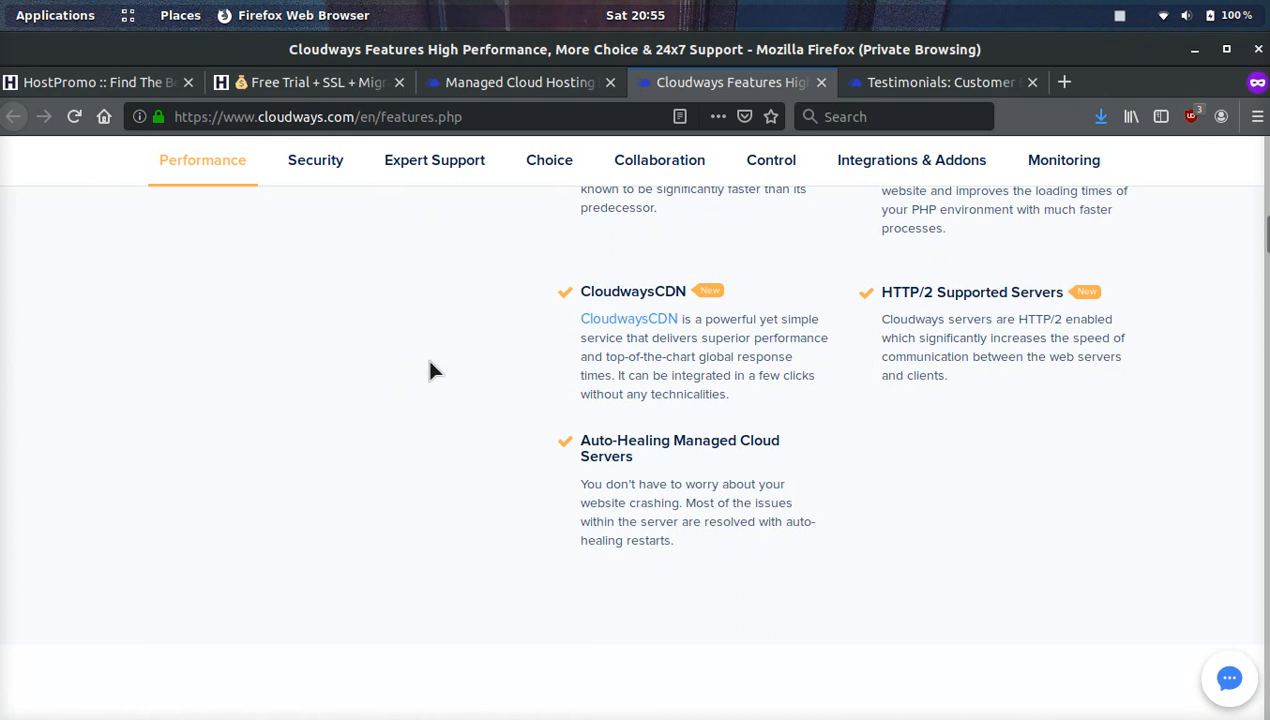
mouse_move(670, 426)
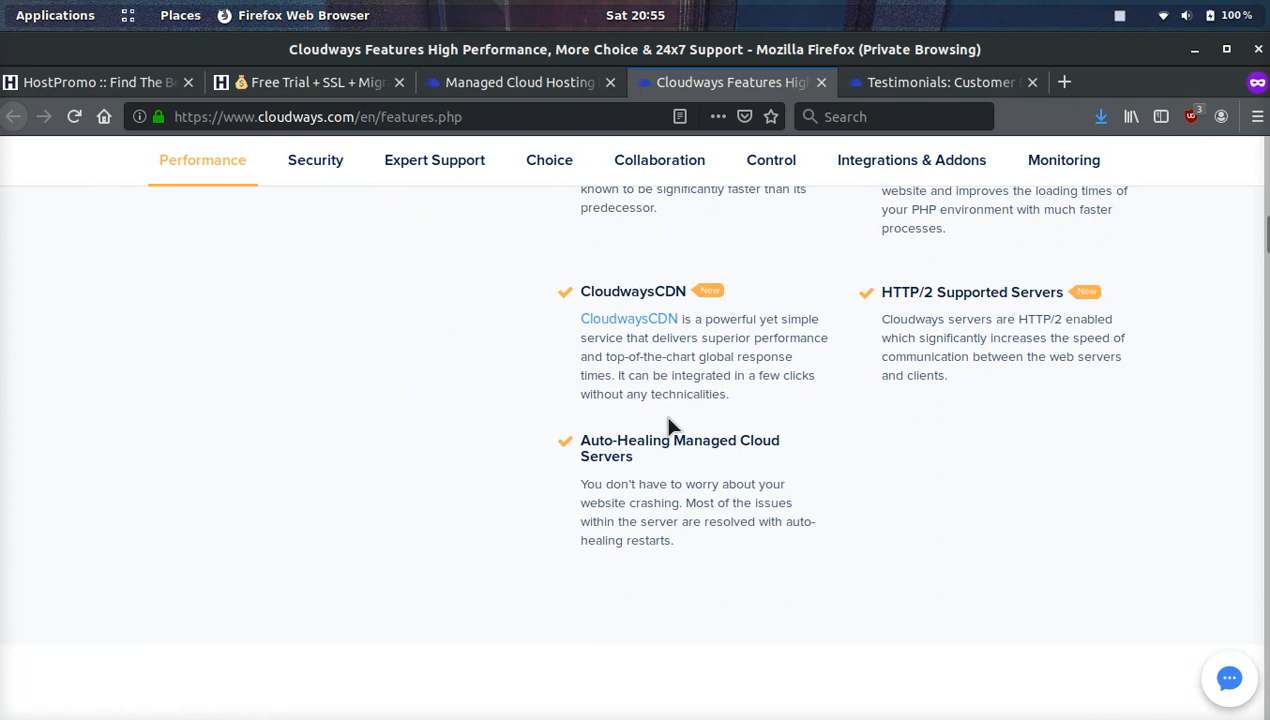
mouse_move(637, 328)
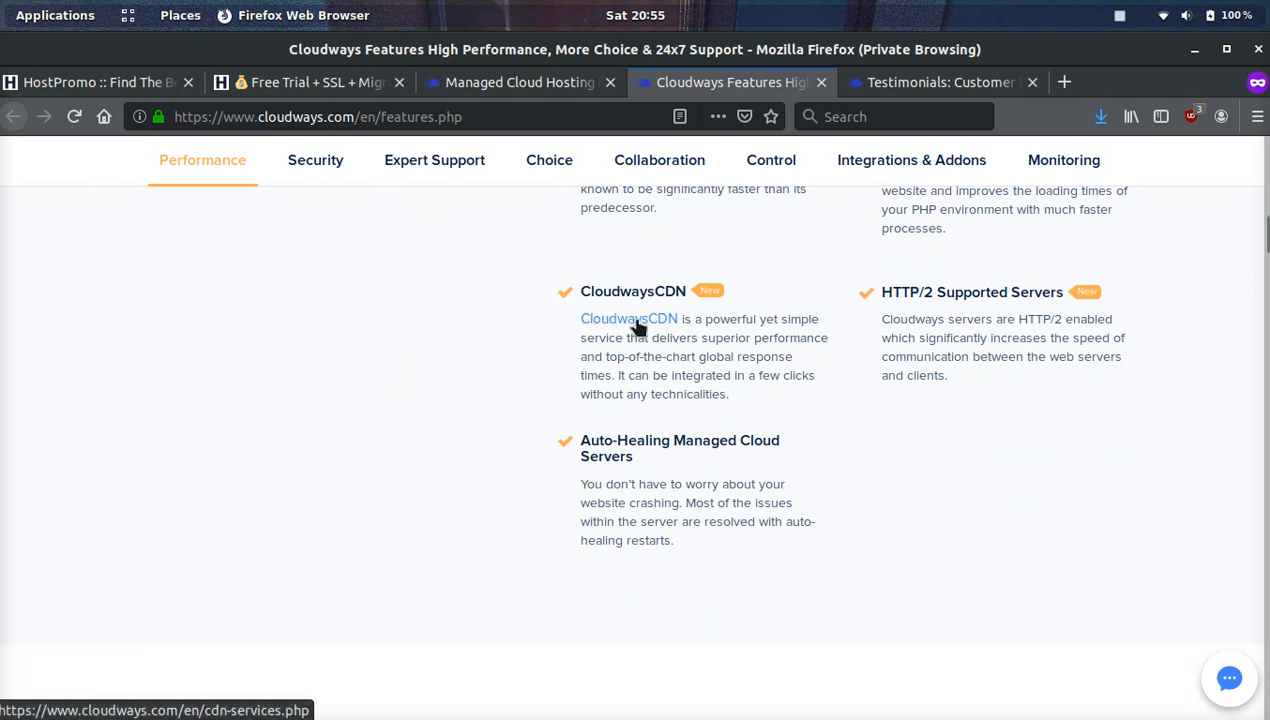
mouse_move(397, 444)
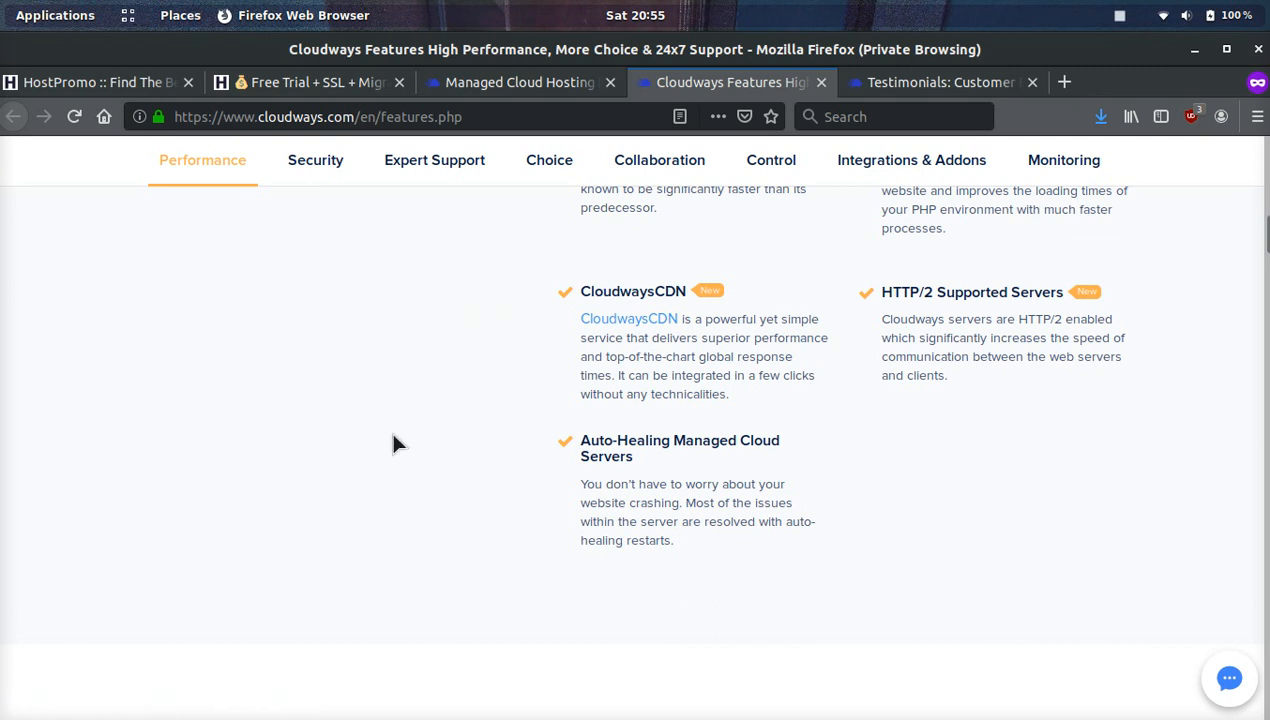
click(315, 160)
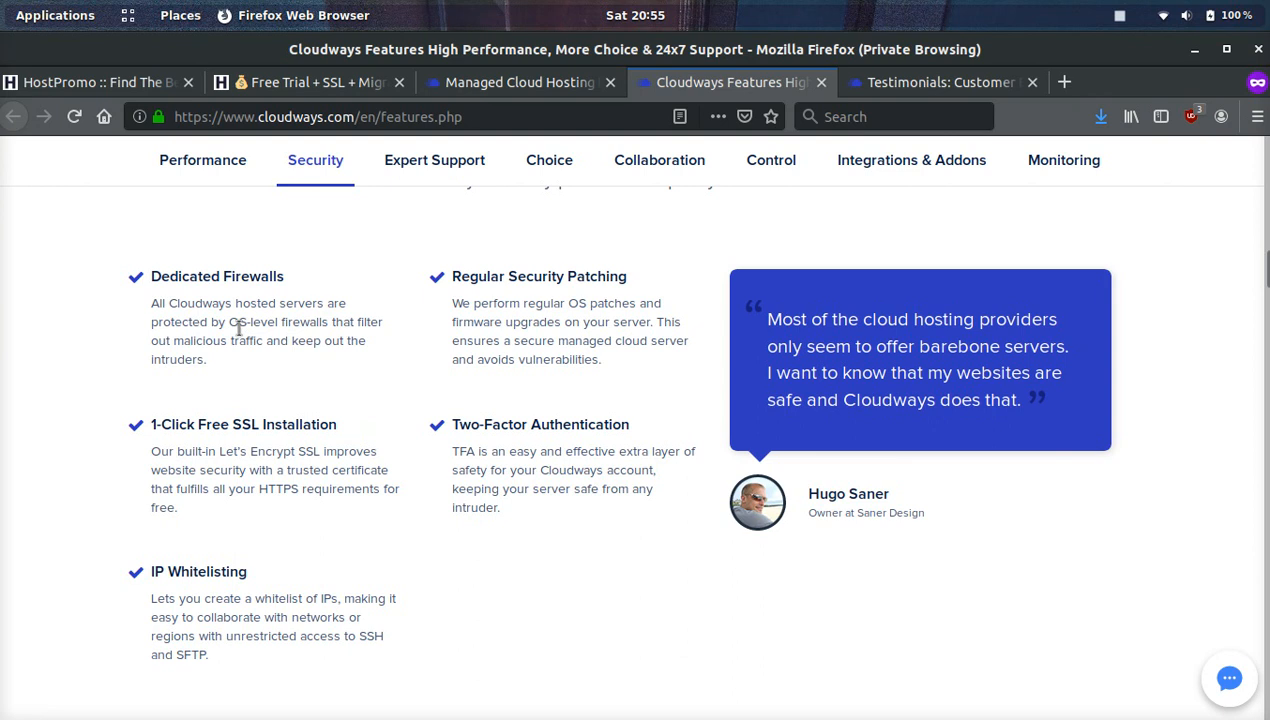
mouse_move(402, 419)
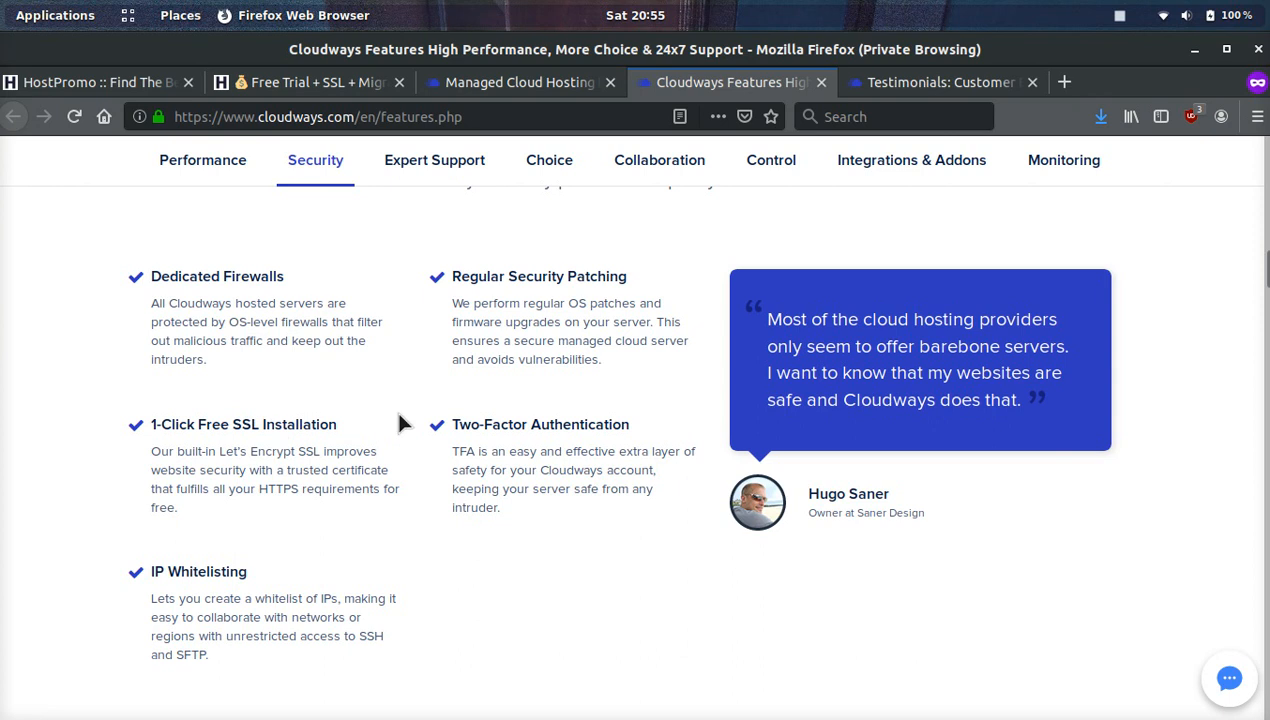
mouse_move(444, 416)
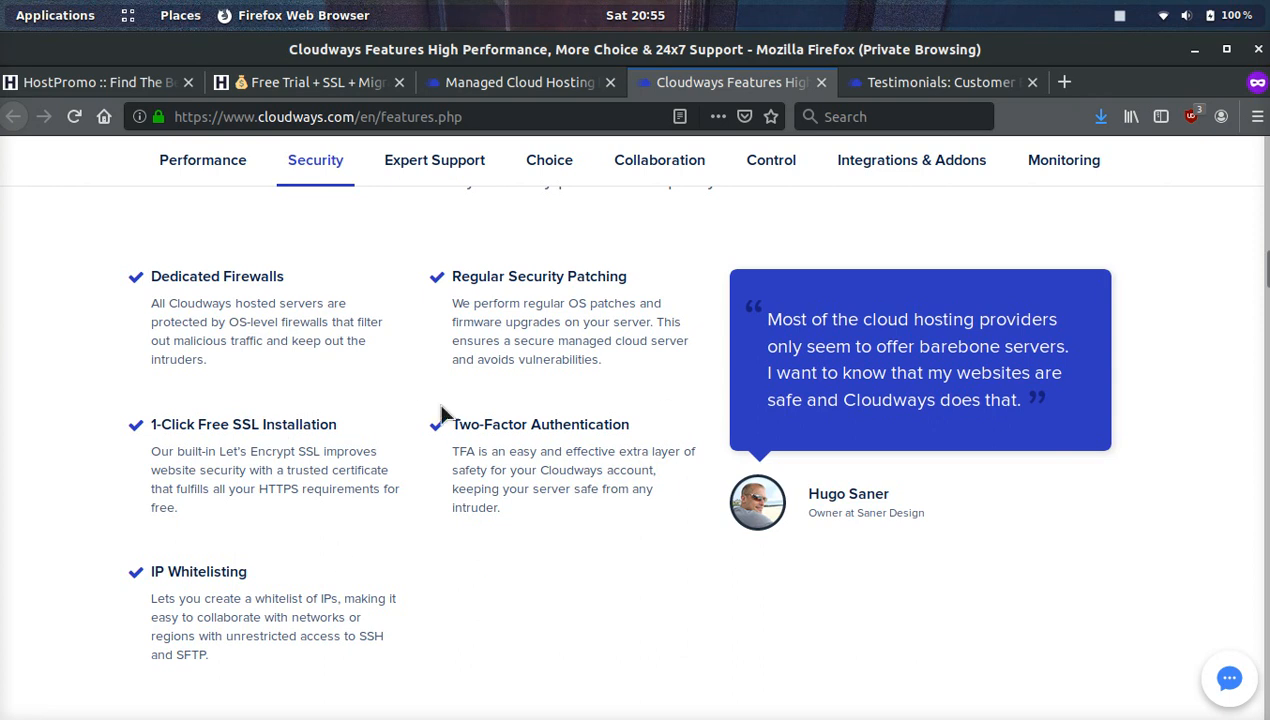
mouse_move(621, 520)
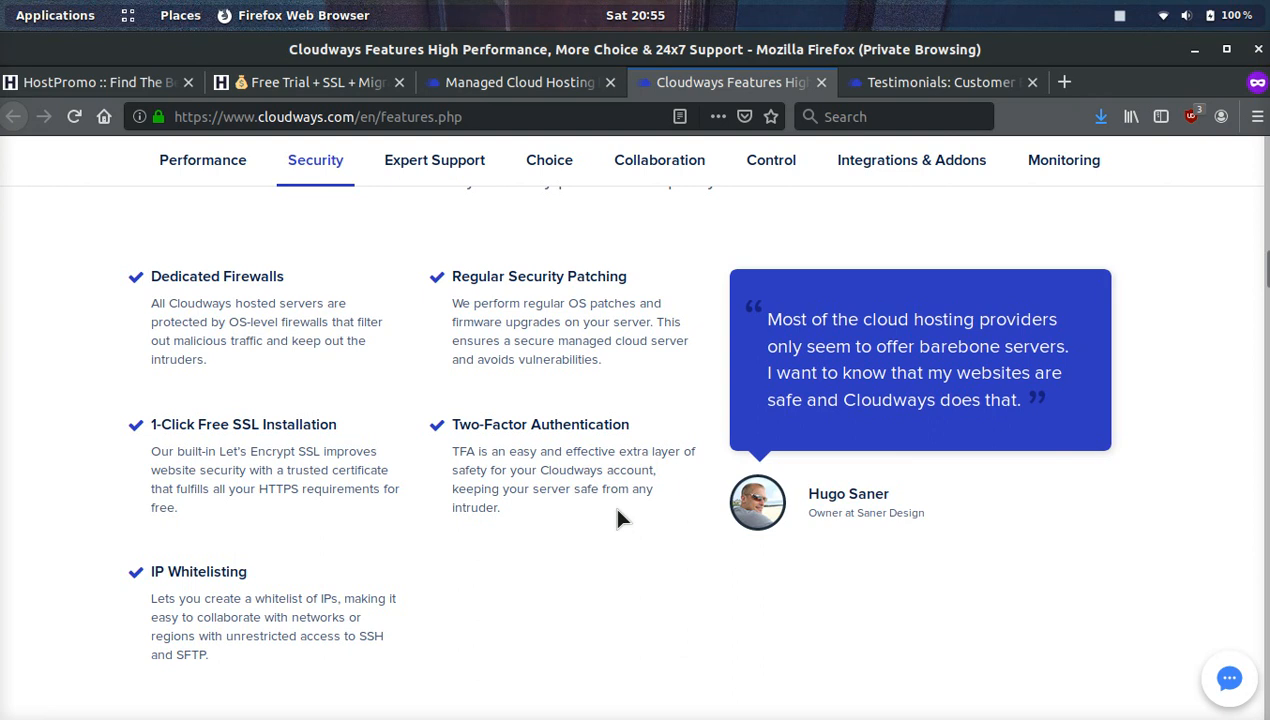
Read security features (firewalls, free SSL, two-factor, IP whitelisting), then jump to Expert Support.
scroll(down, 3)
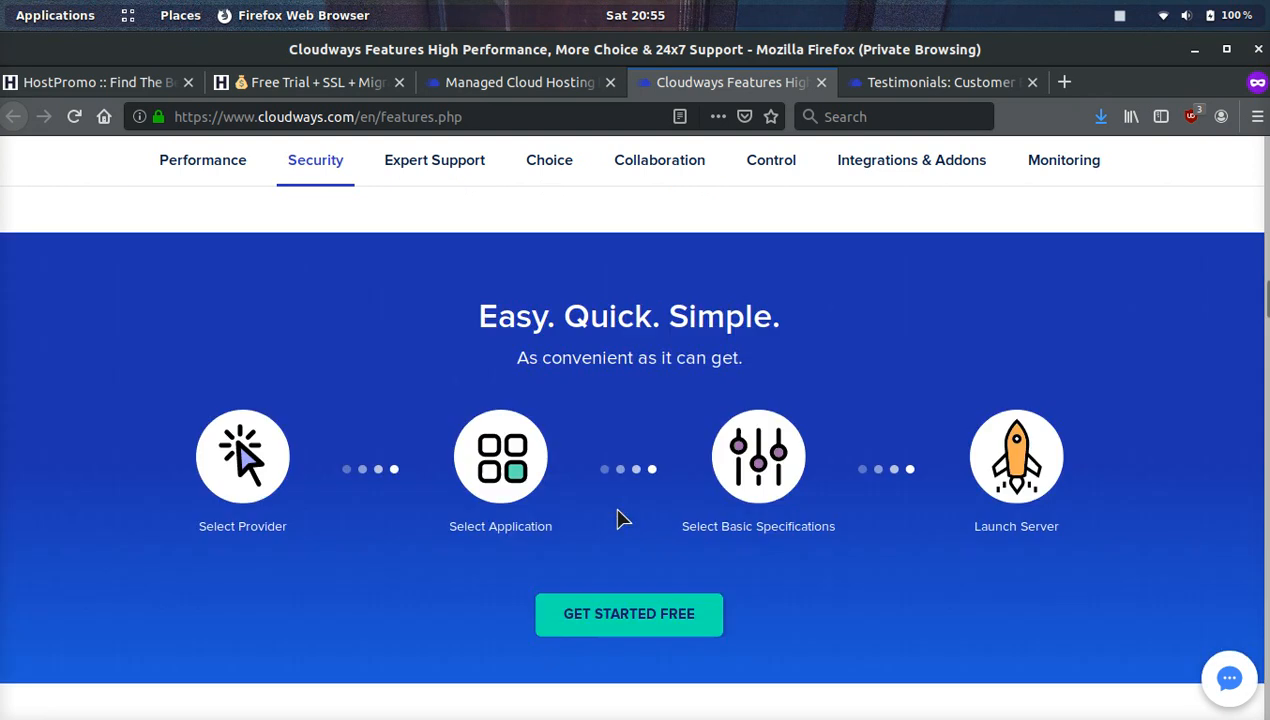
scroll(down, 3)
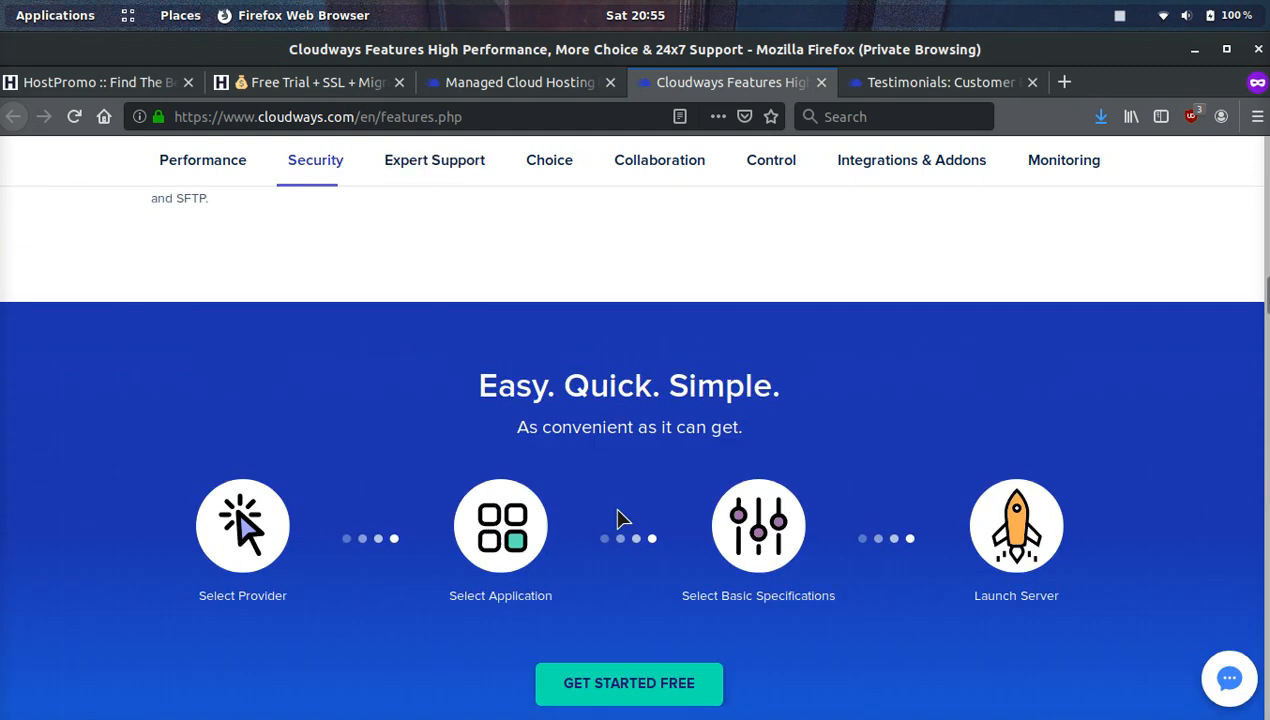
mouse_move(858, 585)
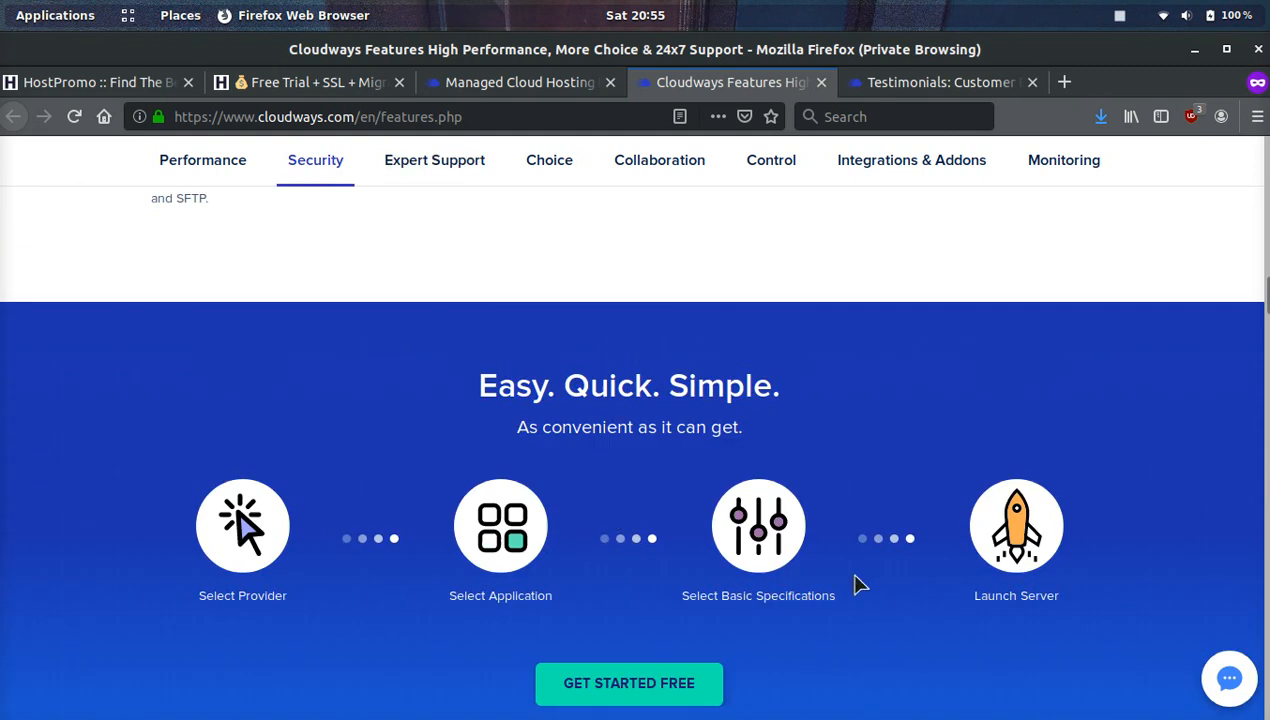
click(434, 160)
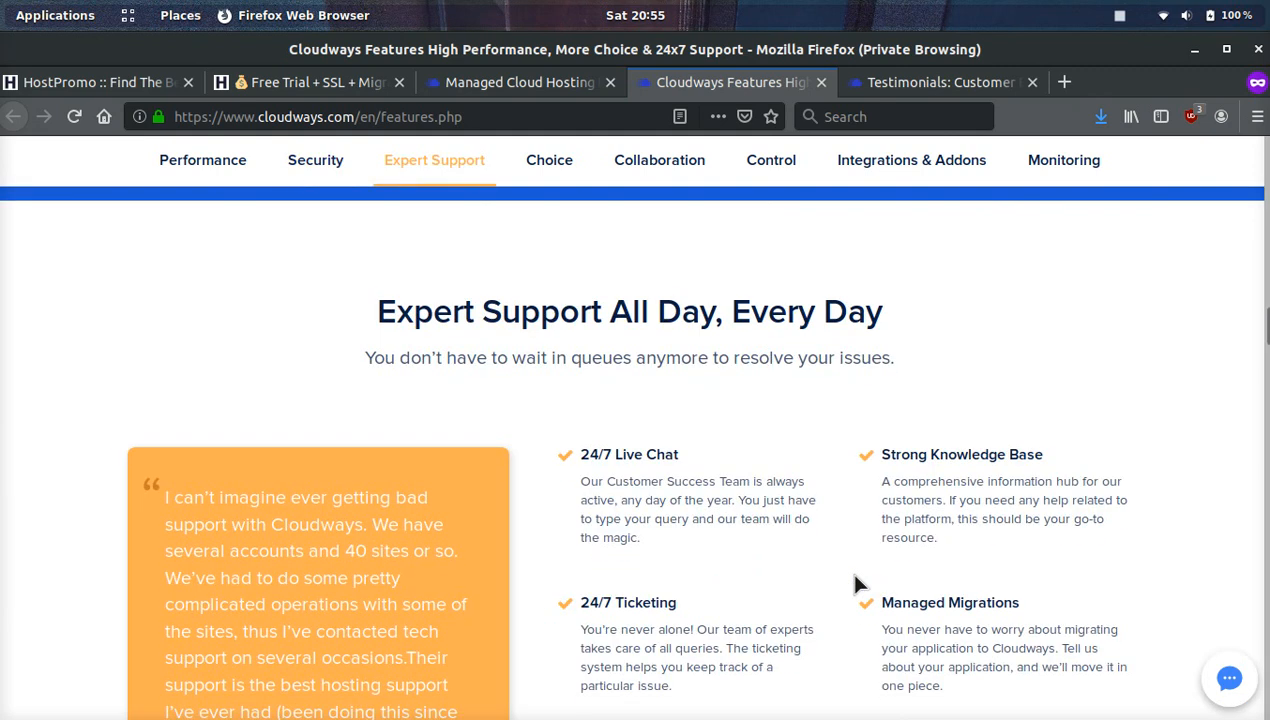
Read Expert Support features (live chat, ticketing, migrations, backups), then jump to Choice.
scroll(down, 3)
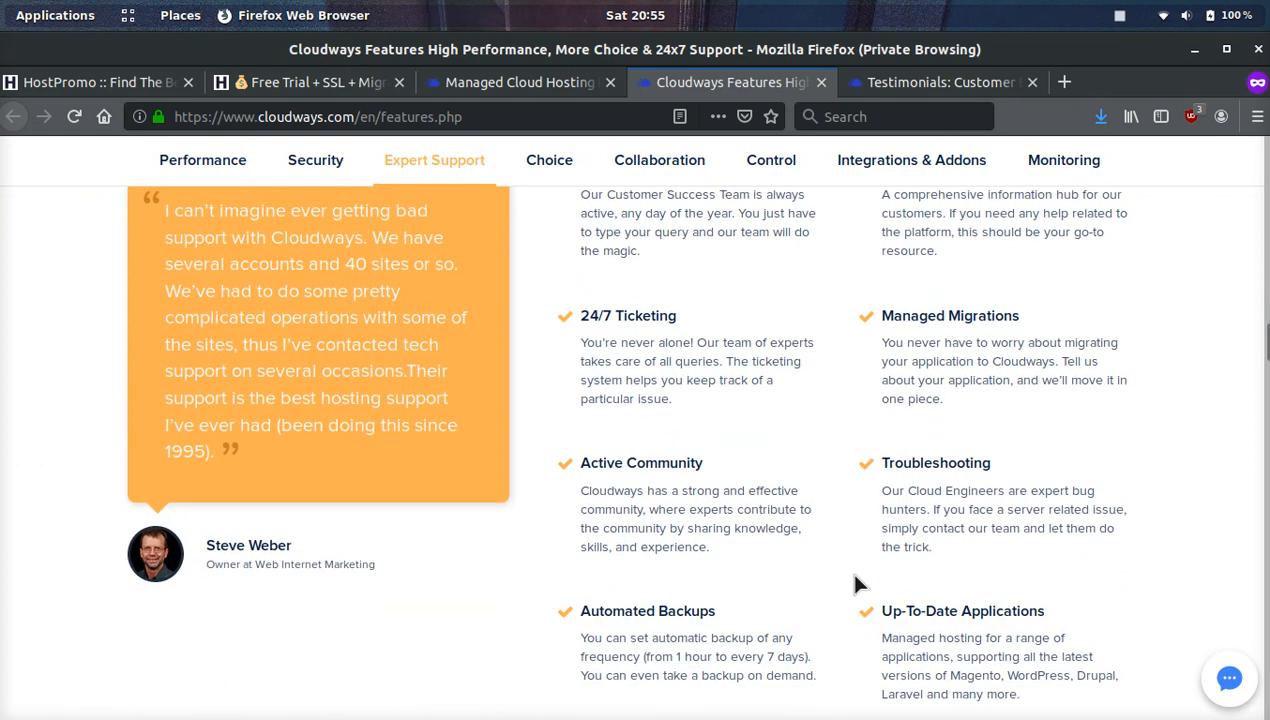
scroll(down, 3)
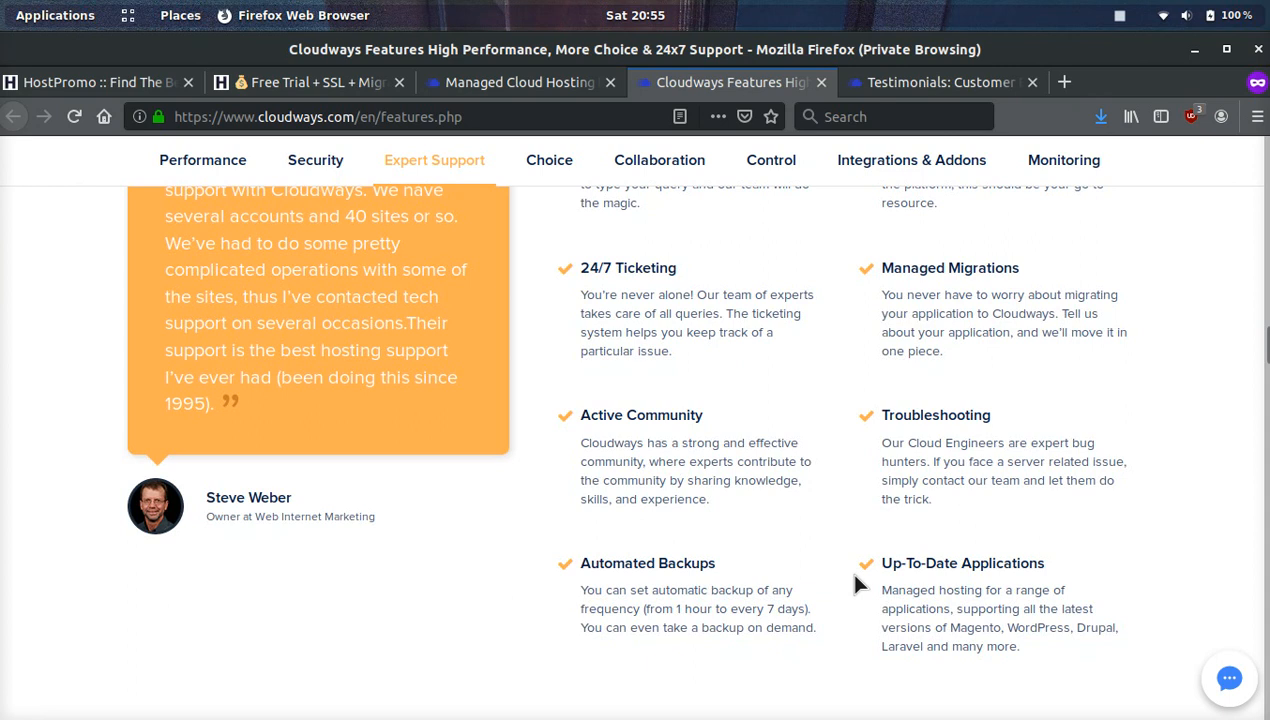
mouse_move(753, 507)
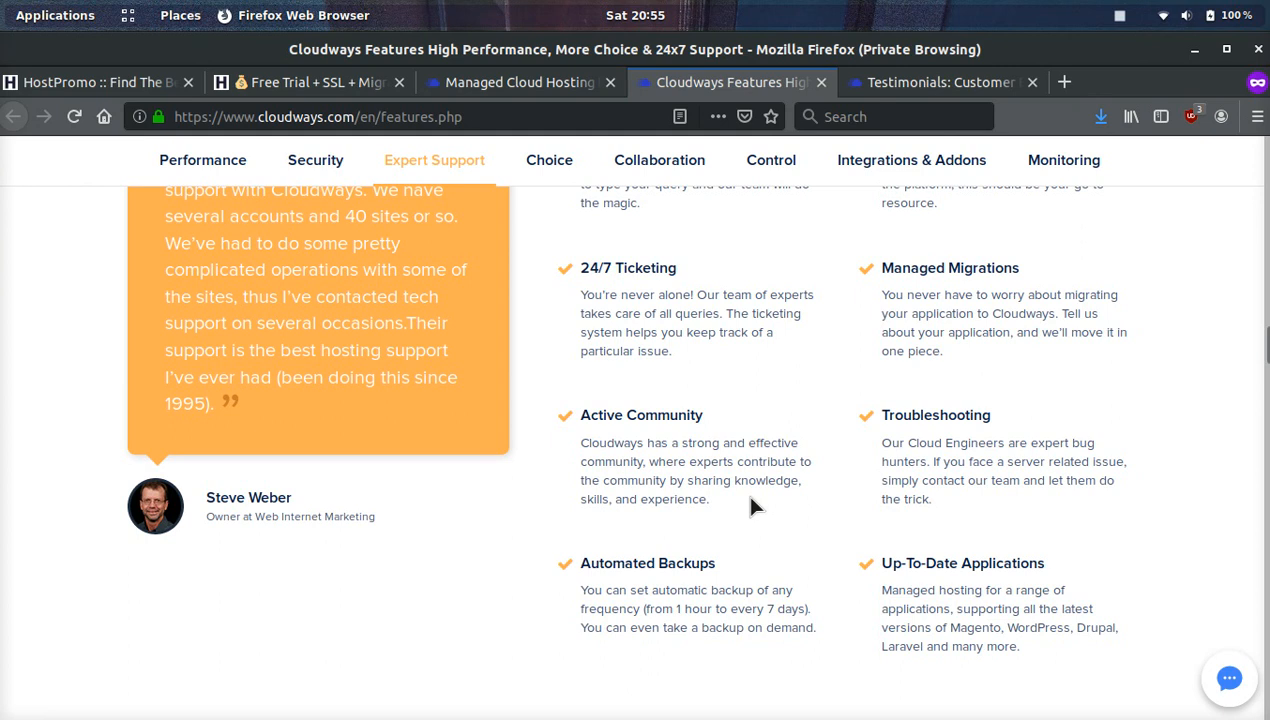
click(548, 160)
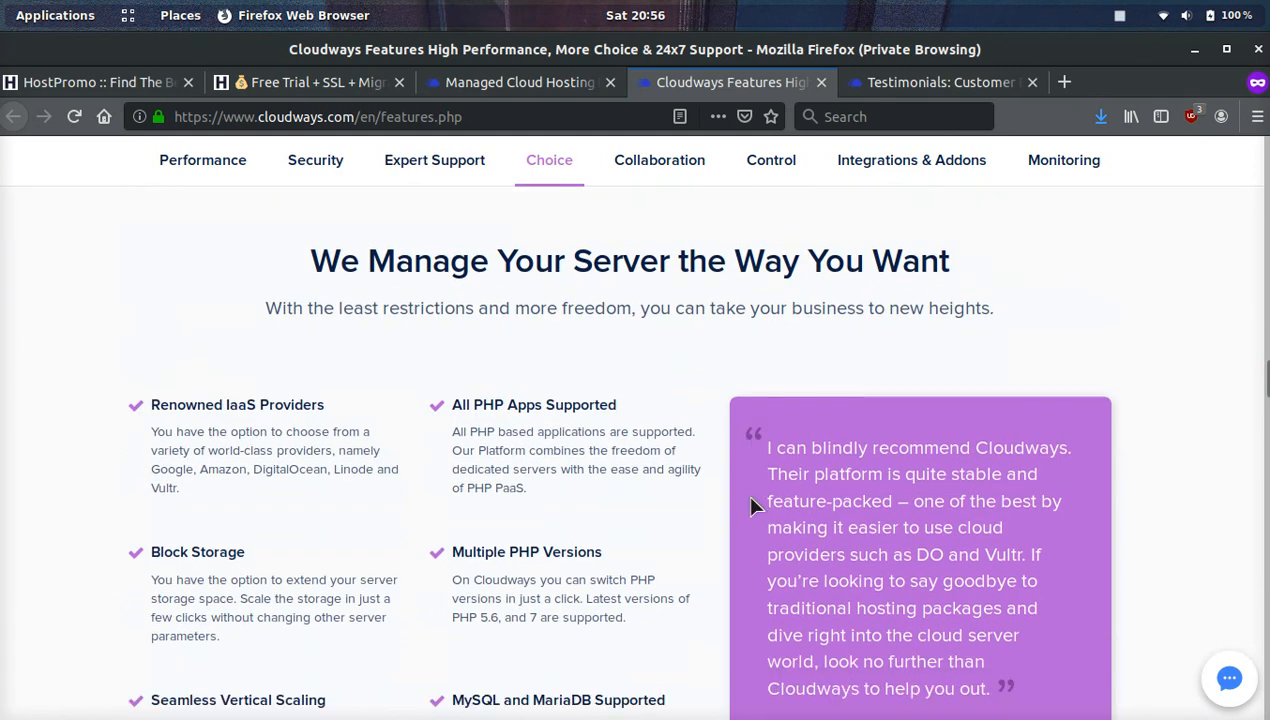
Read Choice features (block storage, PHP versions, 1-click apps), then jump to Collaboration.
scroll(down, 3)
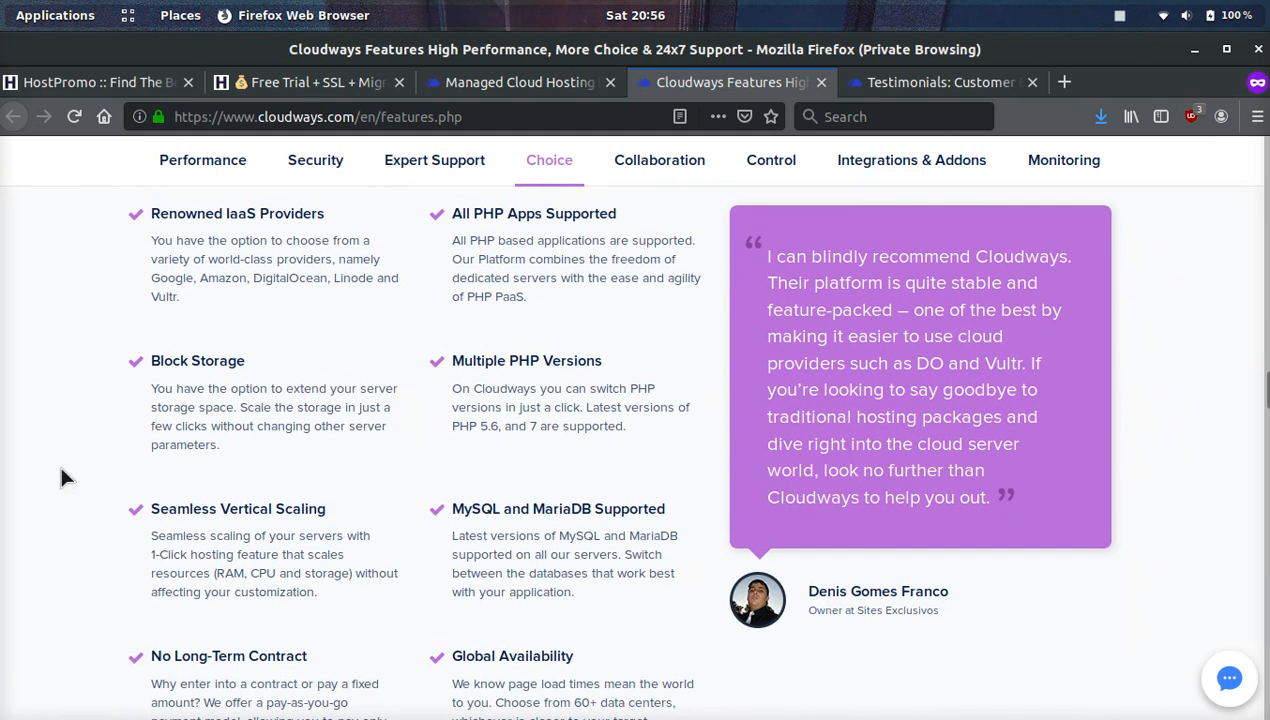
scroll(down, 3)
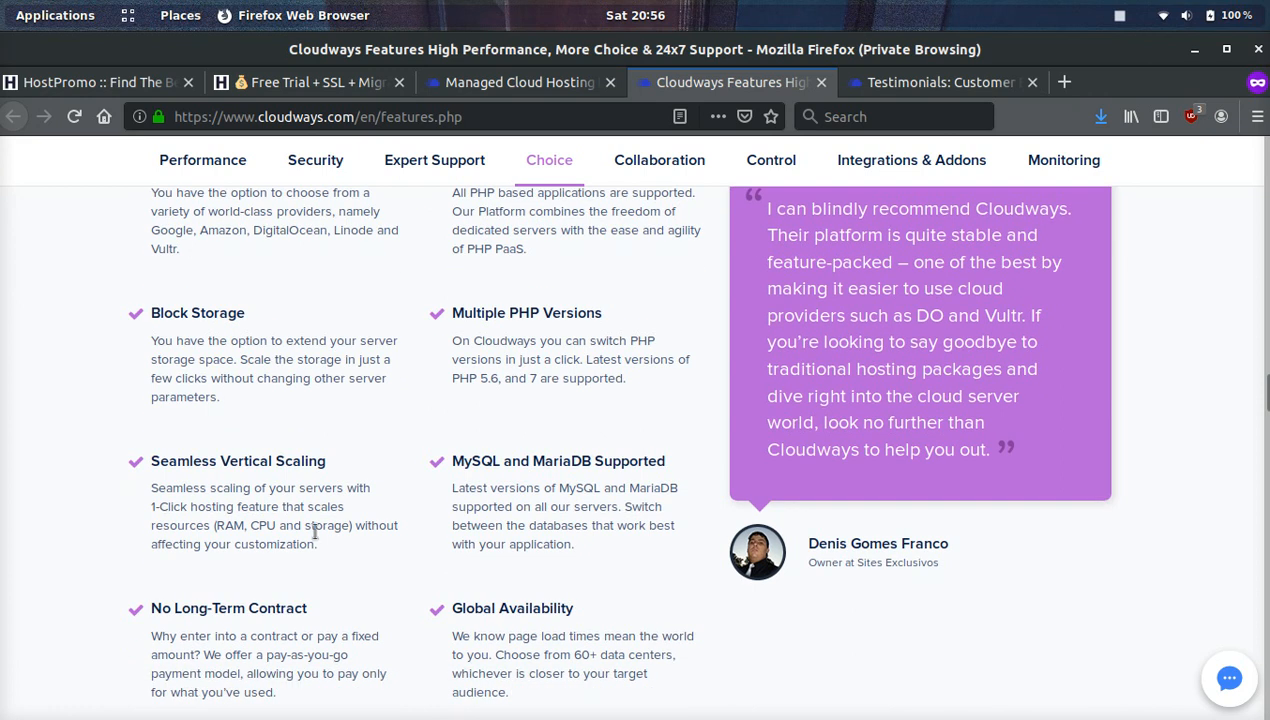
mouse_move(328, 488)
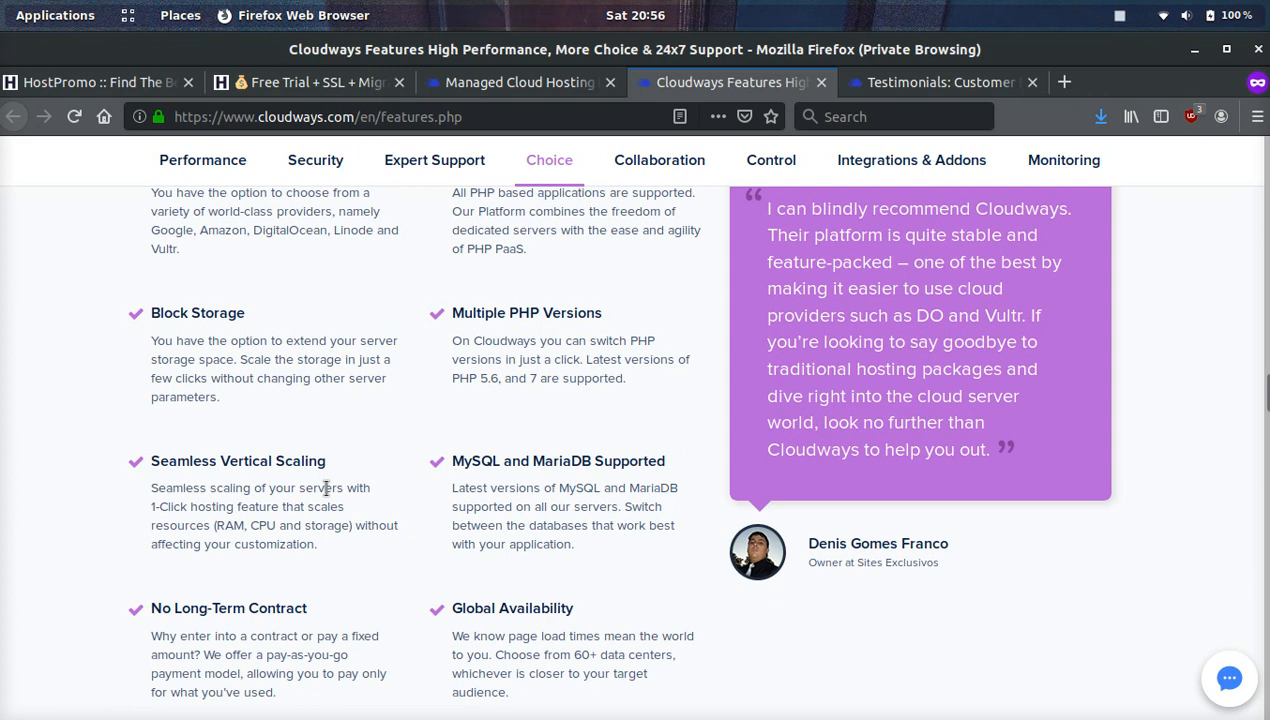
scroll(down, 3)
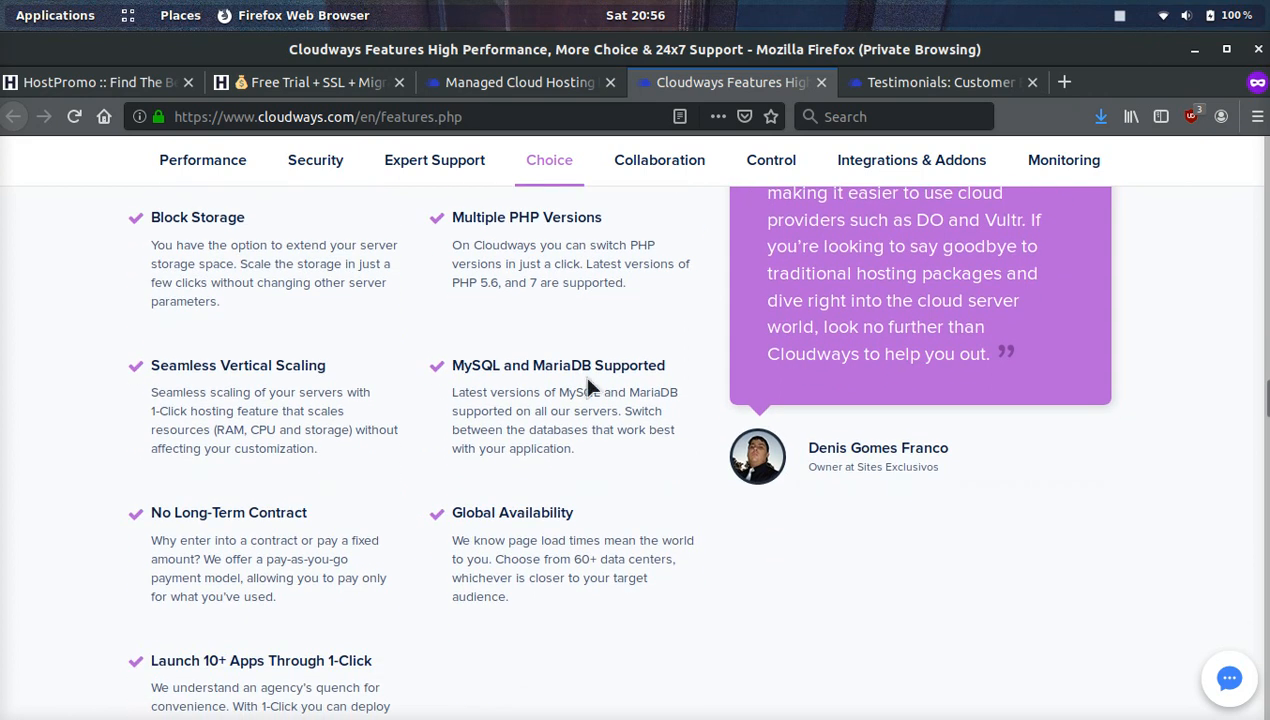
mouse_move(170, 664)
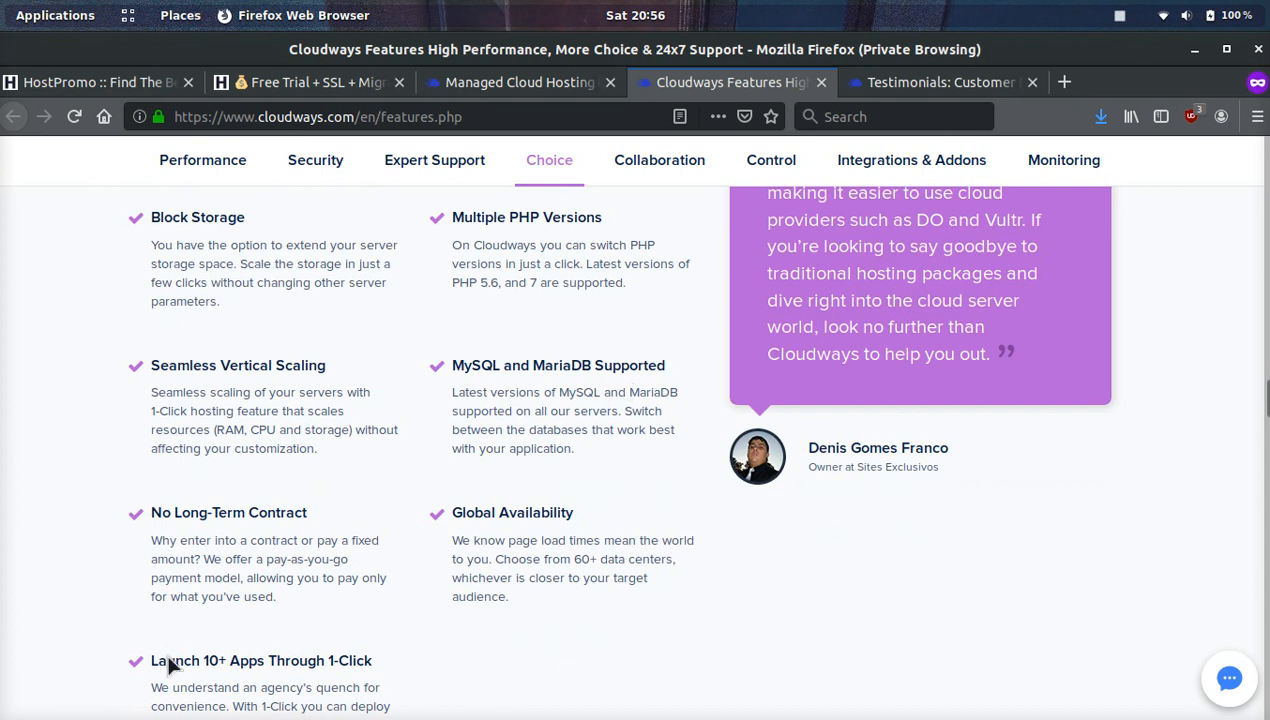
scroll(down, 3)
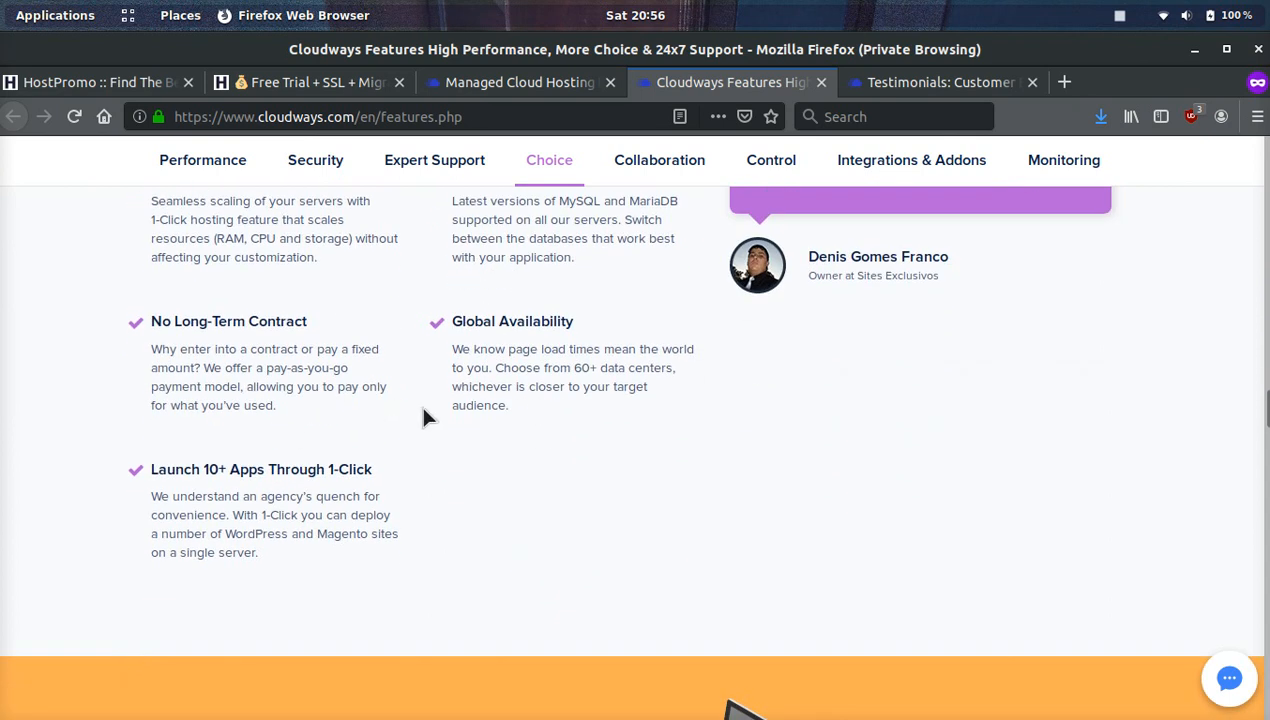
mouse_move(500, 415)
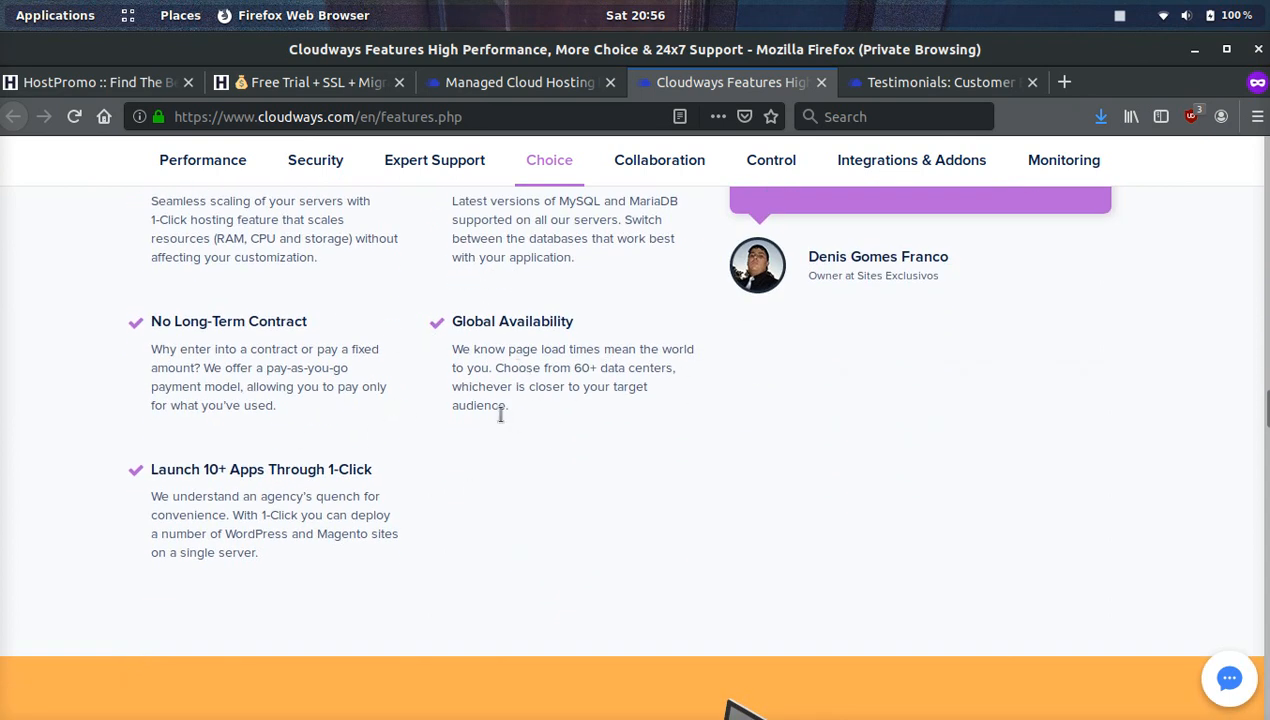
mouse_move(611, 431)
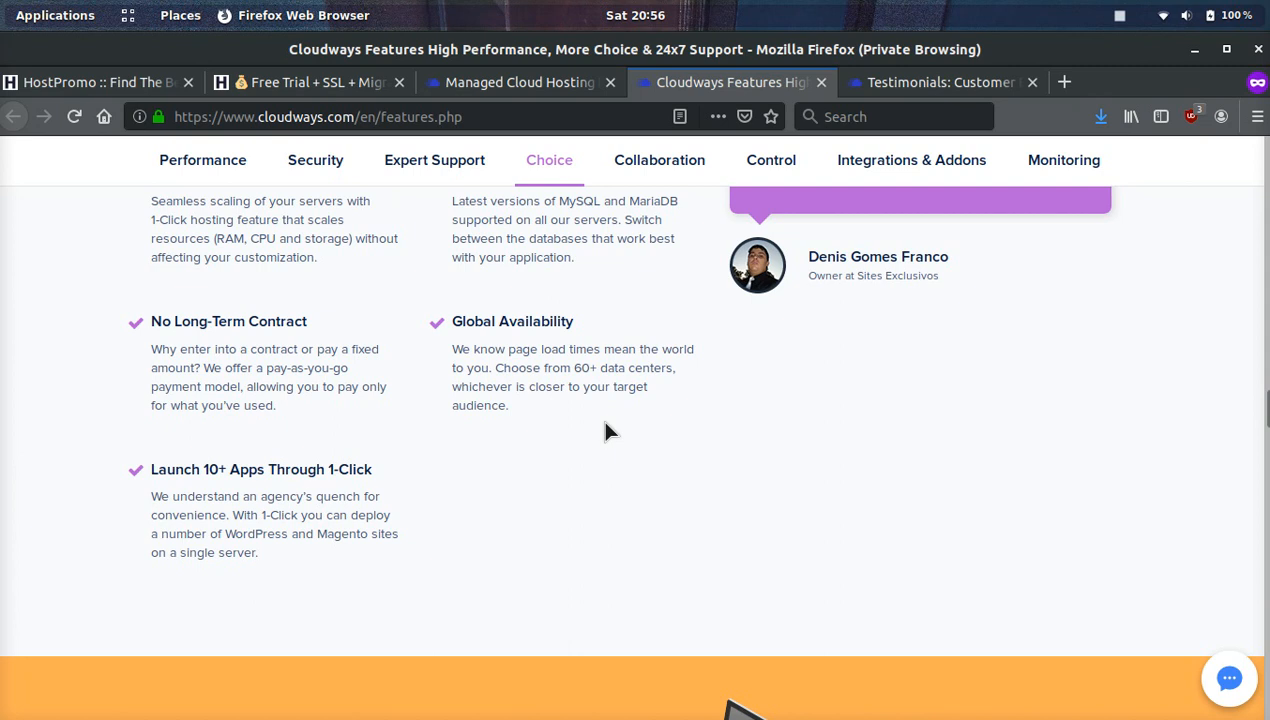
mouse_move(155, 517)
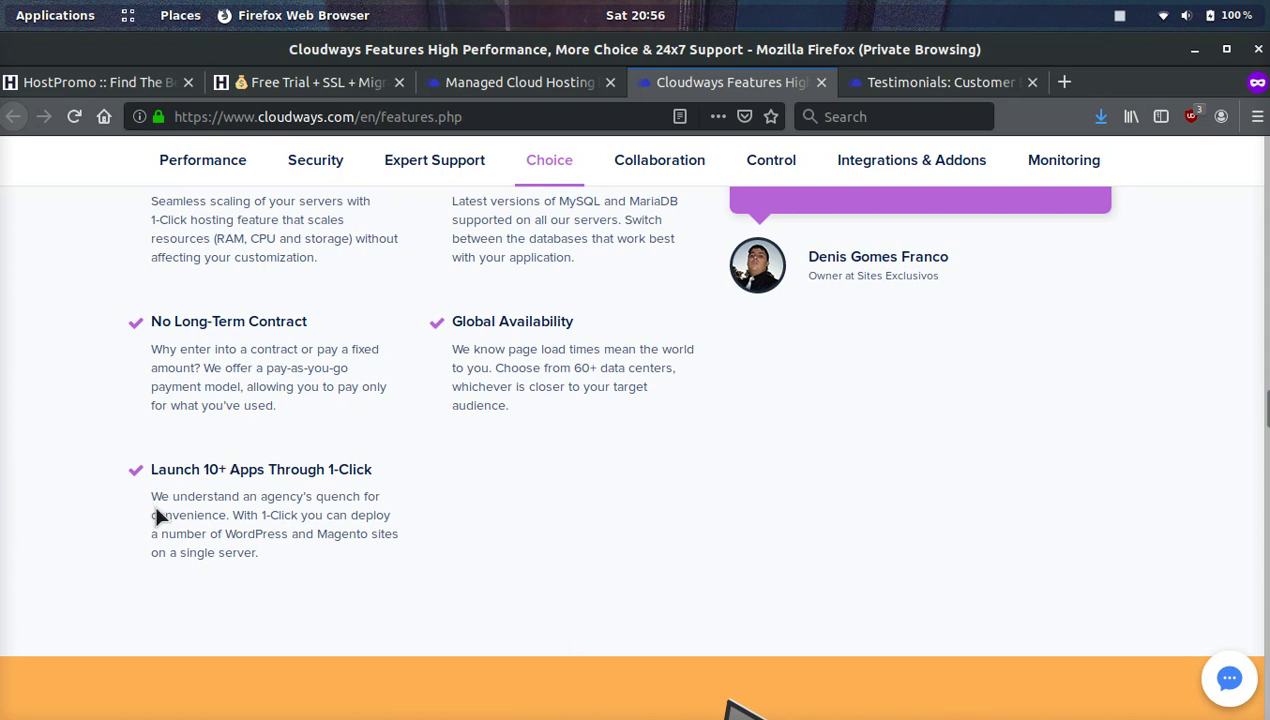
scroll(down, 3)
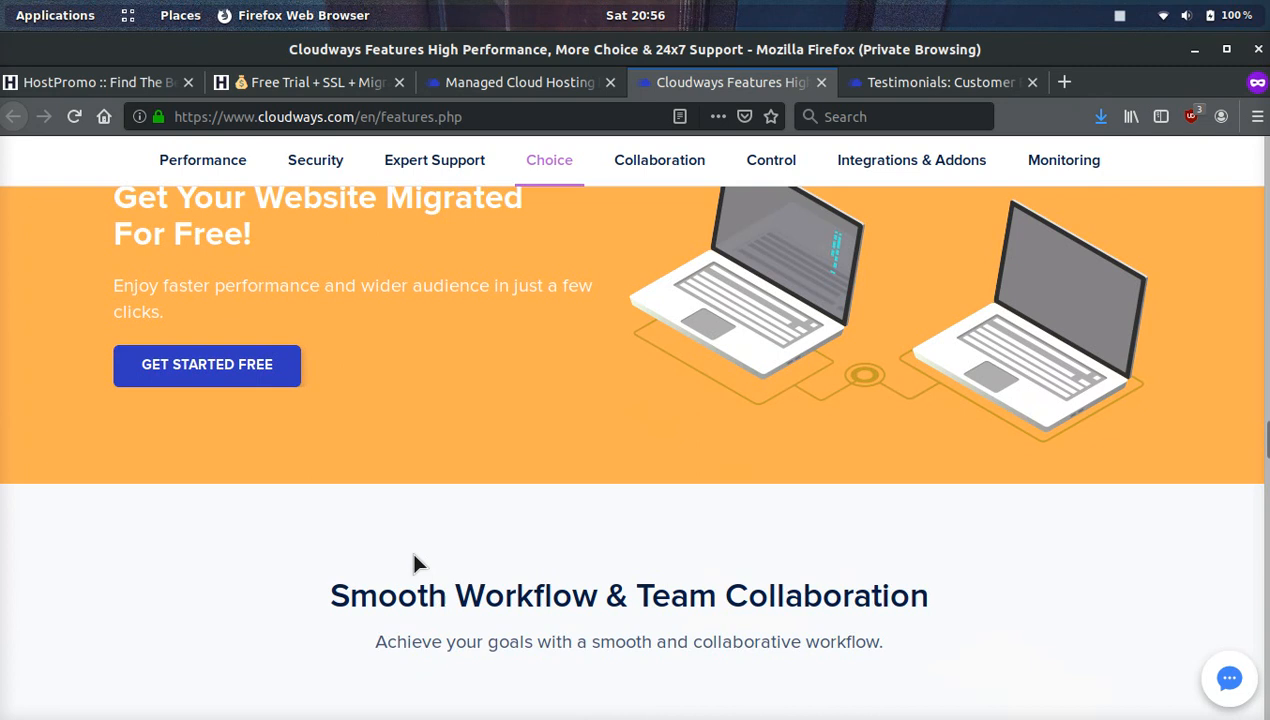
click(659, 160)
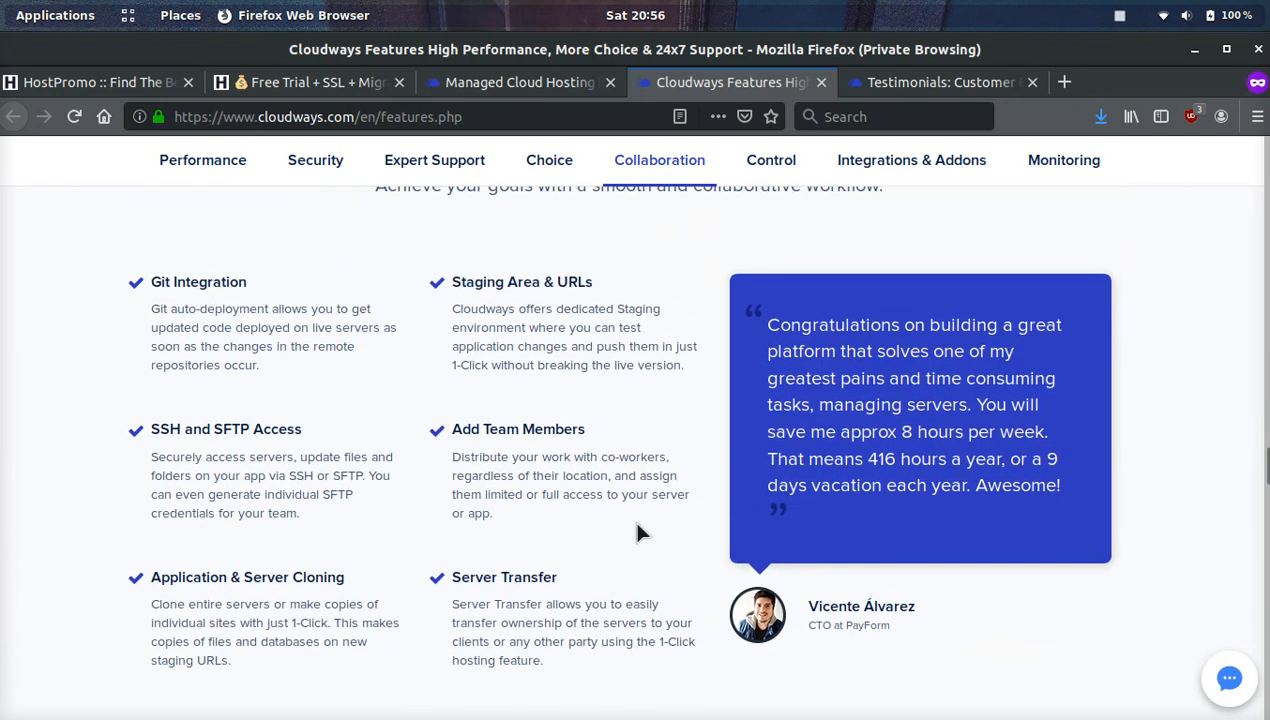
mouse_move(615, 350)
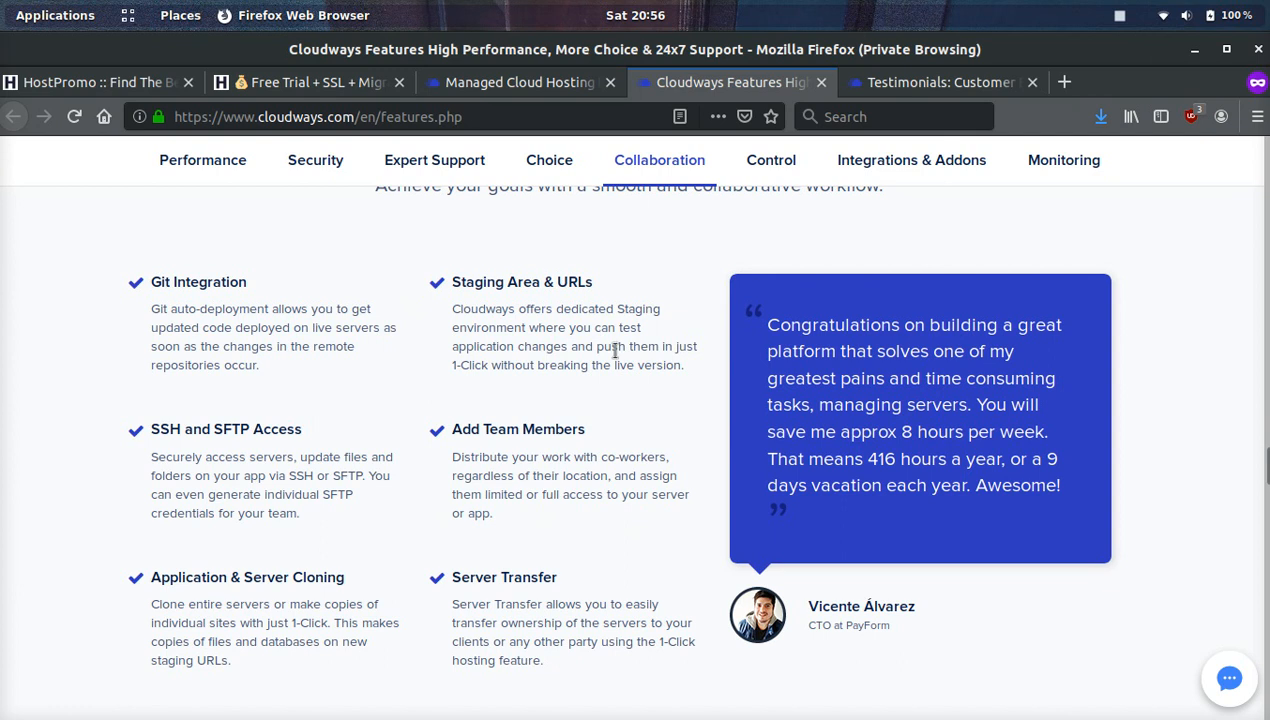
Read collaboration features (staging, SSH/SFTP, team members, server cloning), then jump to Control.
scroll(down, 3)
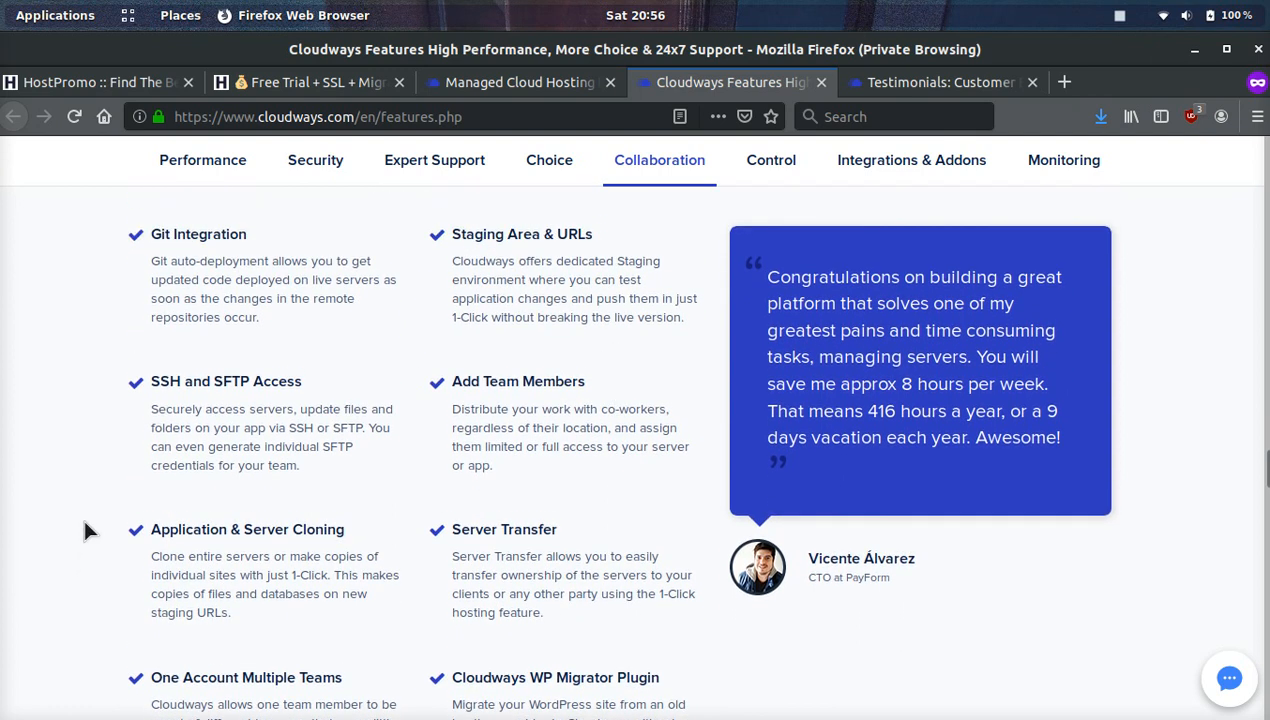
mouse_move(388, 427)
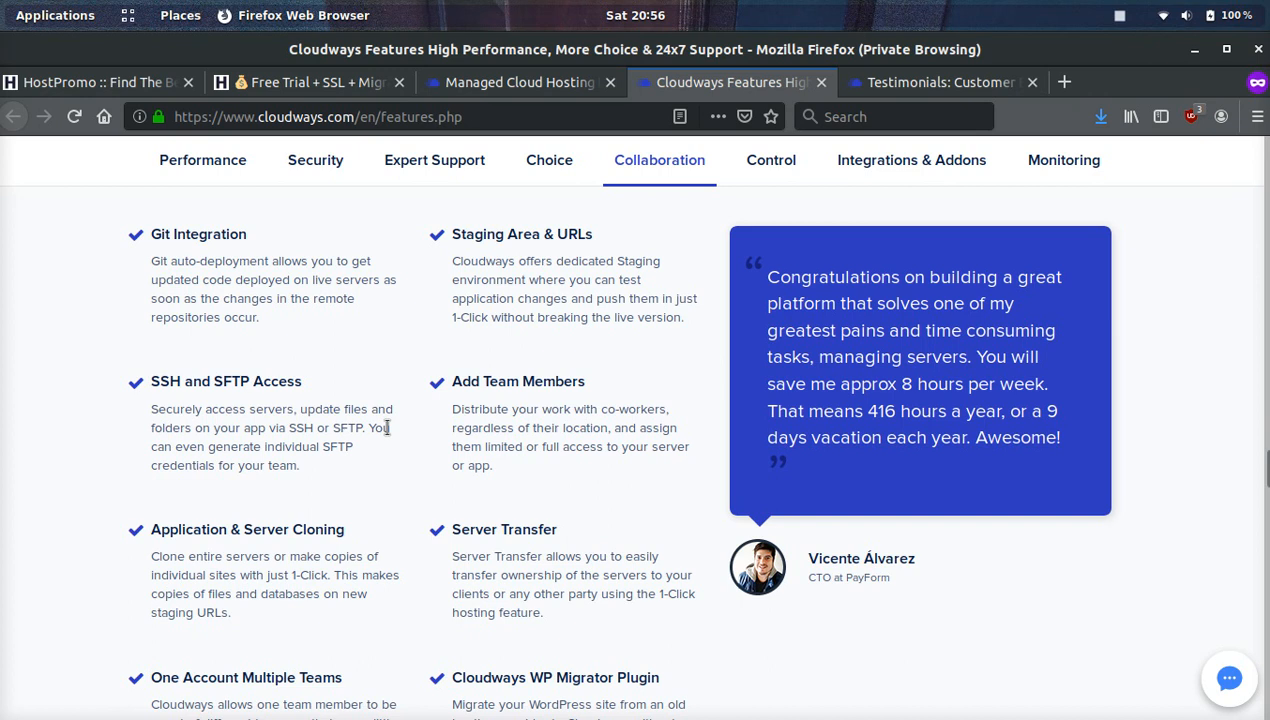
scroll(down, 3)
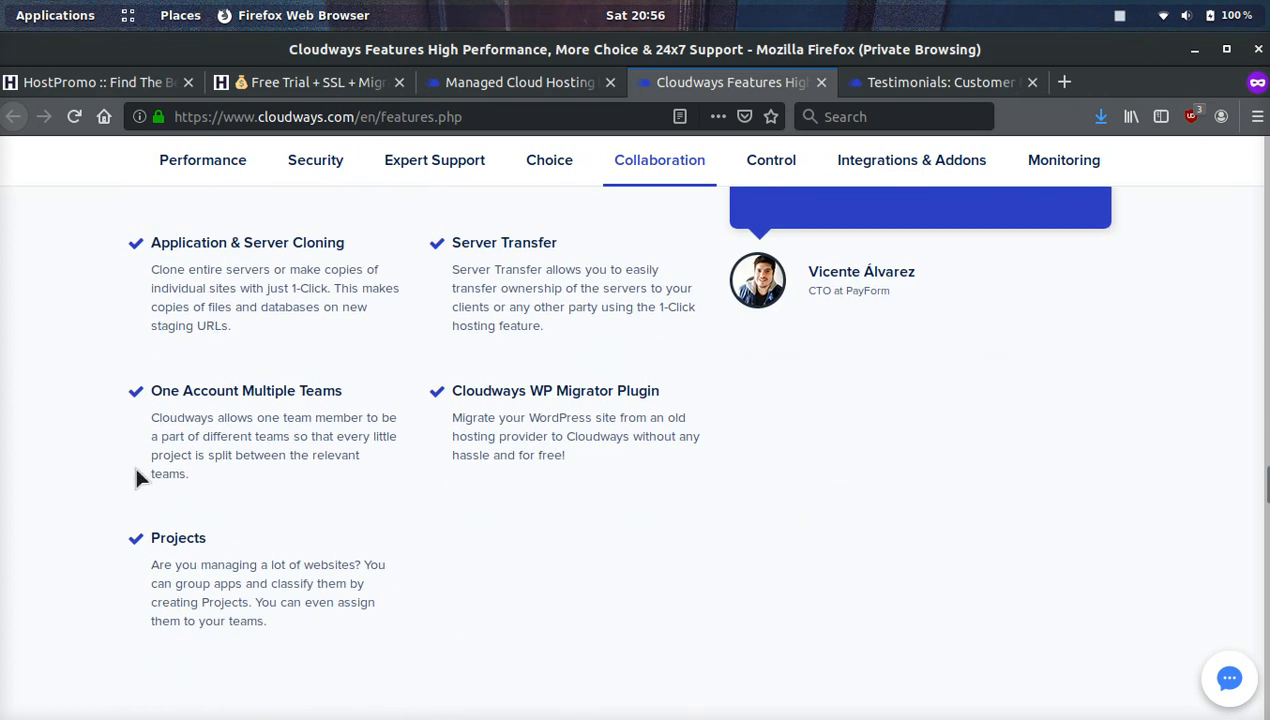
mouse_move(624, 418)
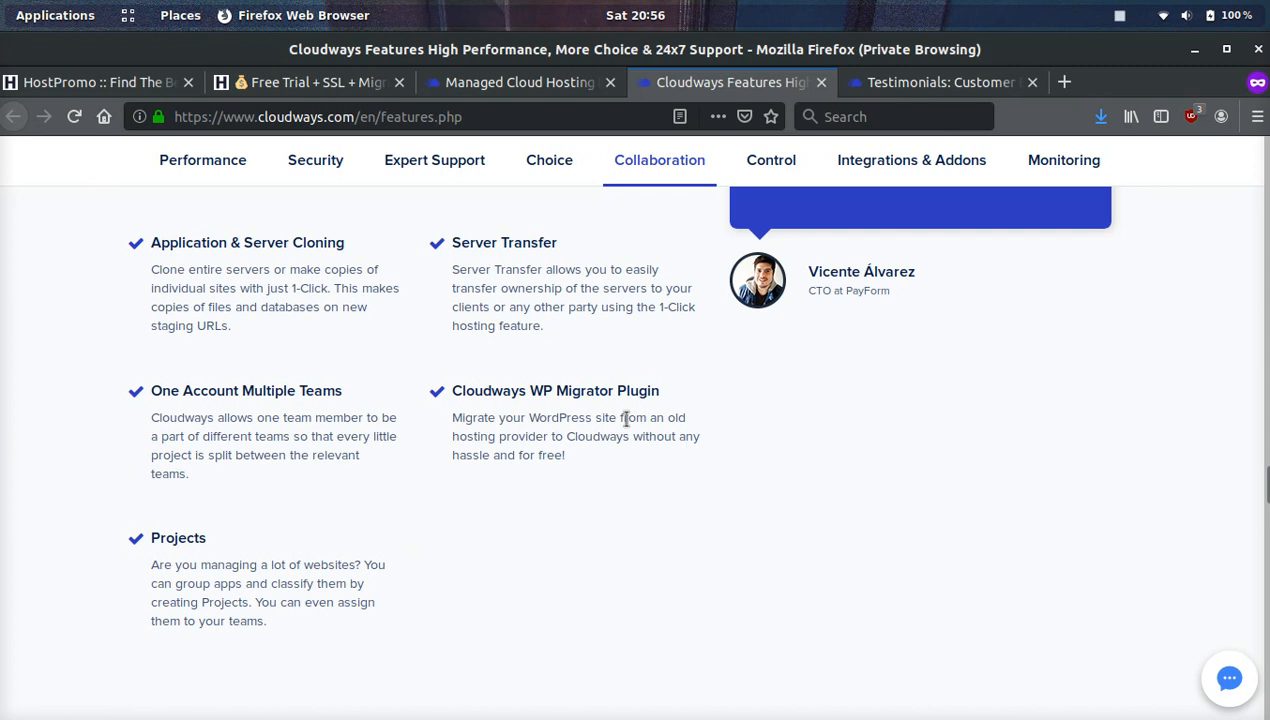
scroll(down, 3)
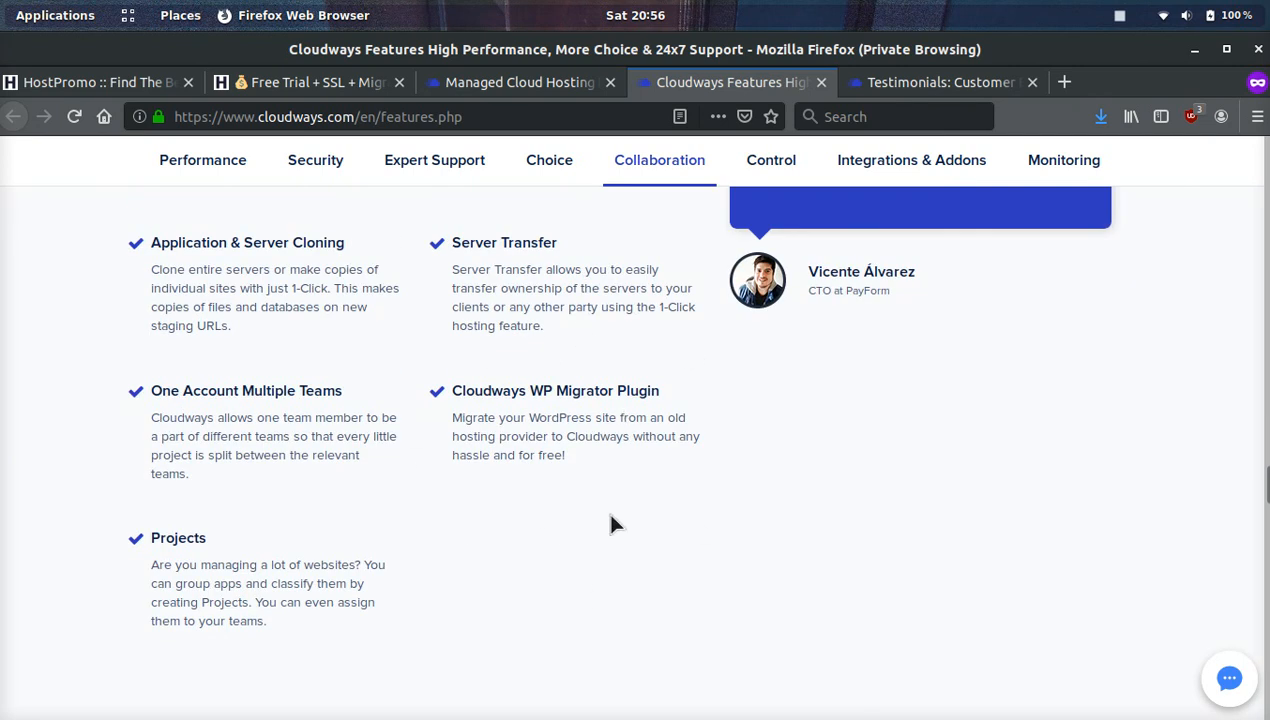
mouse_move(693, 496)
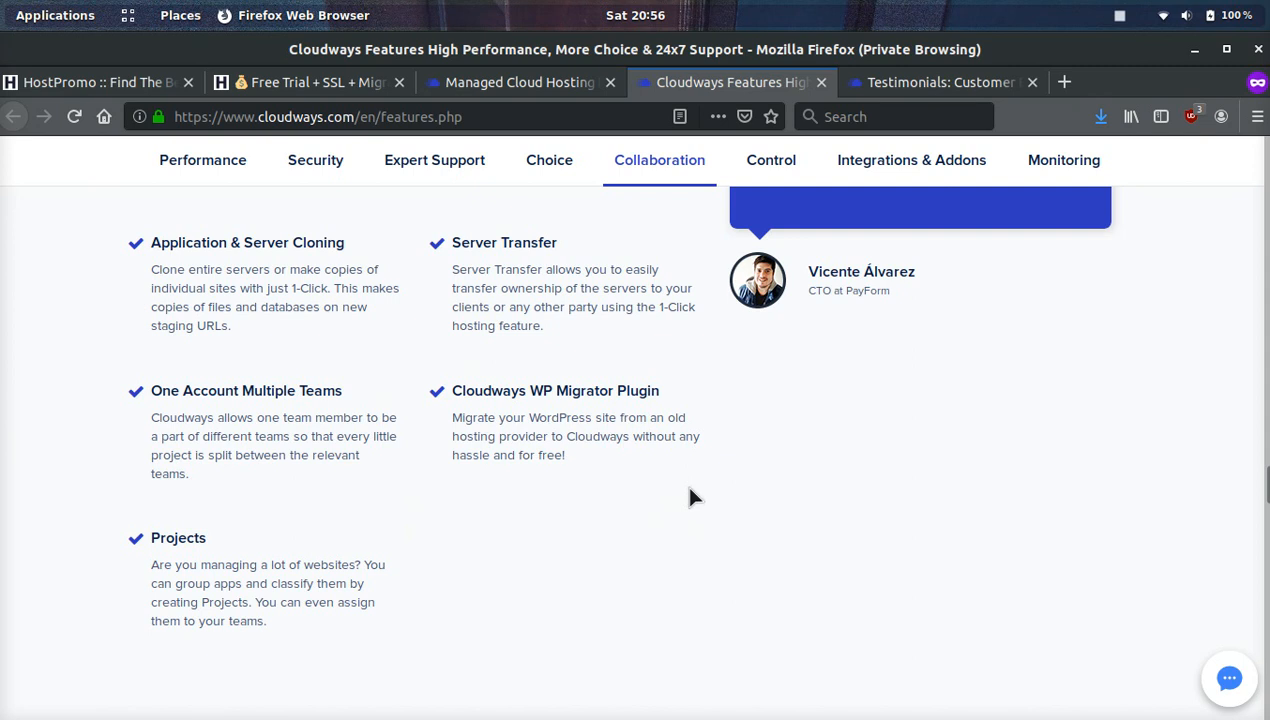
mouse_move(610, 390)
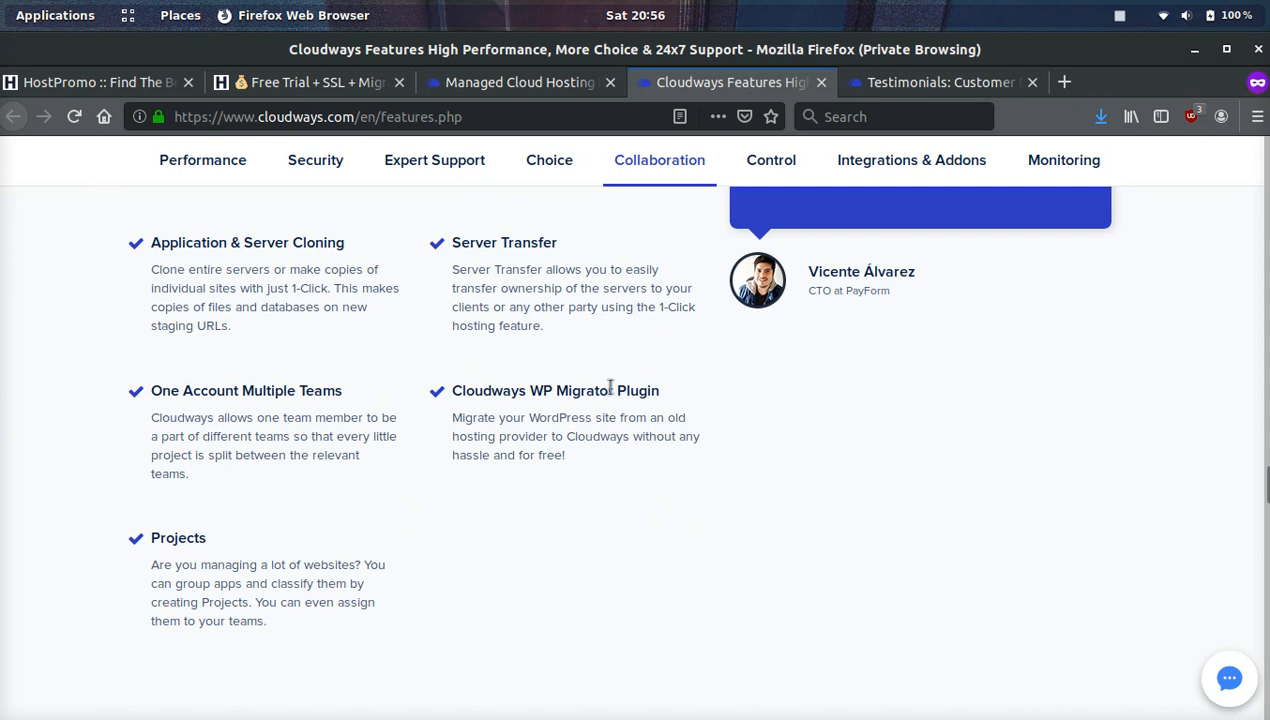
click(770, 160)
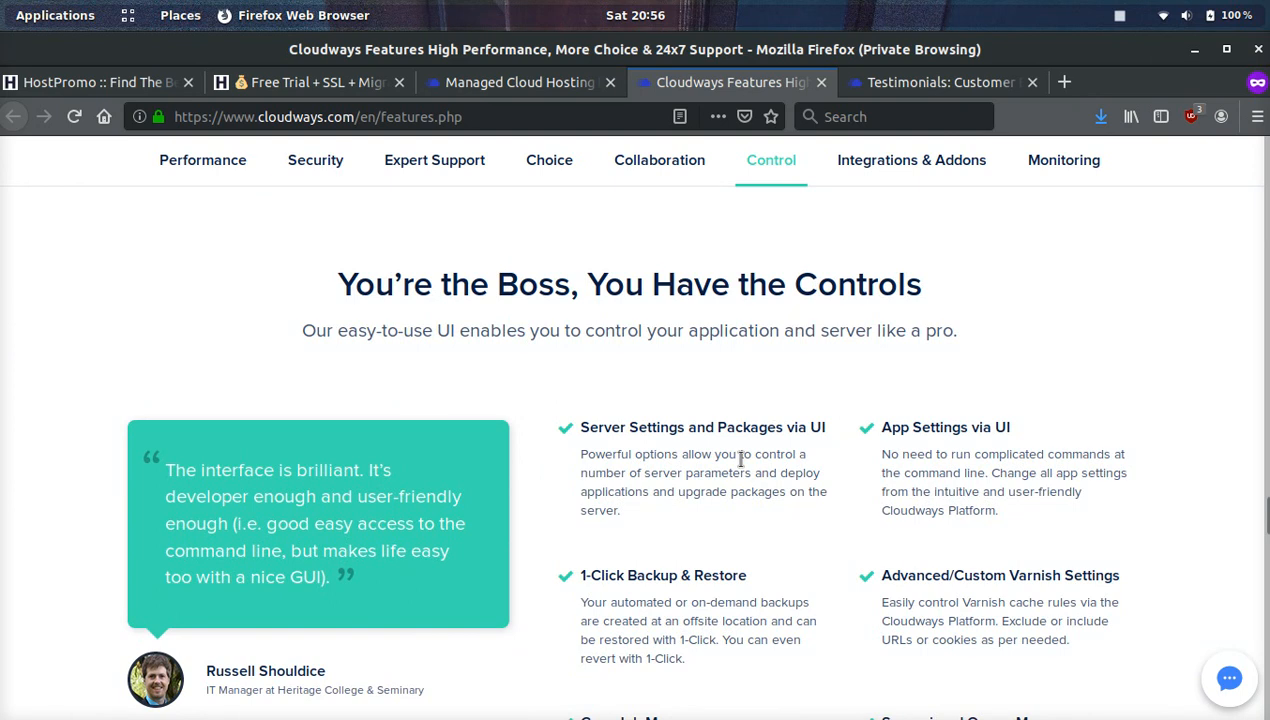
Scroll through the Control features: cron jobs, WP-CLI, webroot and 1-click stop.
scroll(down, 3)
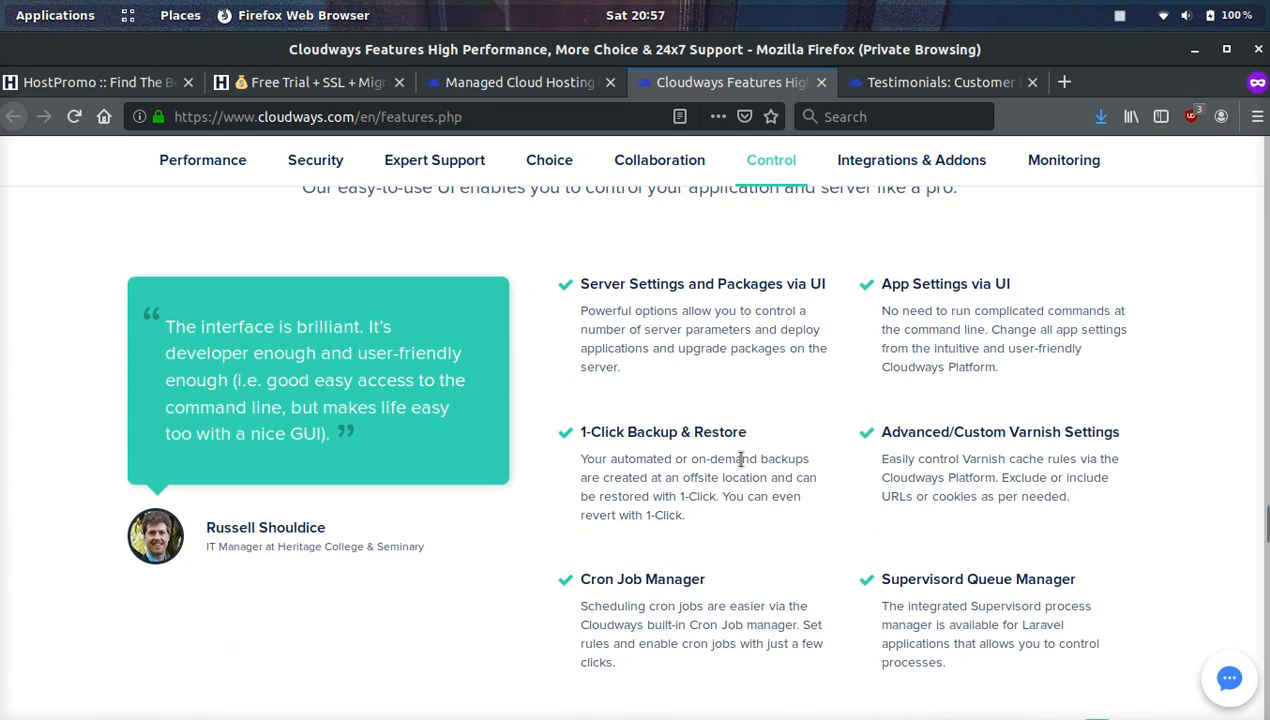
mouse_move(770, 486)
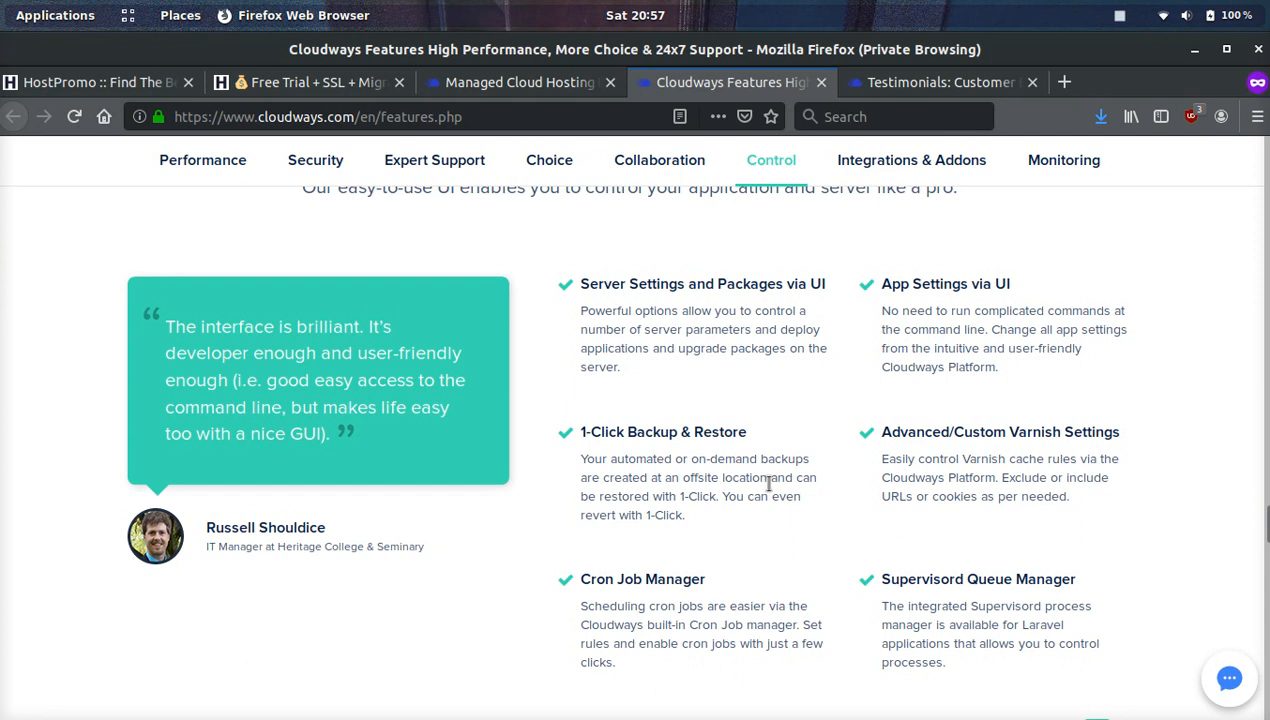
scroll(down, 3)
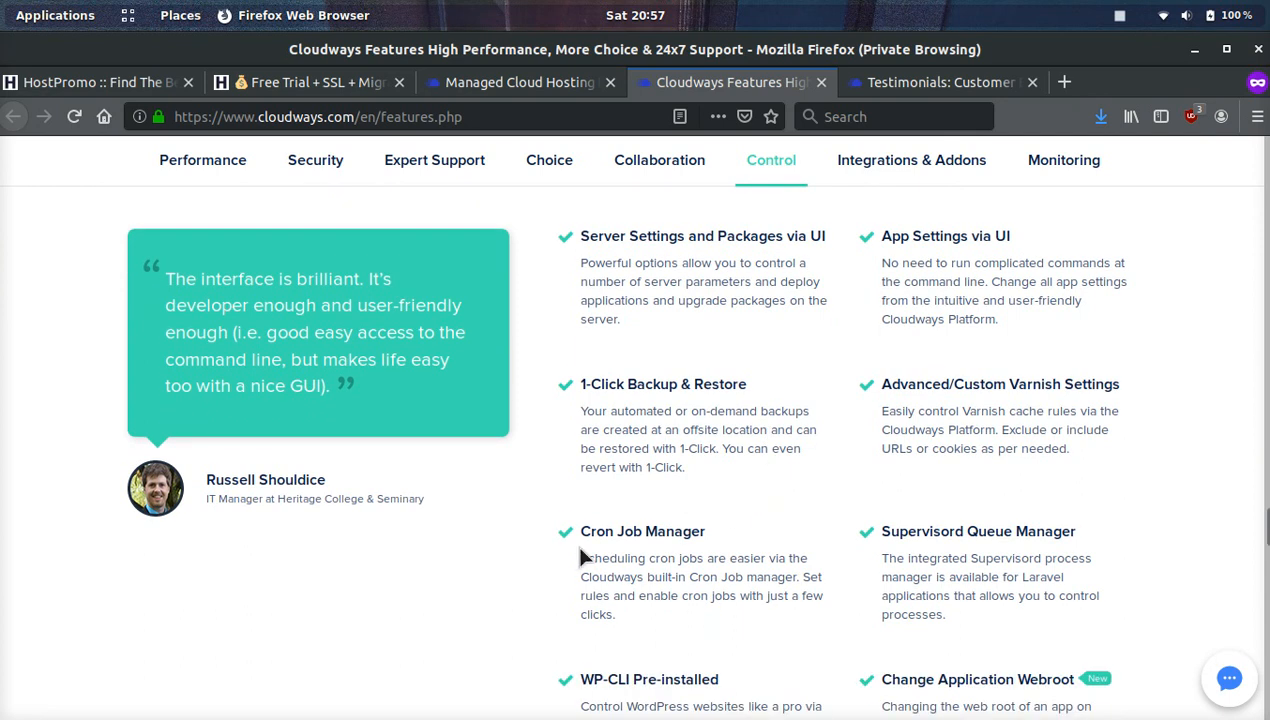
mouse_move(1046, 558)
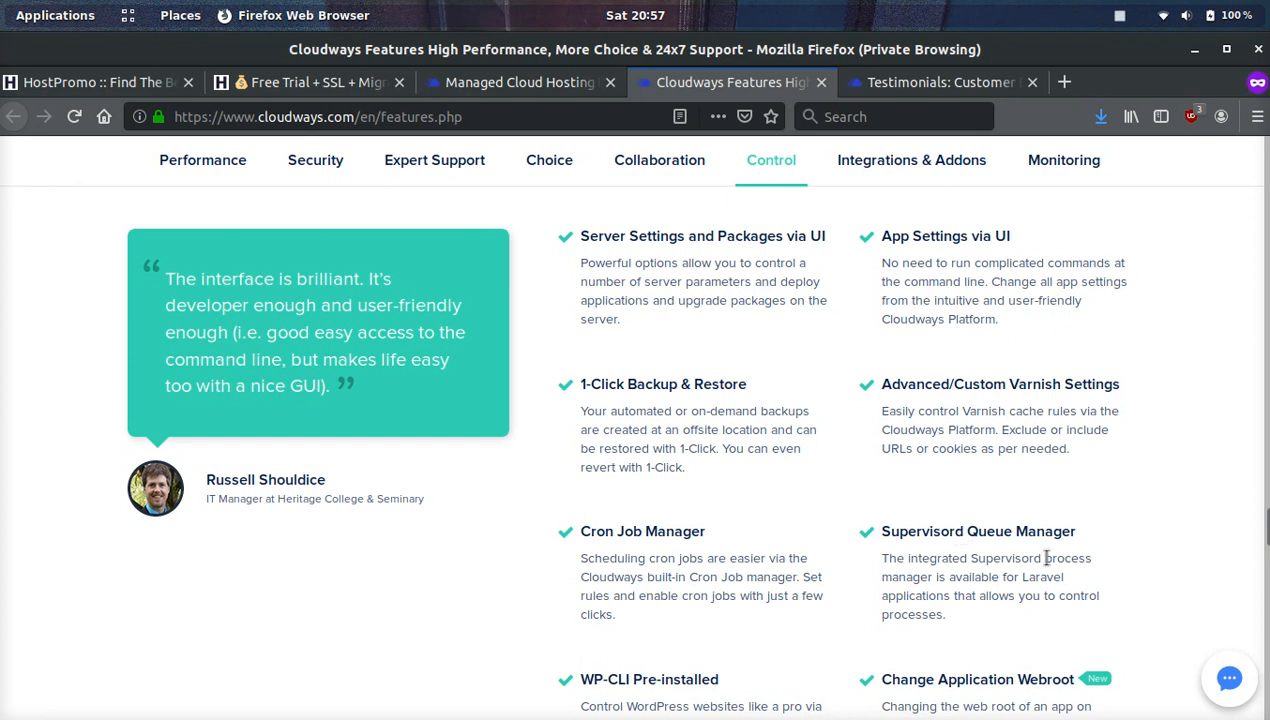
scroll(down, 3)
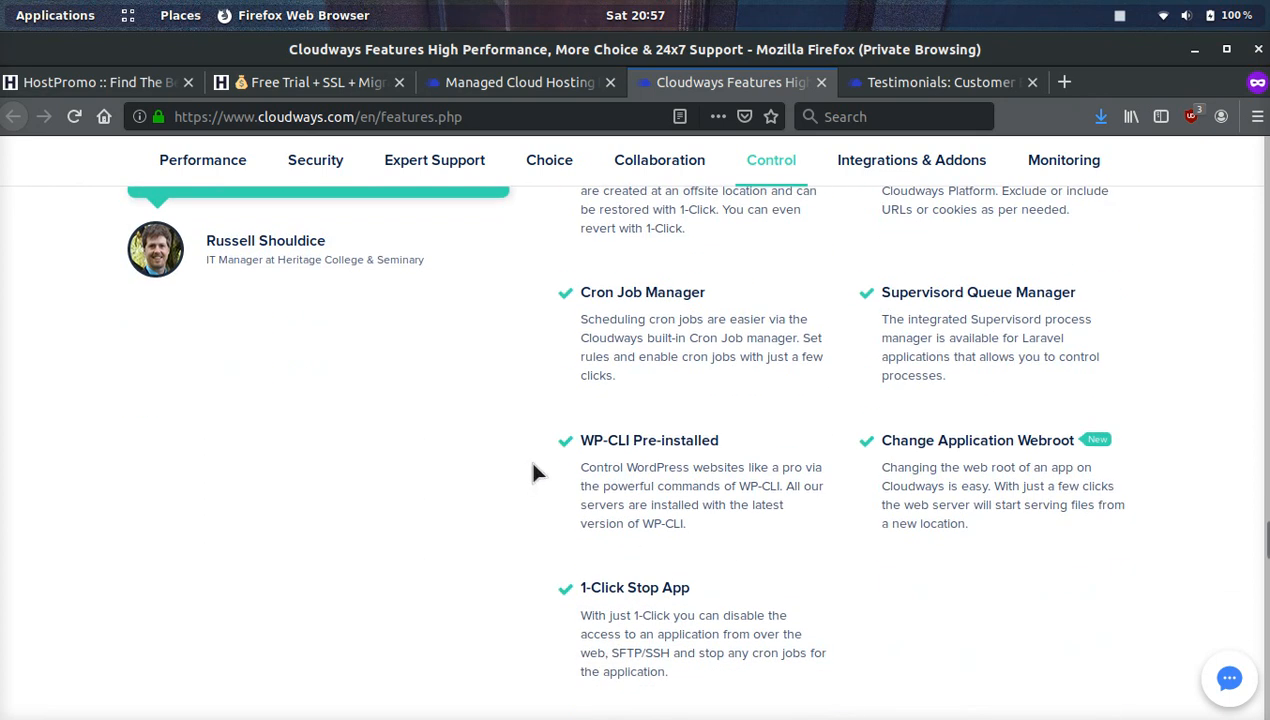
mouse_move(695, 493)
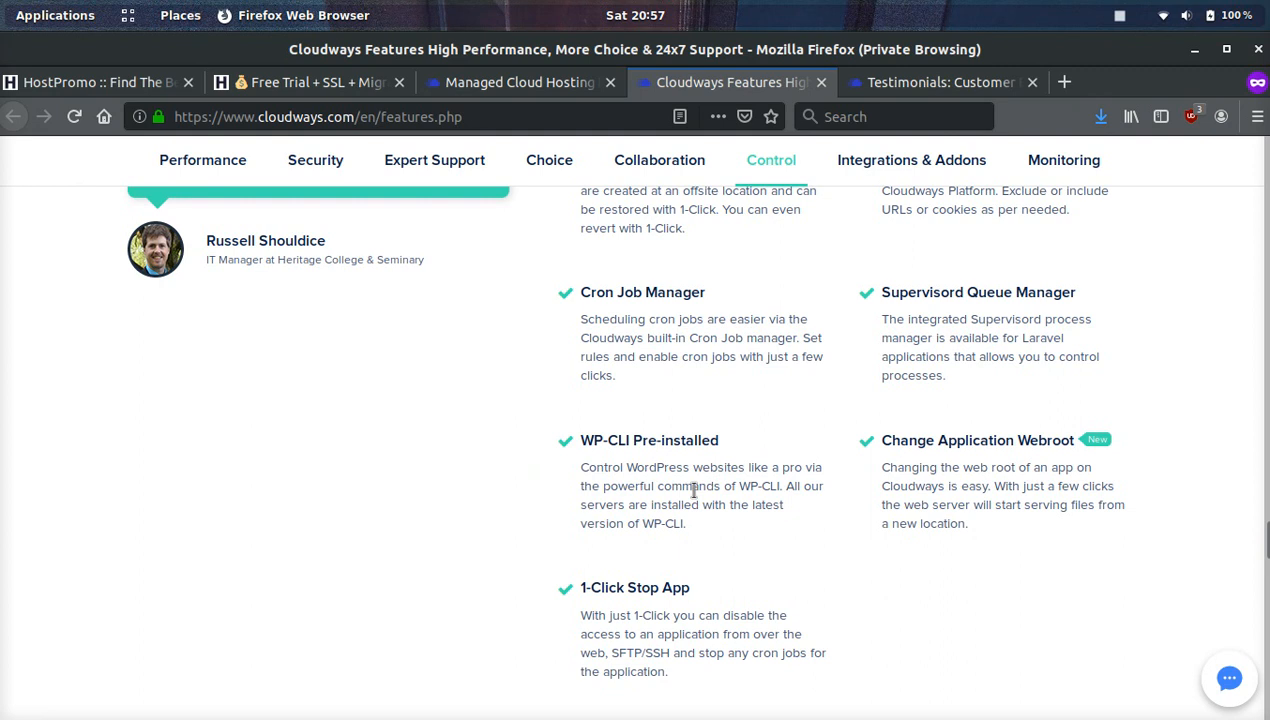
mouse_move(760, 565)
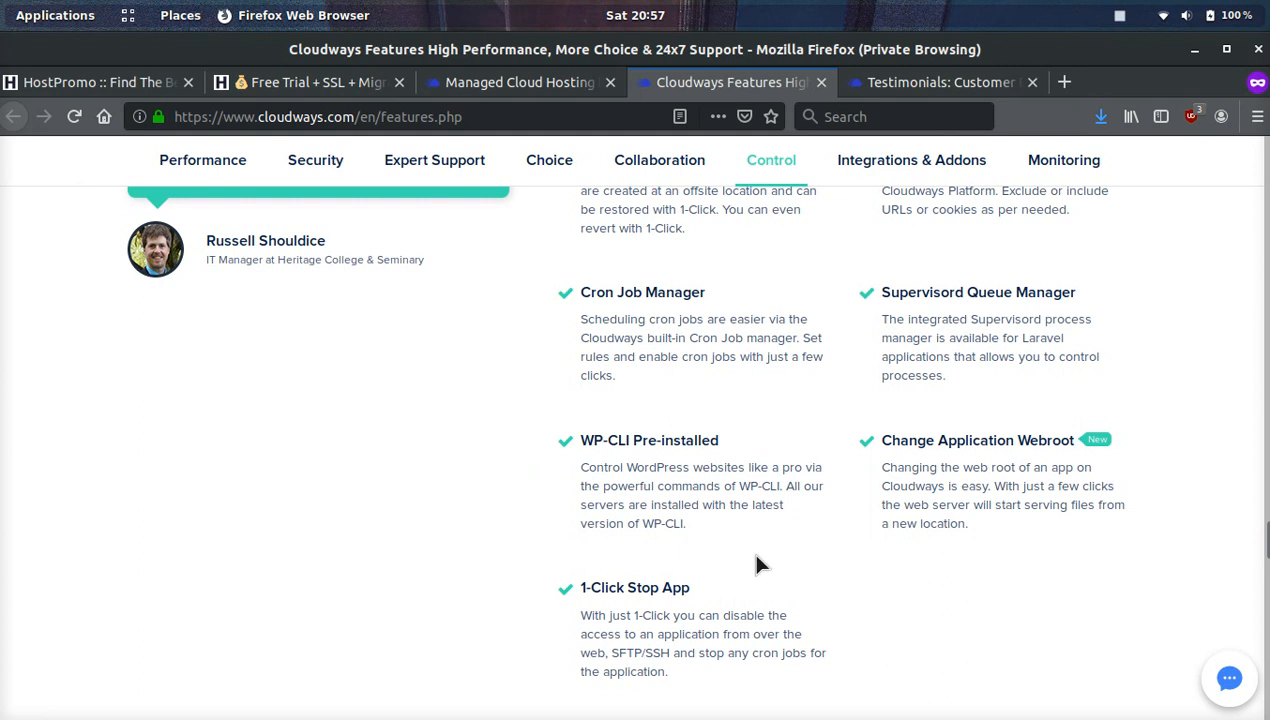
View the Integrations & Addons and Choice feature sections, then go to the testimonials page.
click(911, 160)
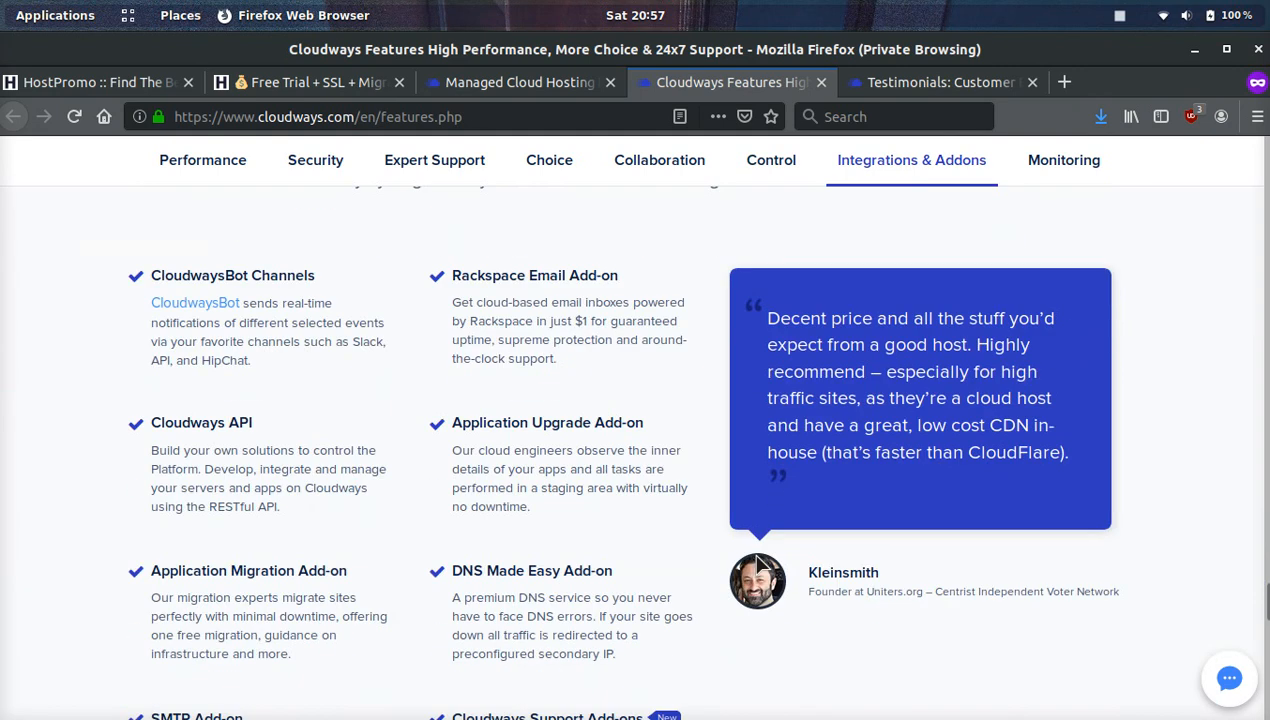
click(1063, 160)
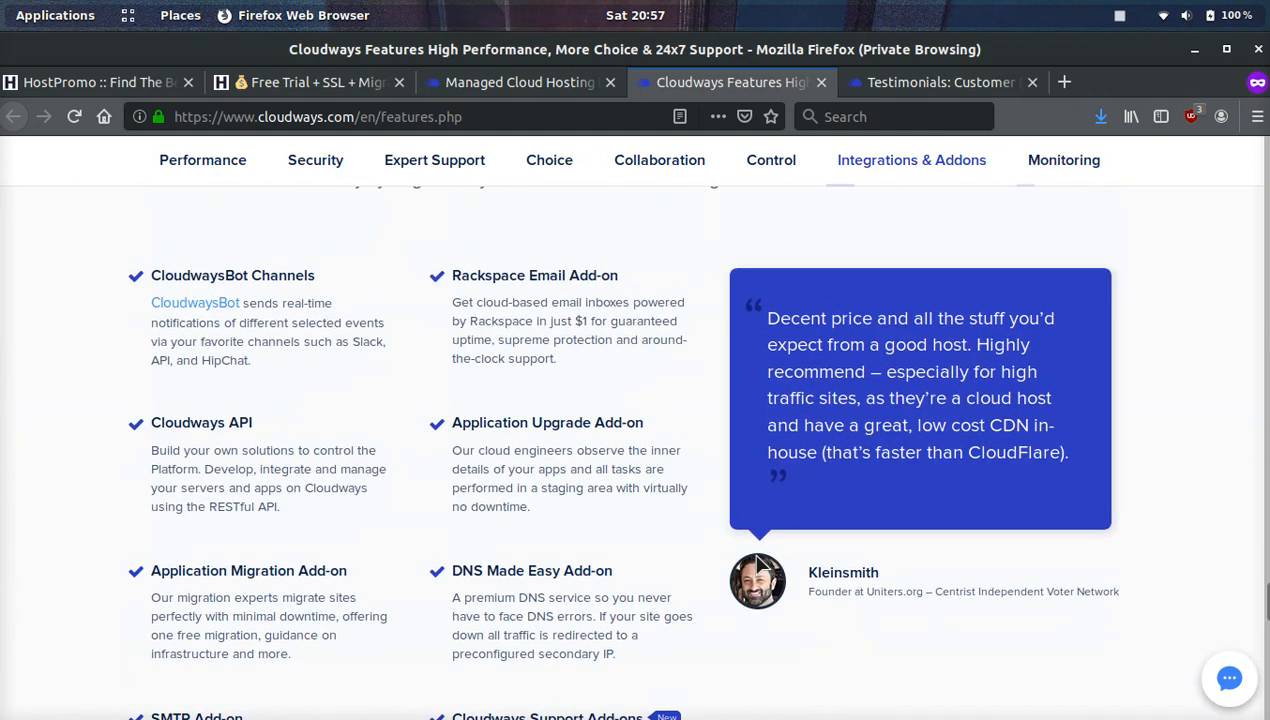
click(549, 160)
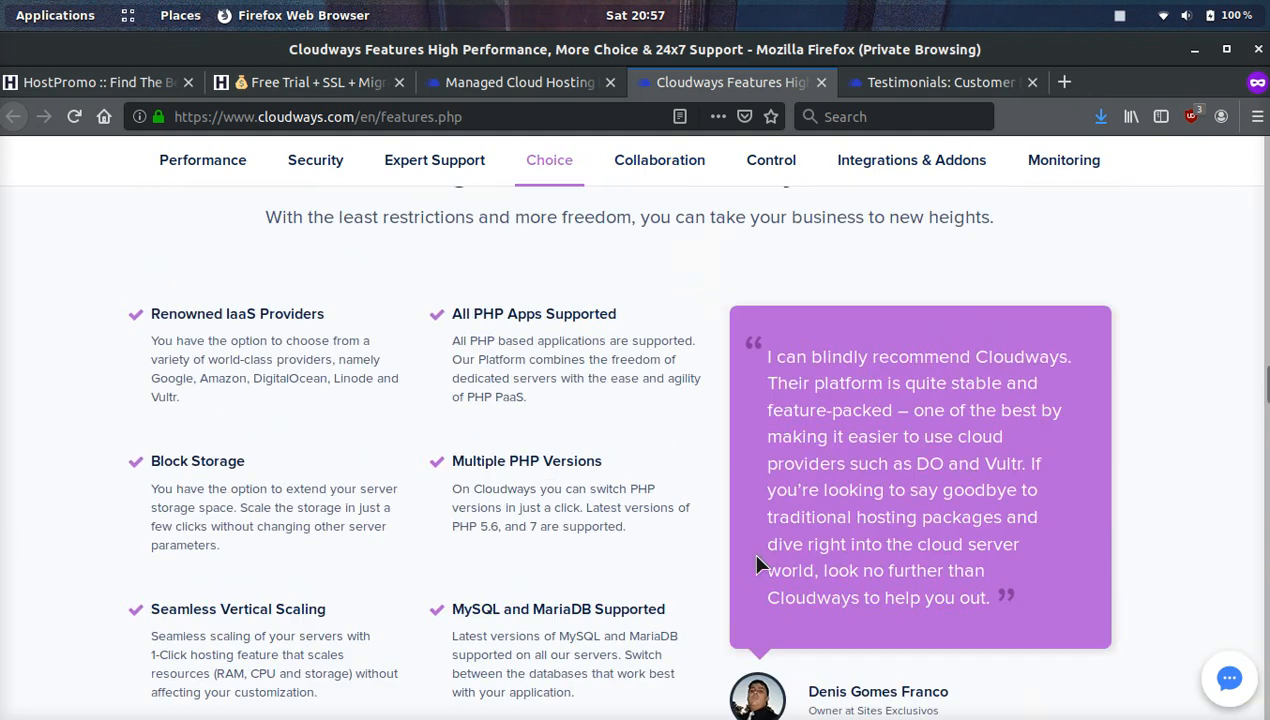
click(943, 82)
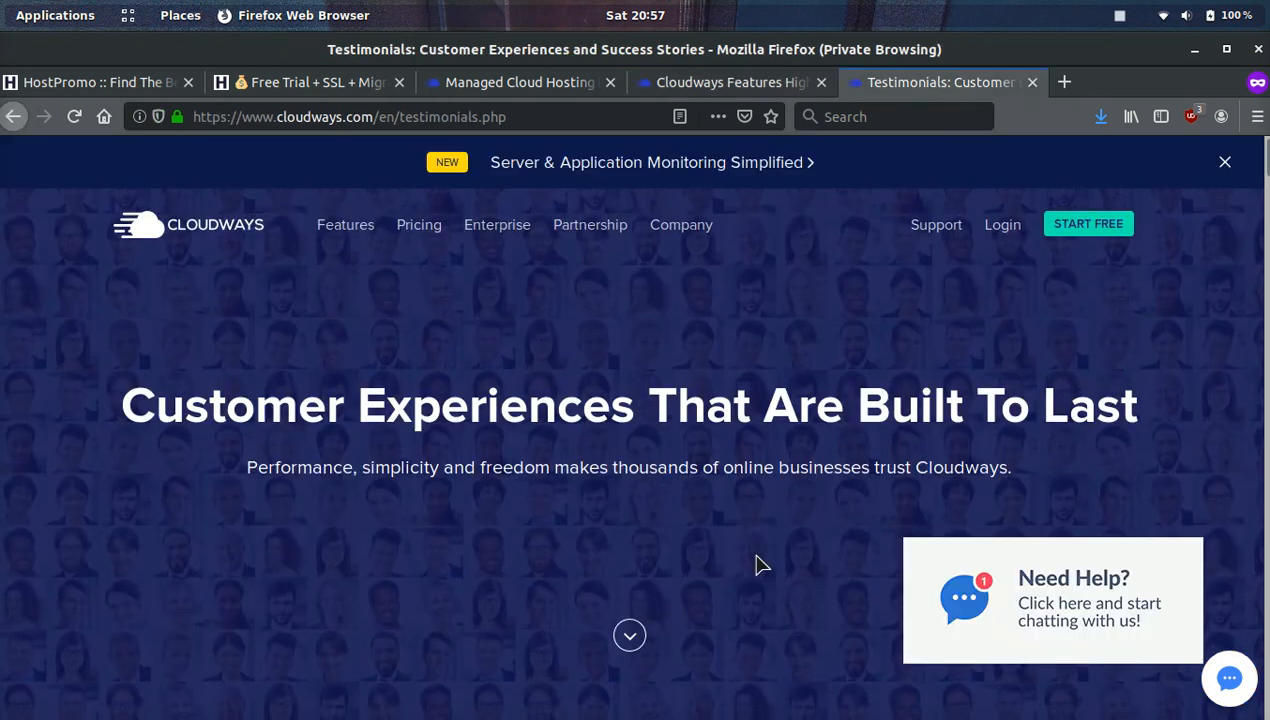
Scroll down to the agency testimonials from Edward Bull, Michael Clark, Mark Conger and Jitendra.
scroll(down, 3)
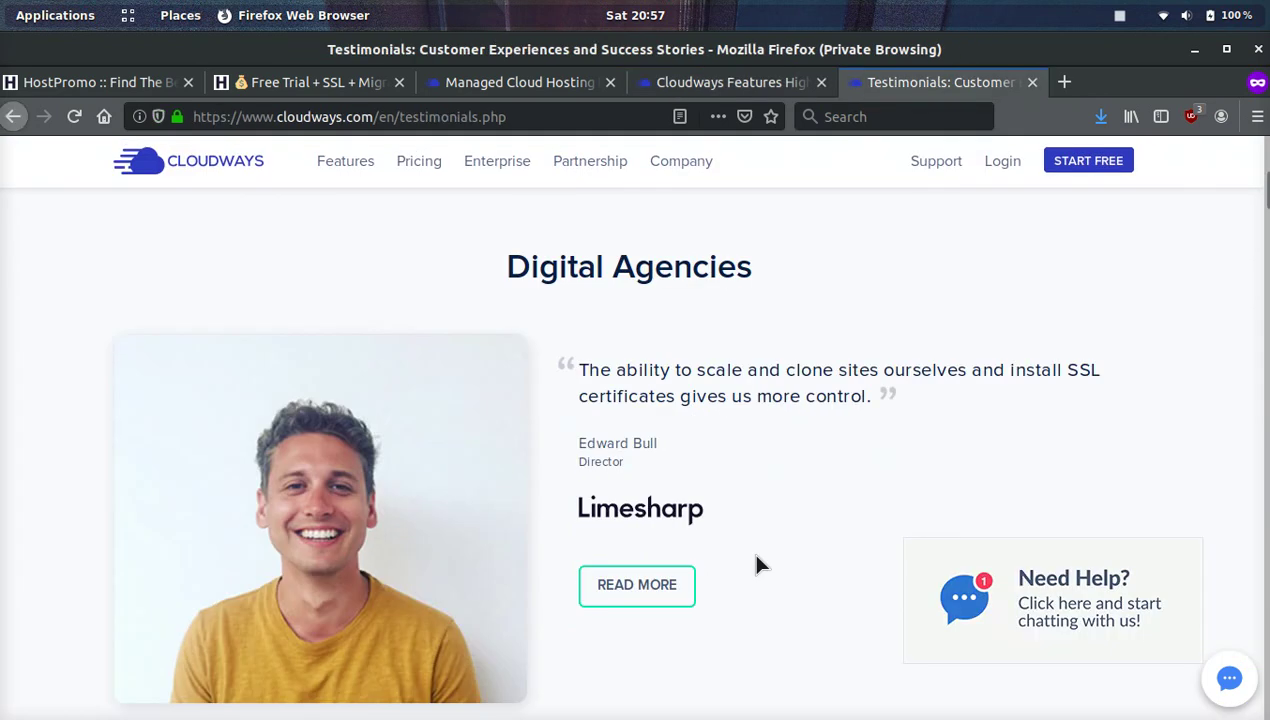
mouse_move(1030, 52)
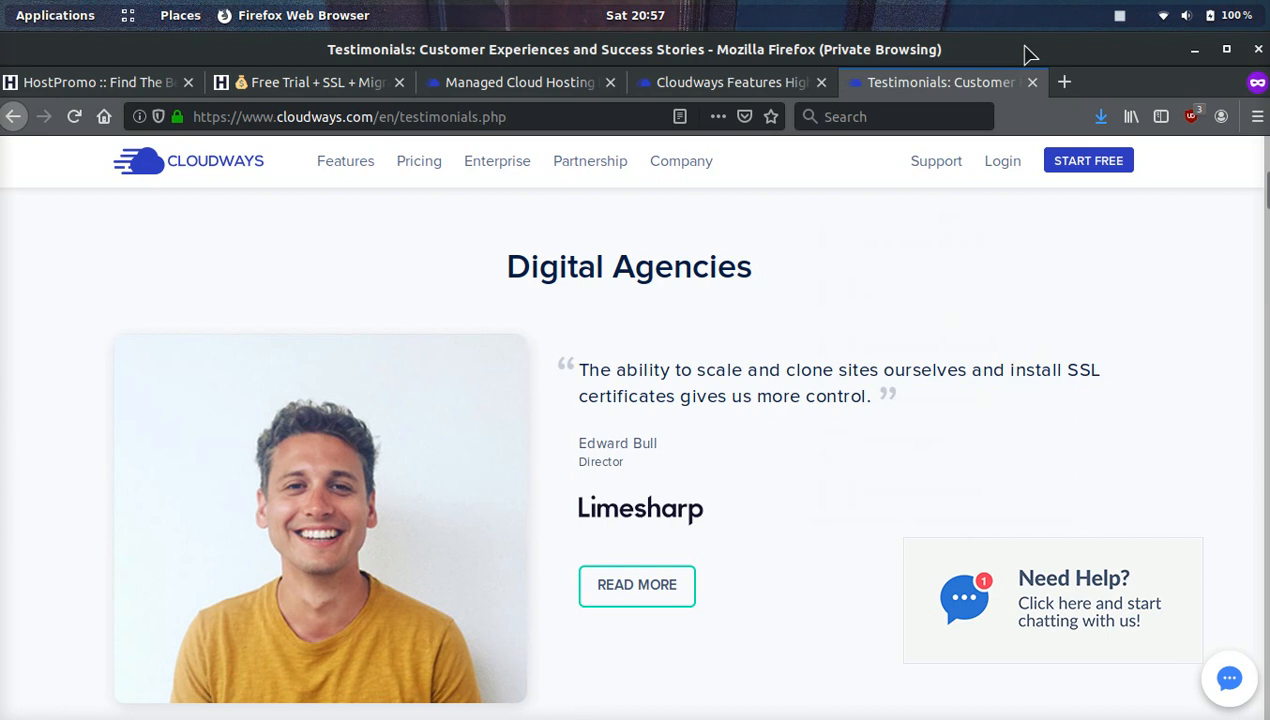
click(1119, 13)
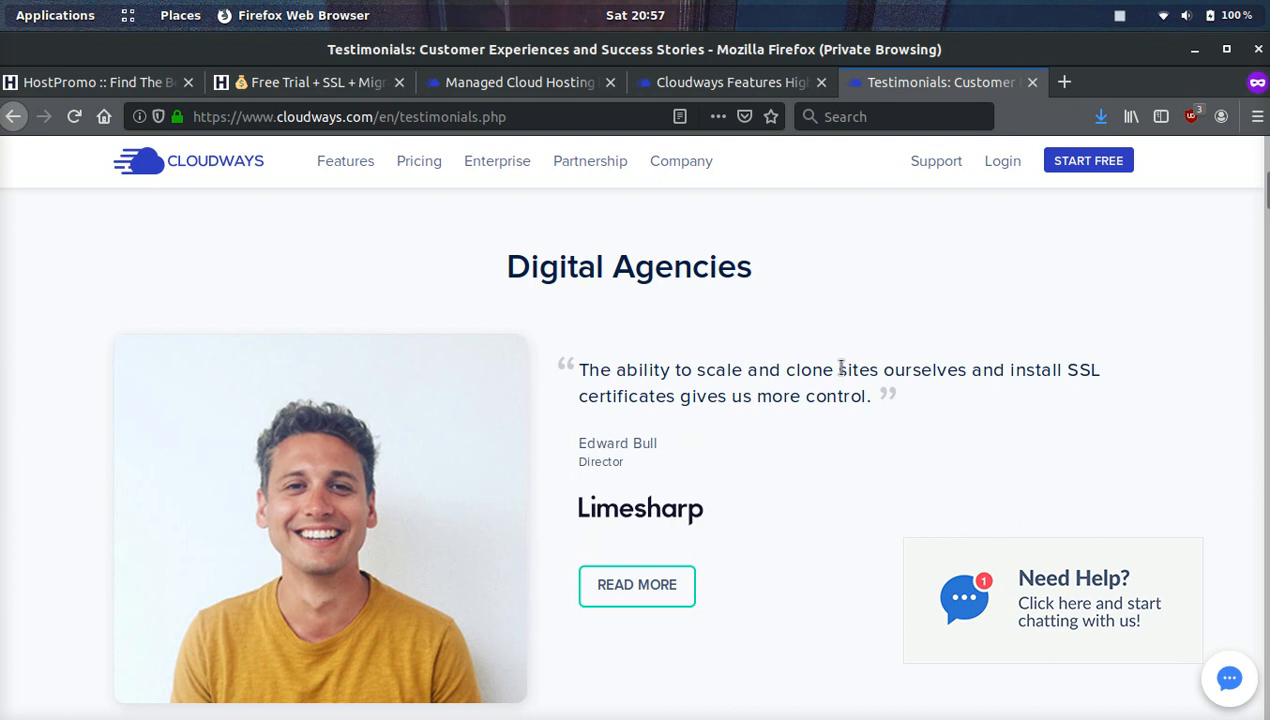
scroll(down, 3)
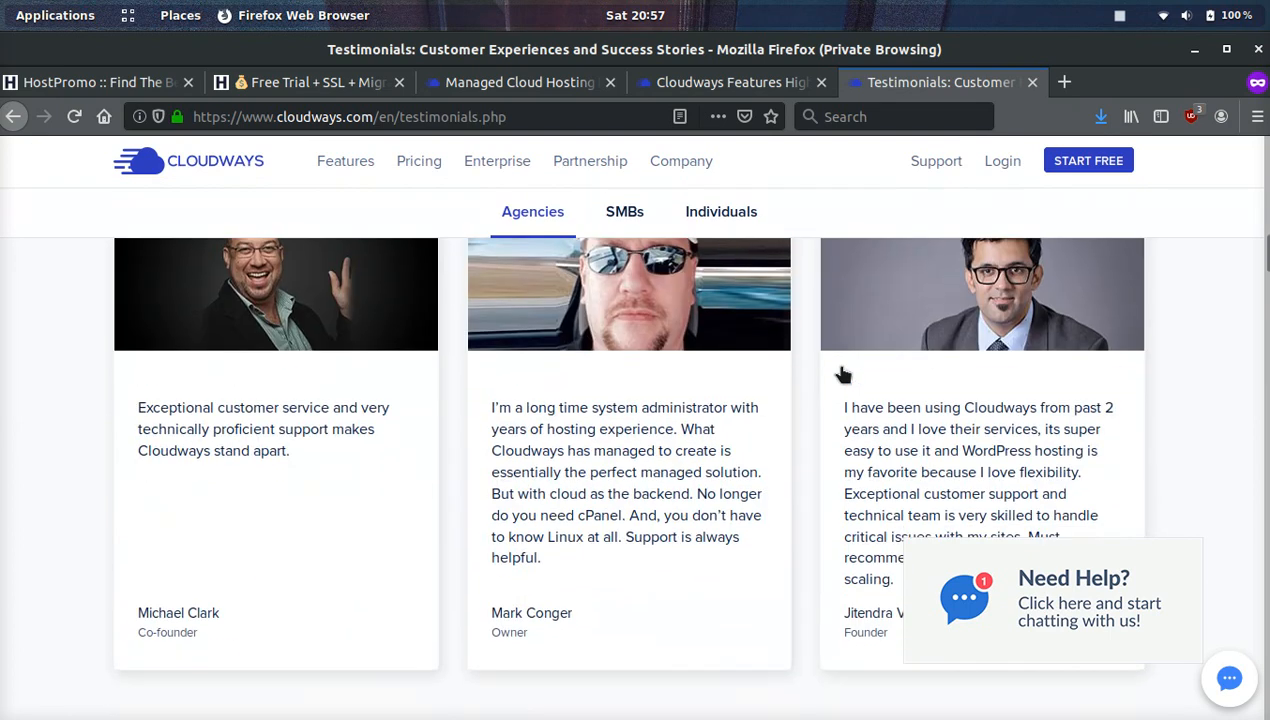
mouse_move(455, 465)
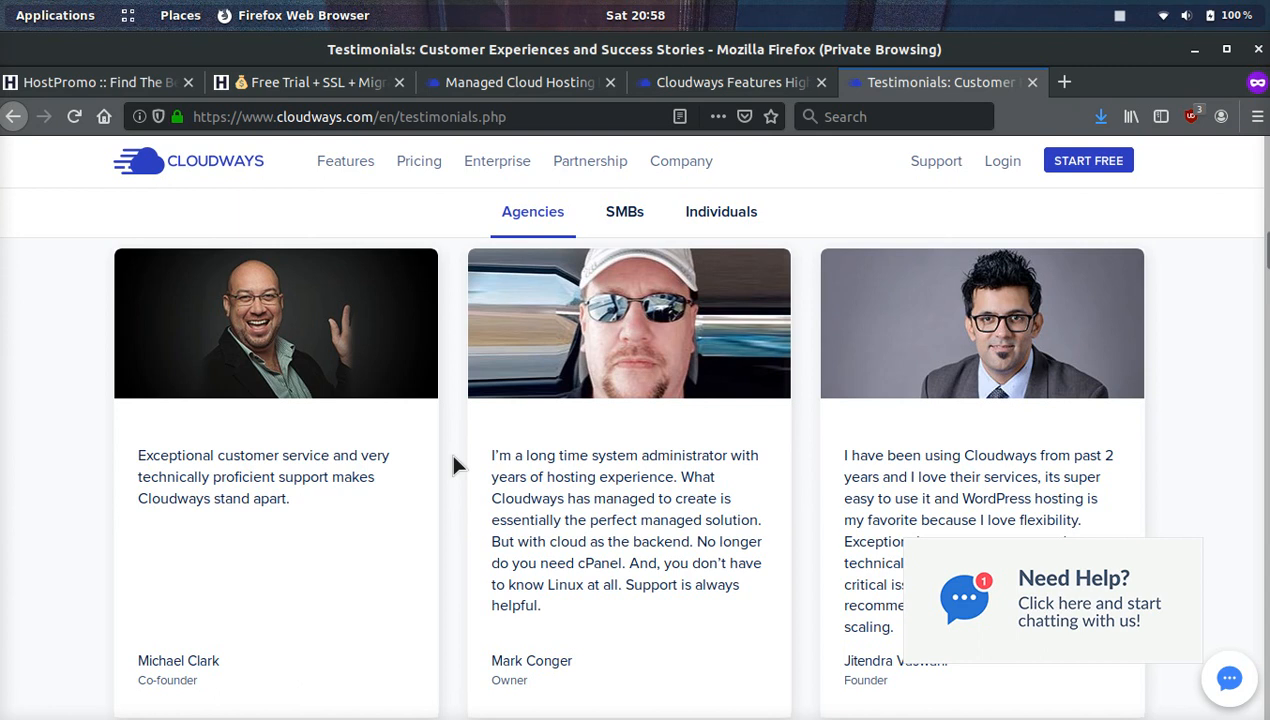
click(624, 211)
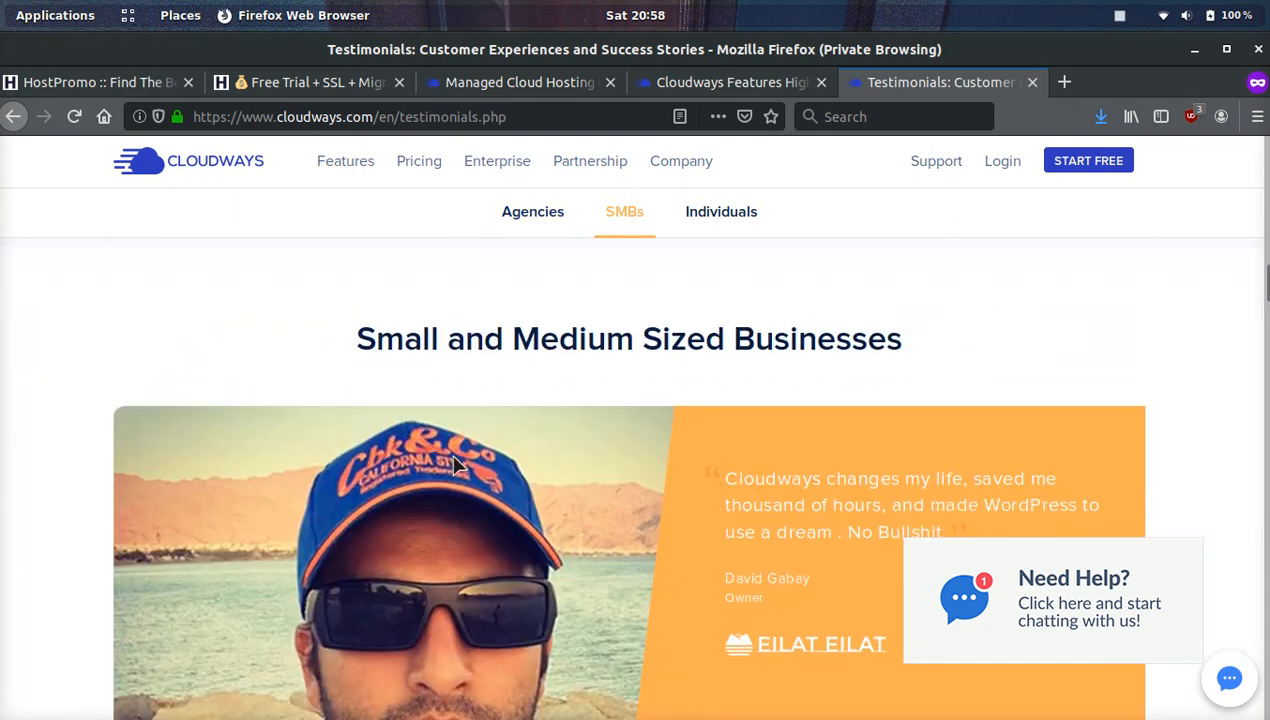
scroll(down, 3)
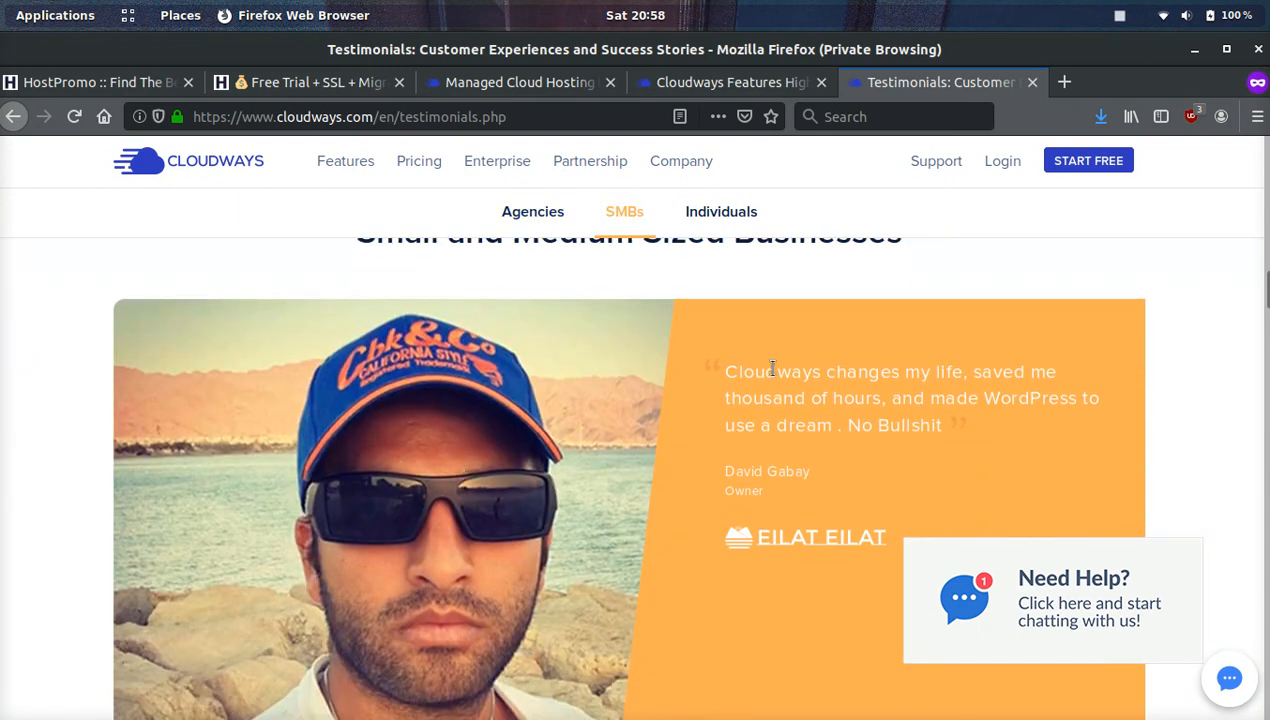
mouse_move(1042, 398)
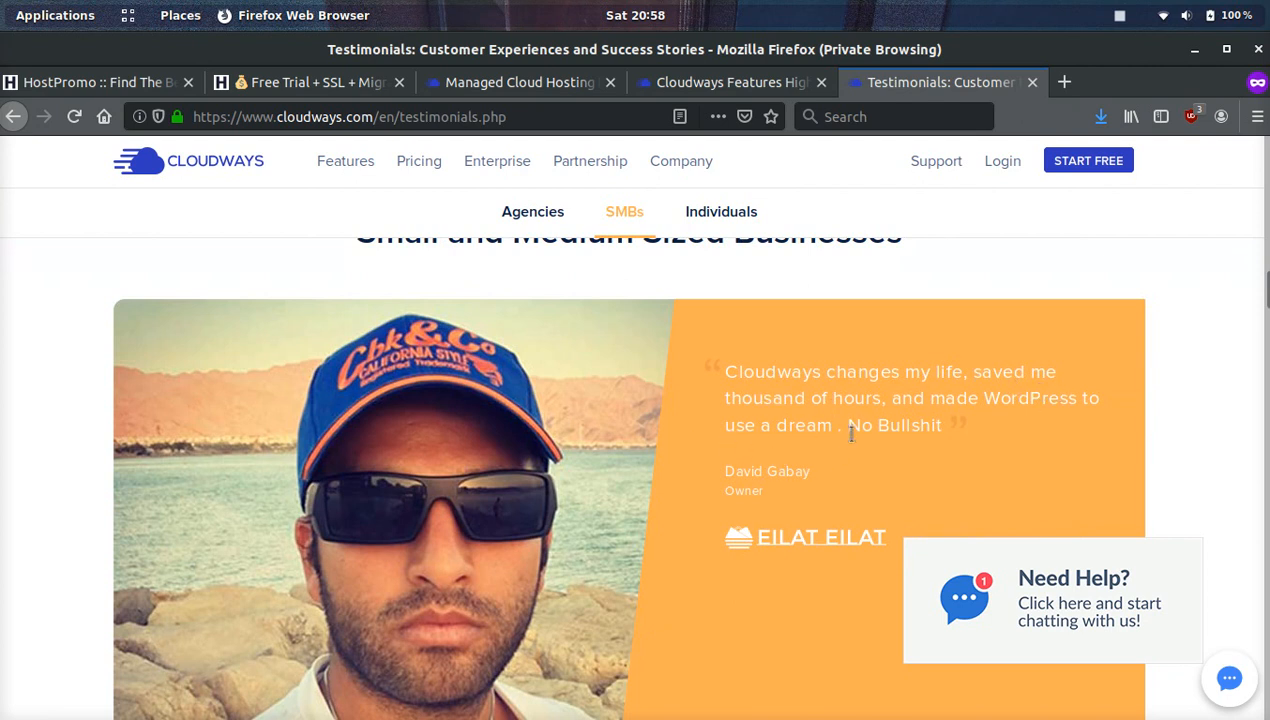
scroll(down, 3)
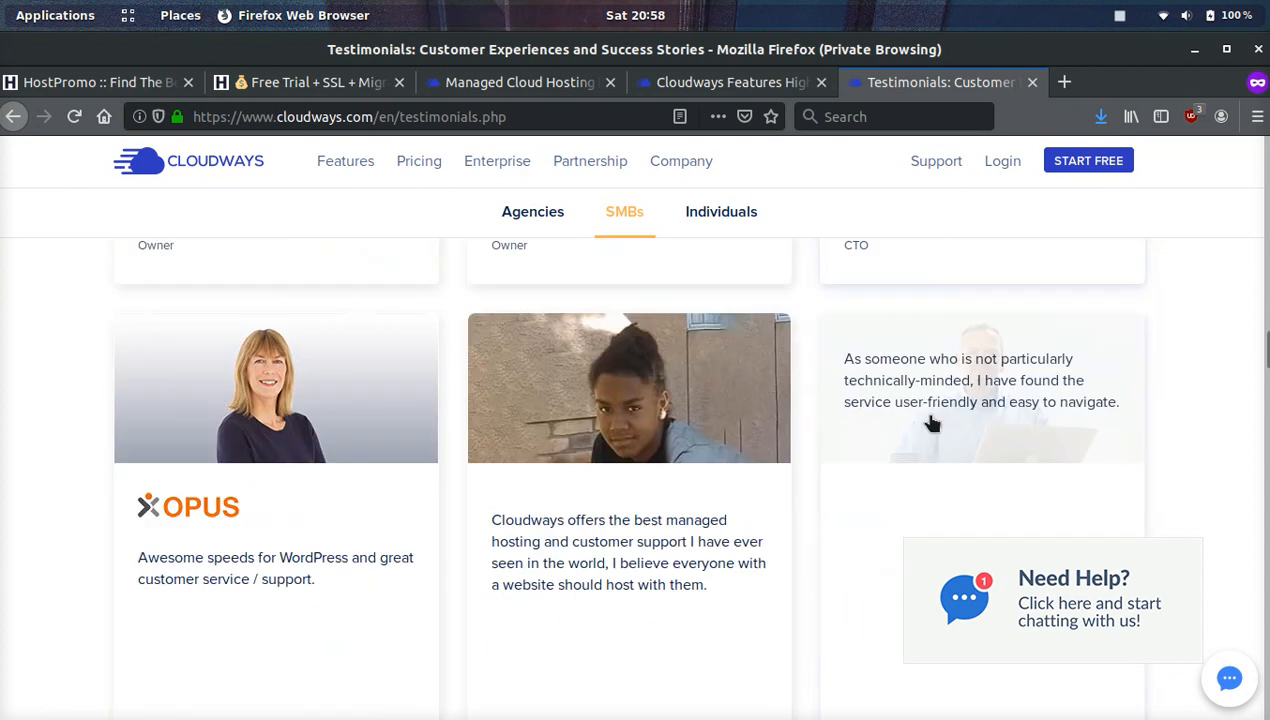
click(721, 211)
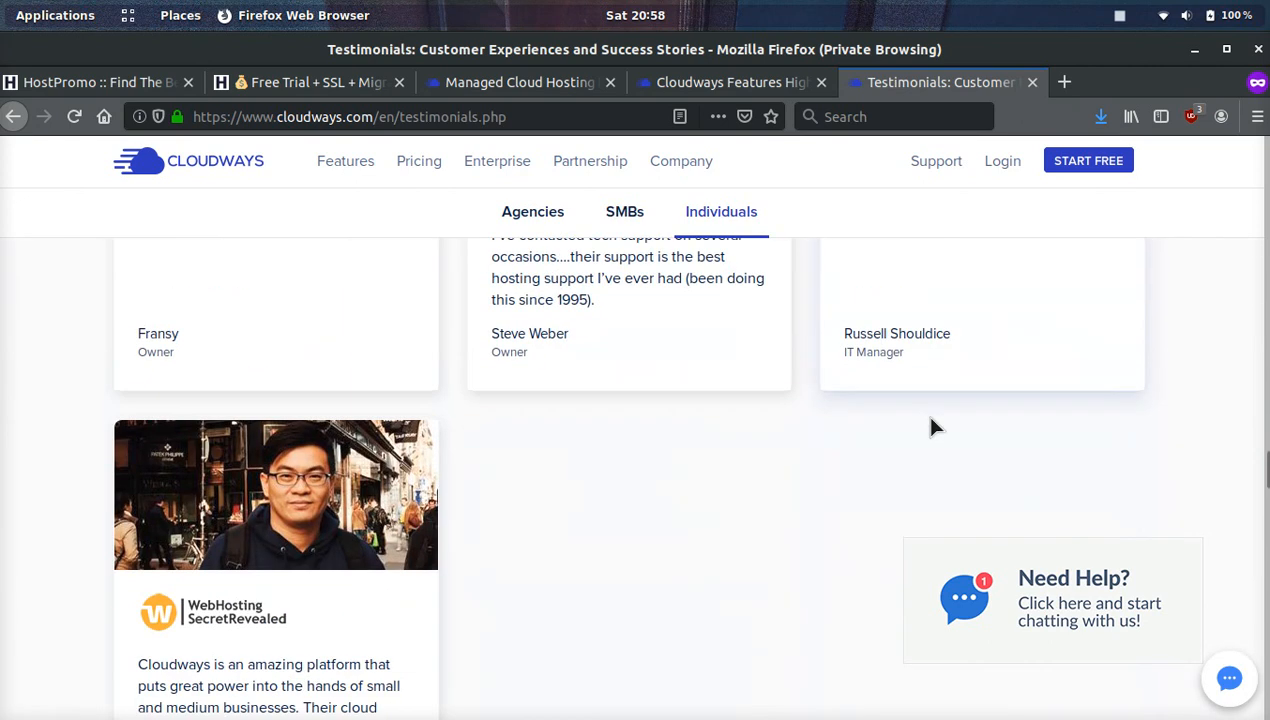
scroll(down, 3)
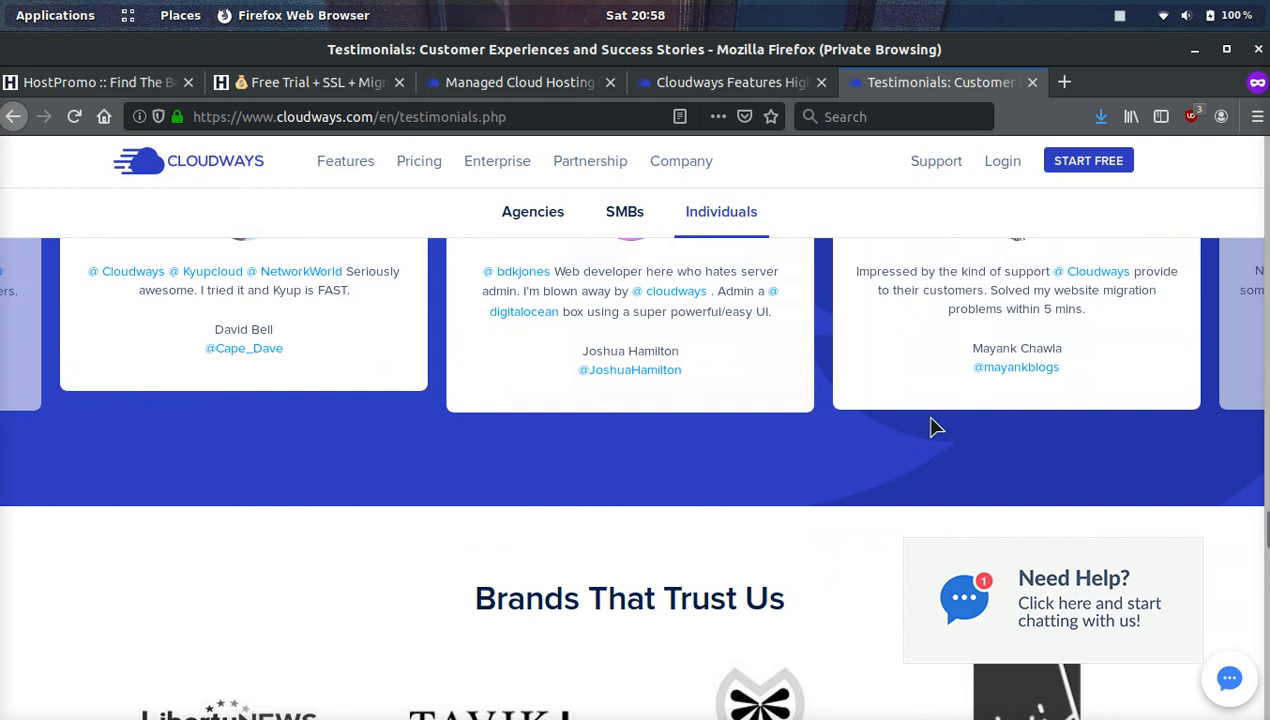
click(532, 211)
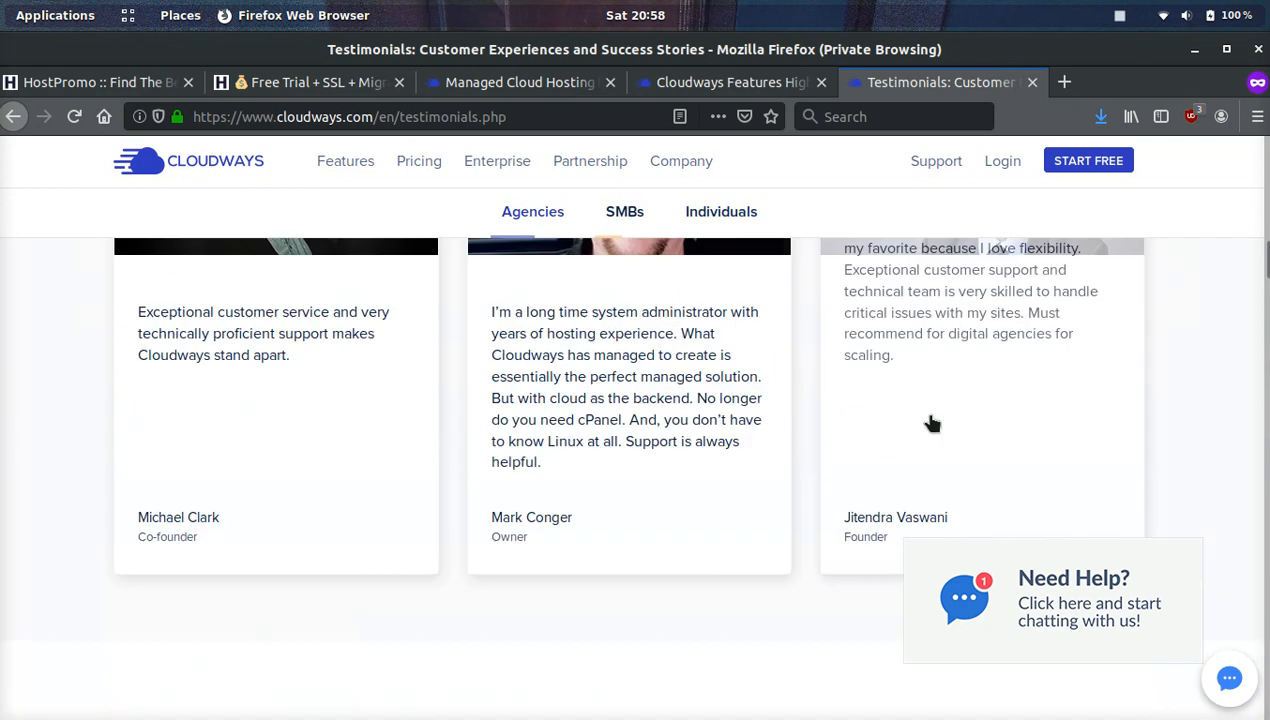
Revisit the Expert Support and Control features, then view the Managed Cloud Hosting pricing plans.
click(730, 82)
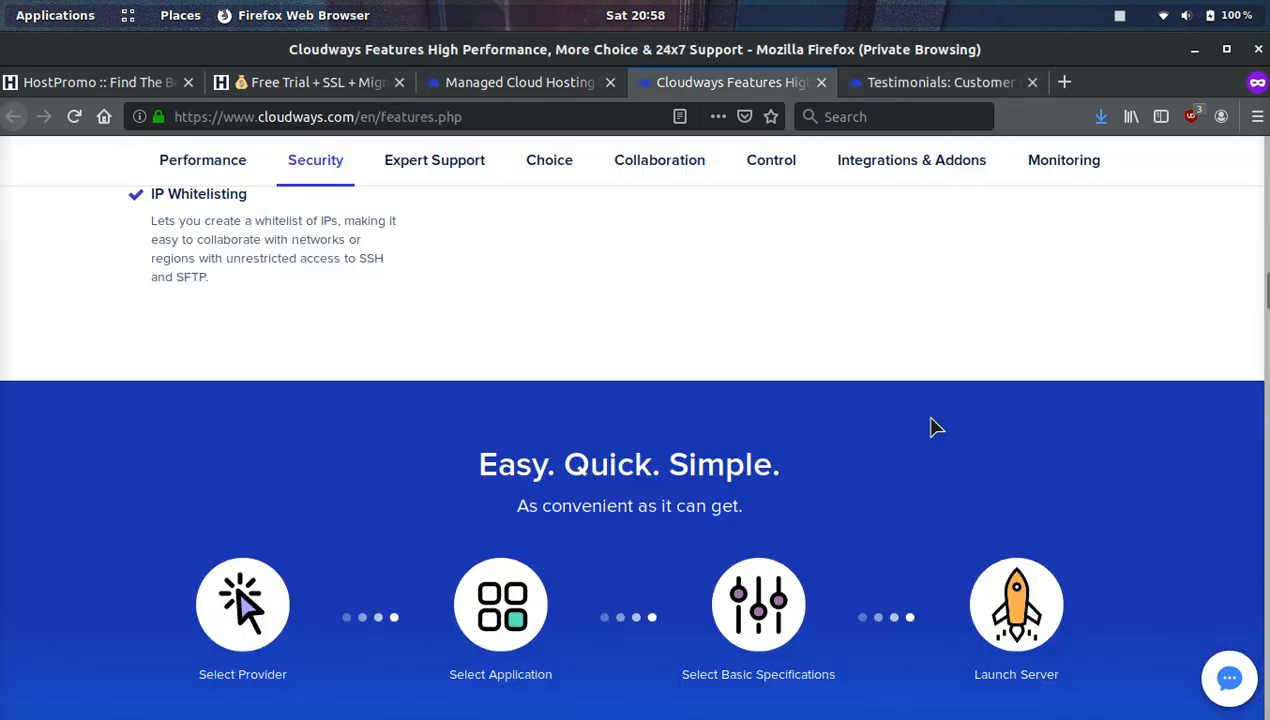
click(434, 160)
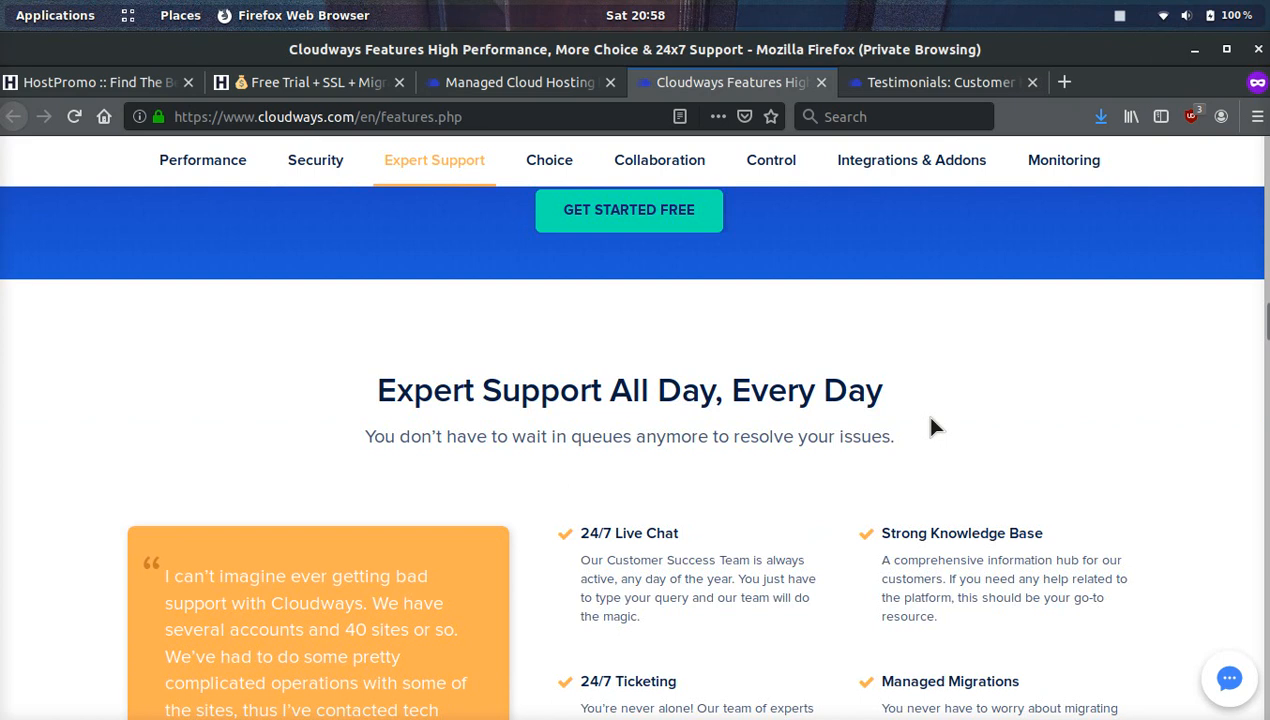
click(549, 160)
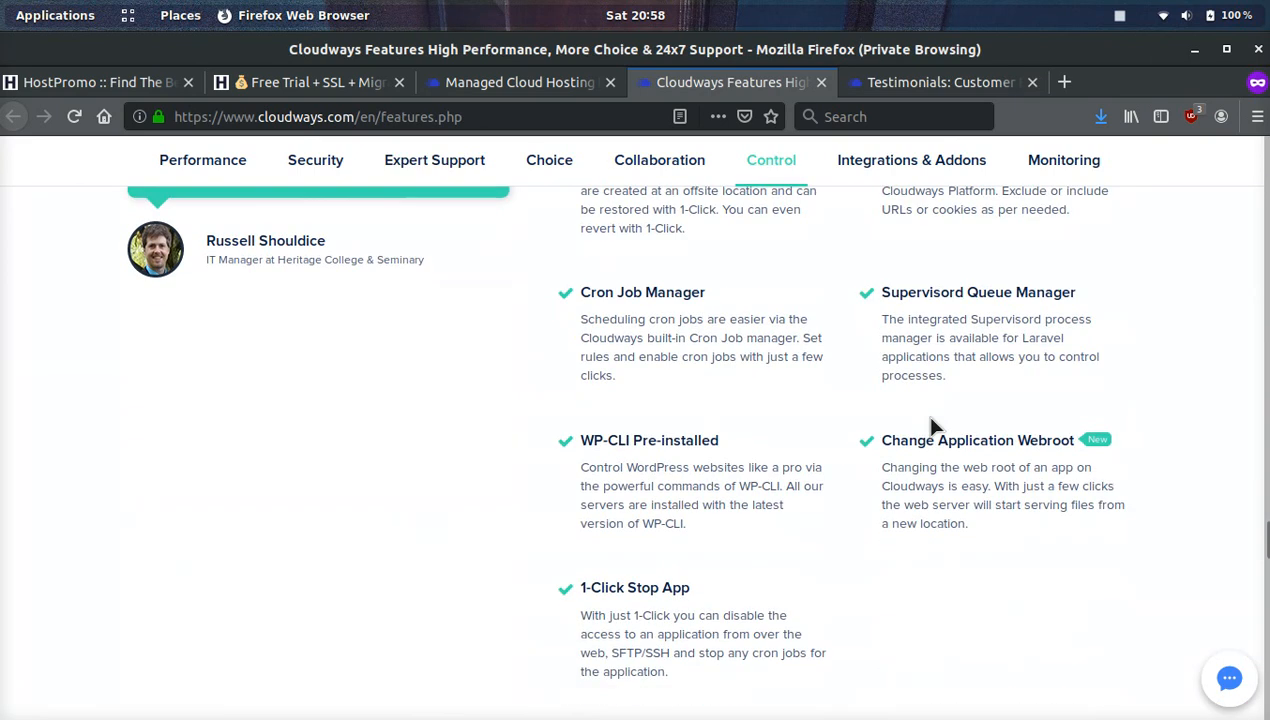
click(518, 82)
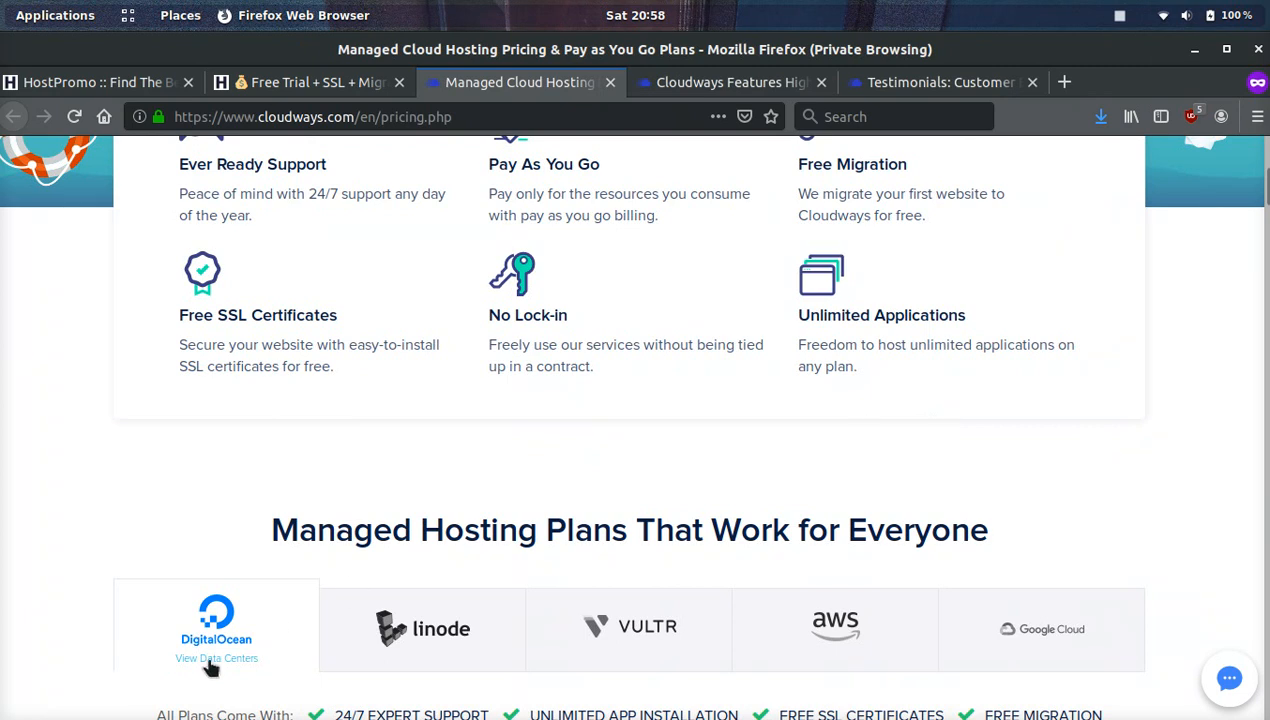
mouse_move(1052, 652)
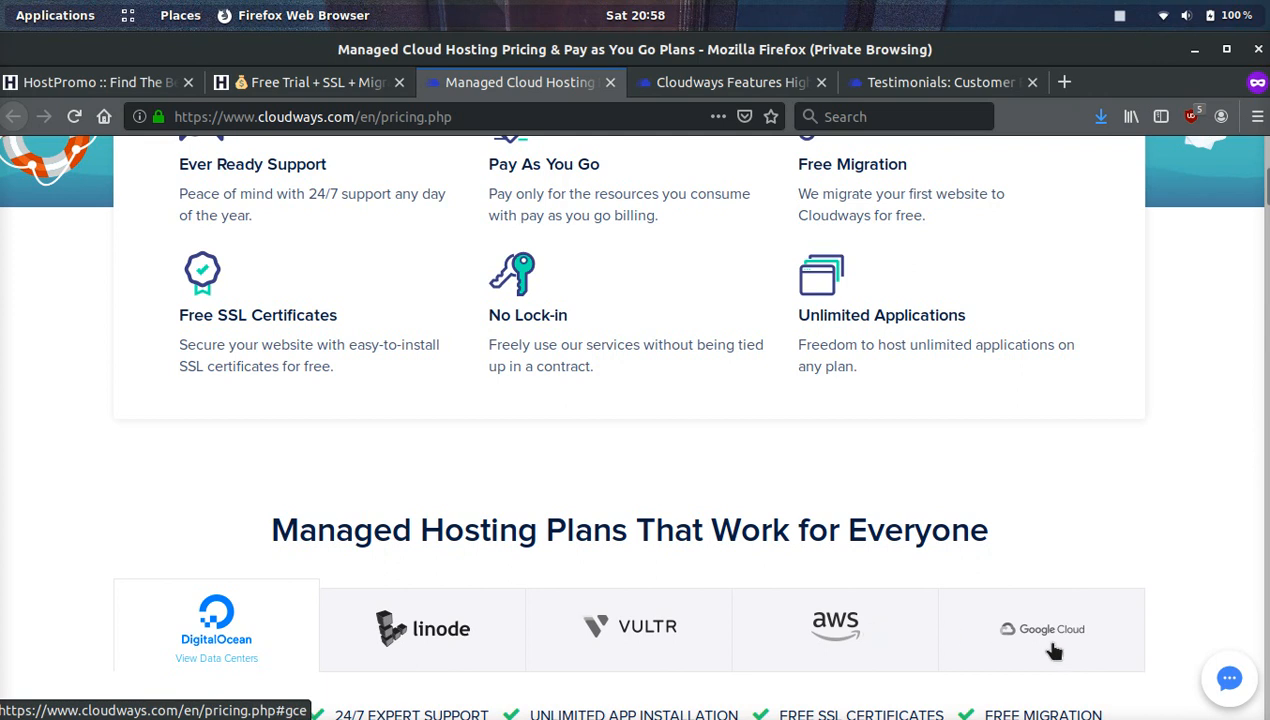
mouse_move(602, 491)
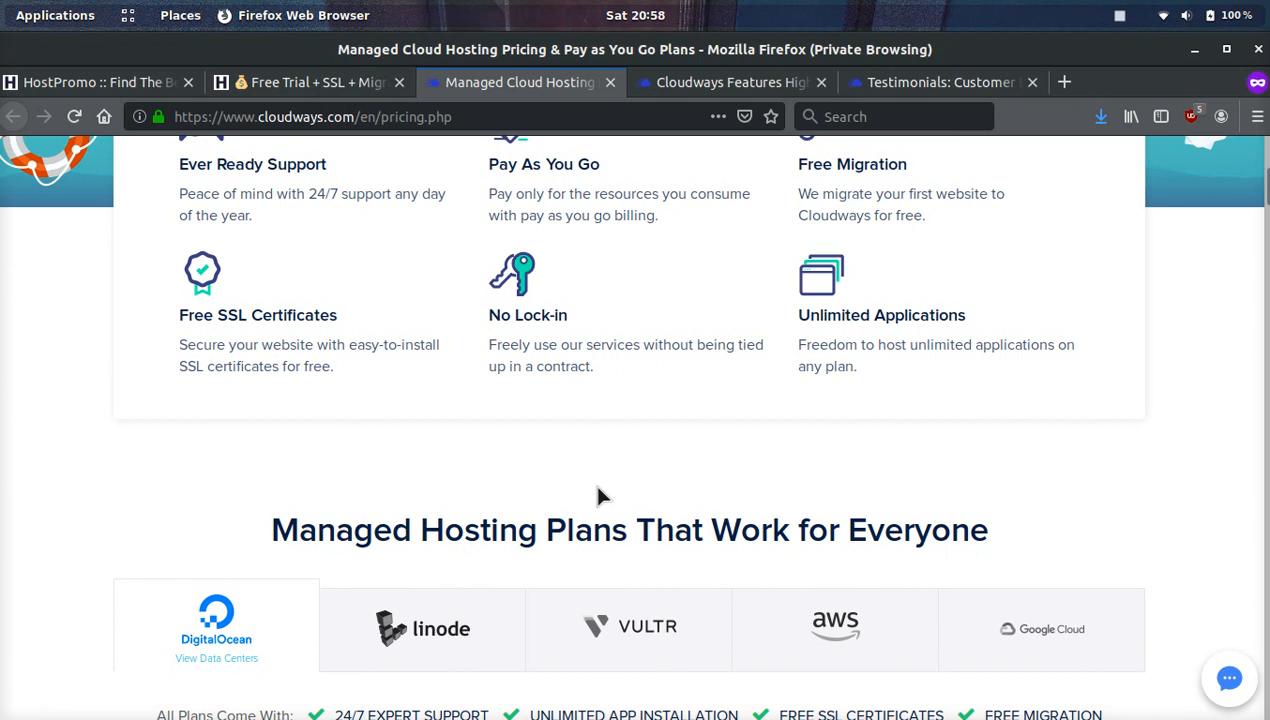
Scroll back up HostPromo's Cloudways review, then go to the HostPromo home comparison table.
click(300, 82)
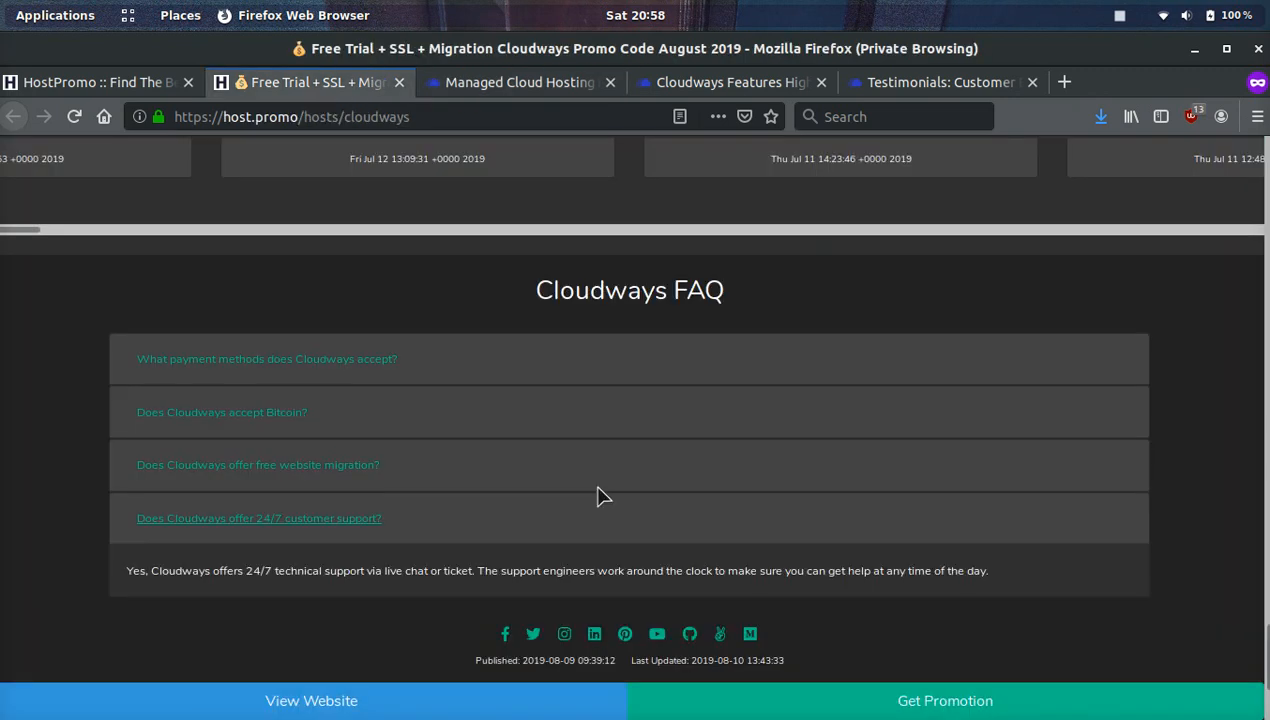
scroll(up, 3)
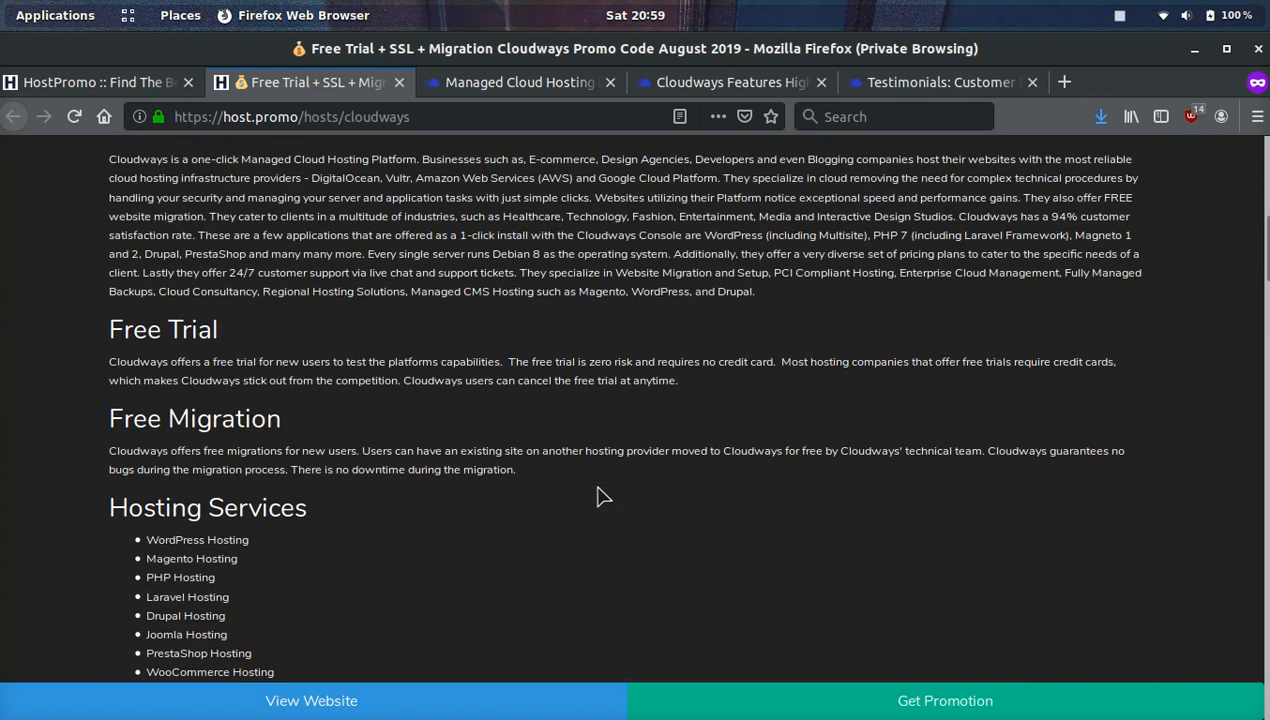
scroll(up, 3)
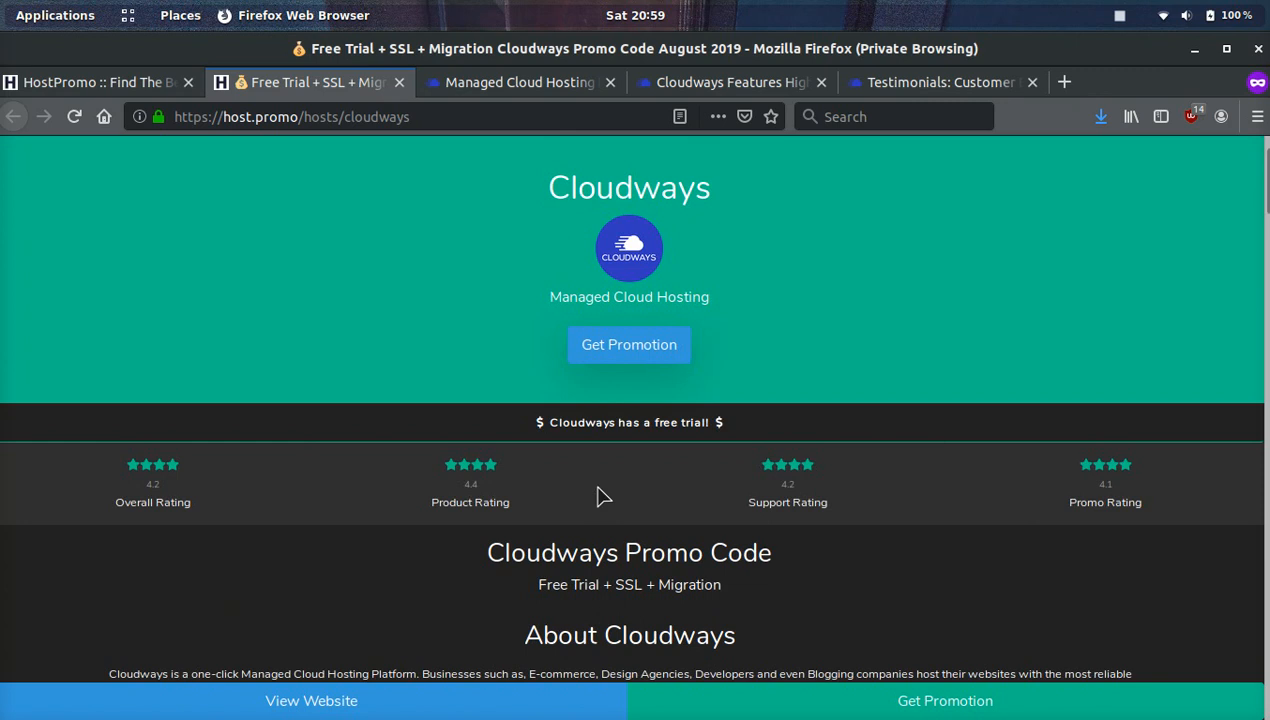
scroll(up, 3)
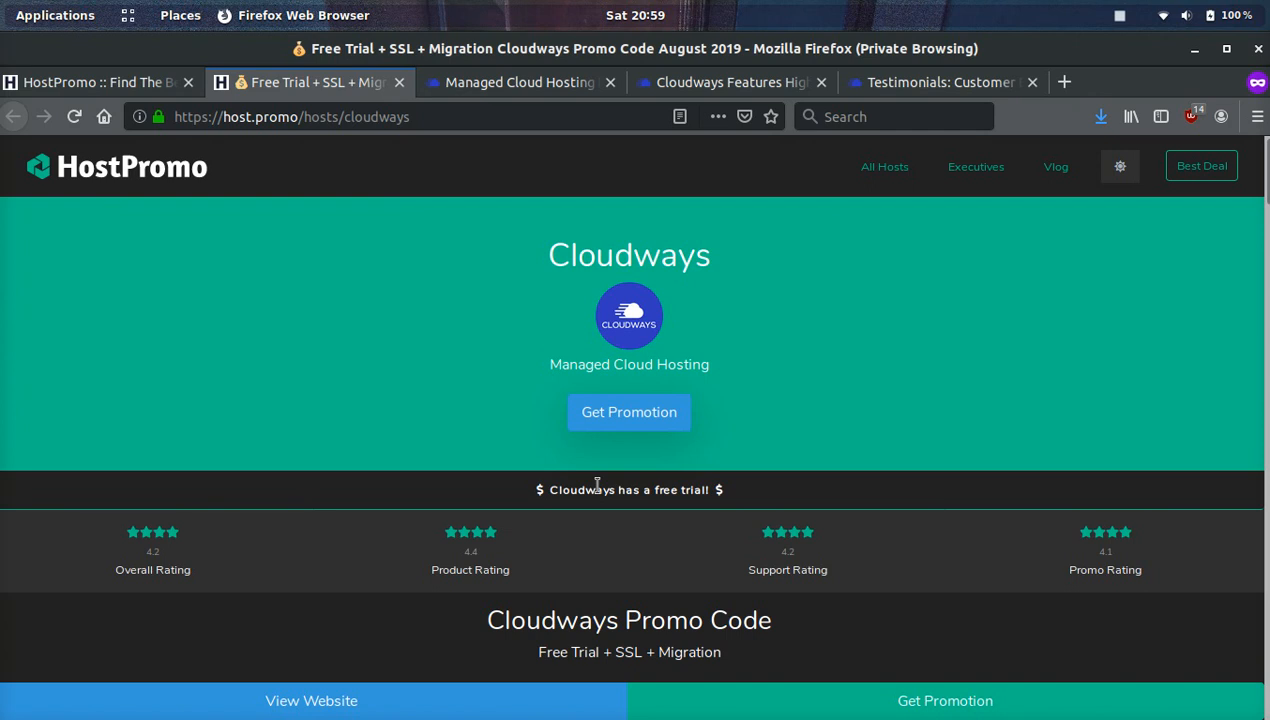
click(100, 82)
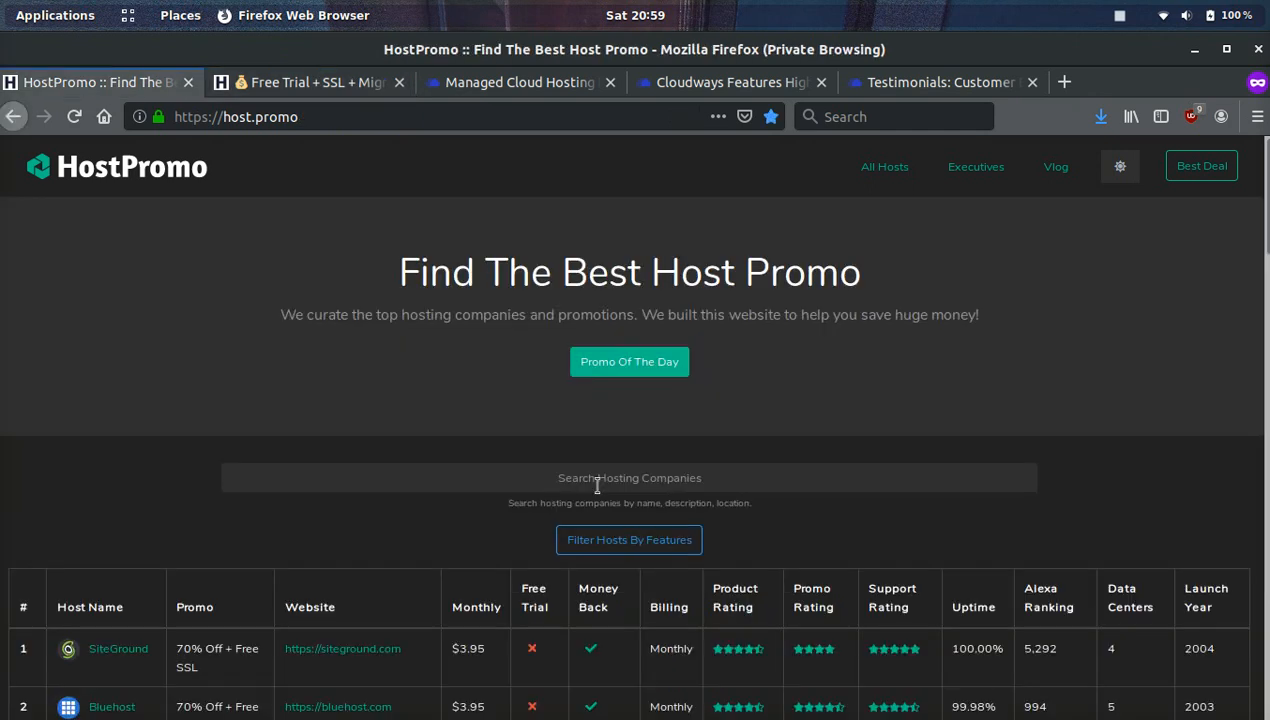
mouse_move(1080, 56)
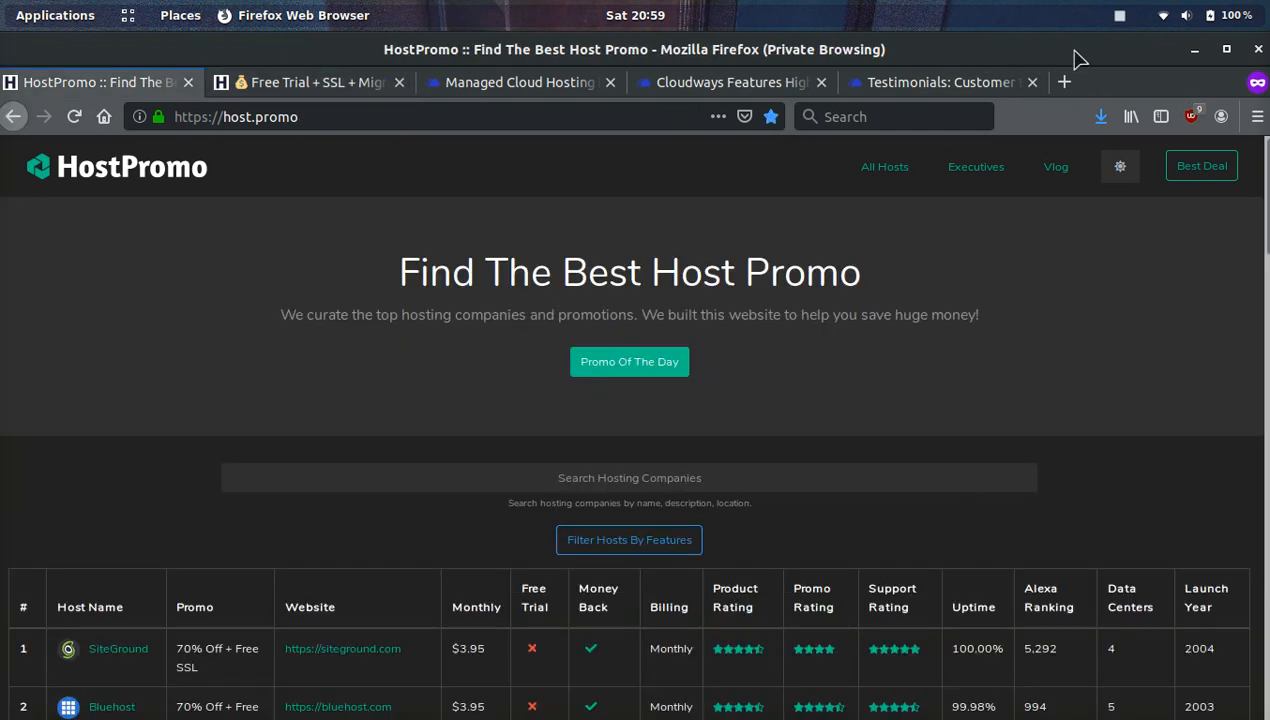